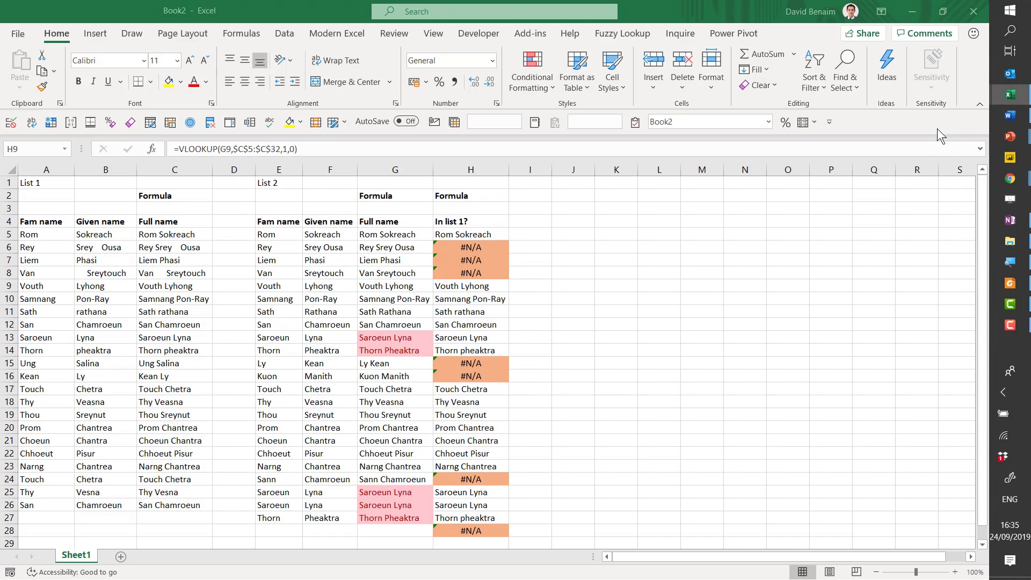
Step: Review the List 2 full-name formulas, filtering briefly to rows whose lookup failed
click(394, 247)
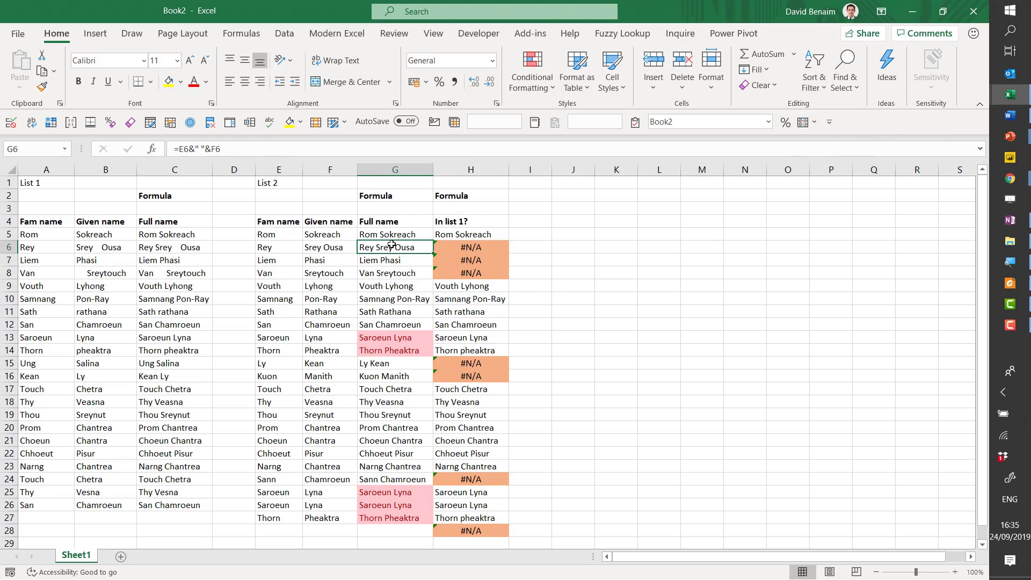
drag(394, 234, 394, 518)
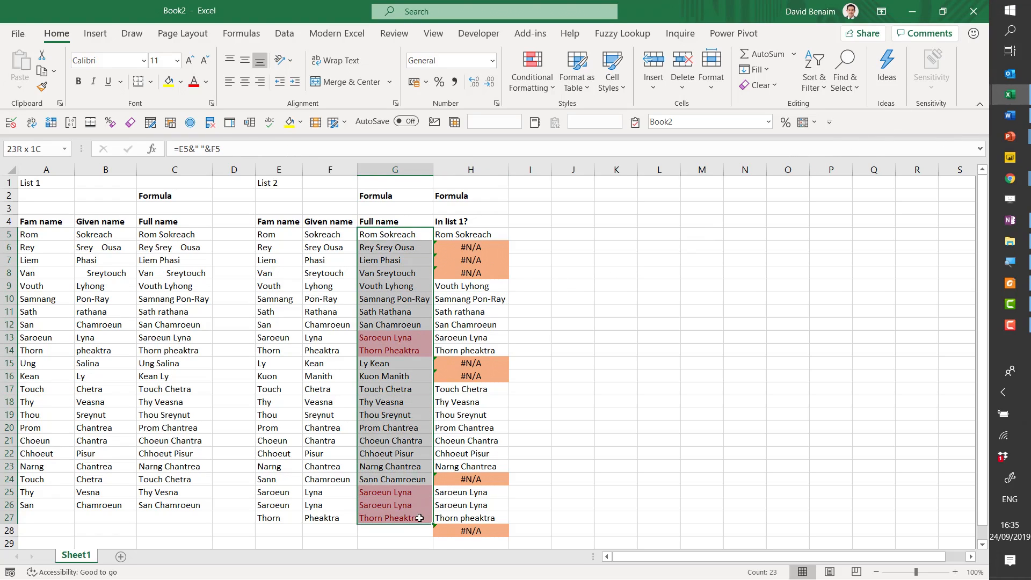
click(284, 33)
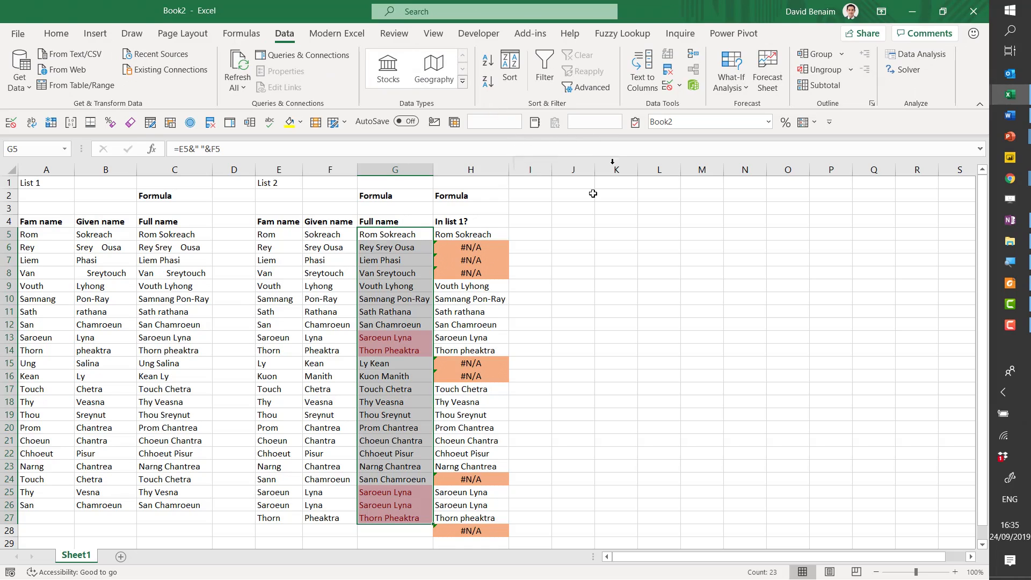
mouse_move(535, 235)
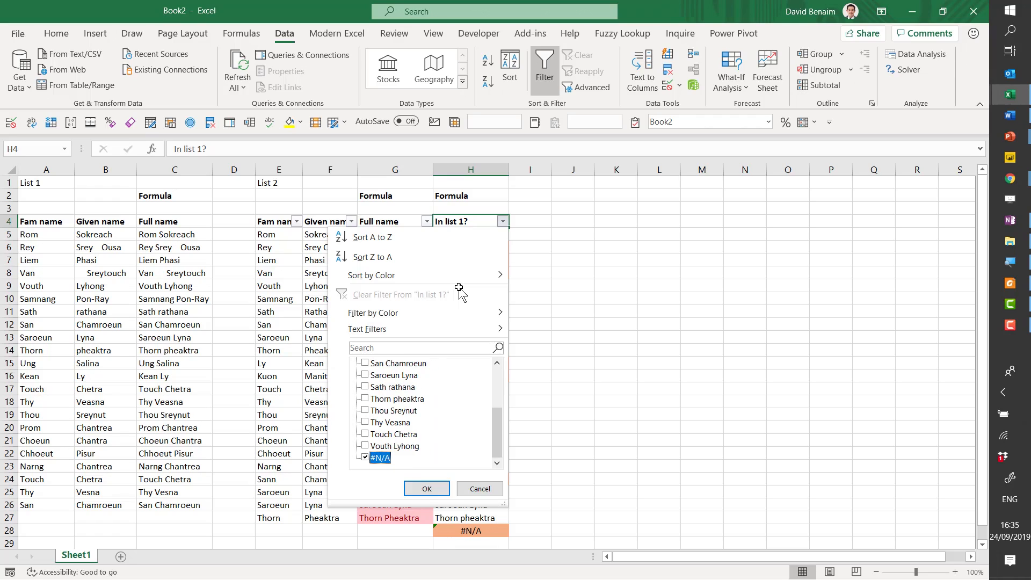
click(425, 489)
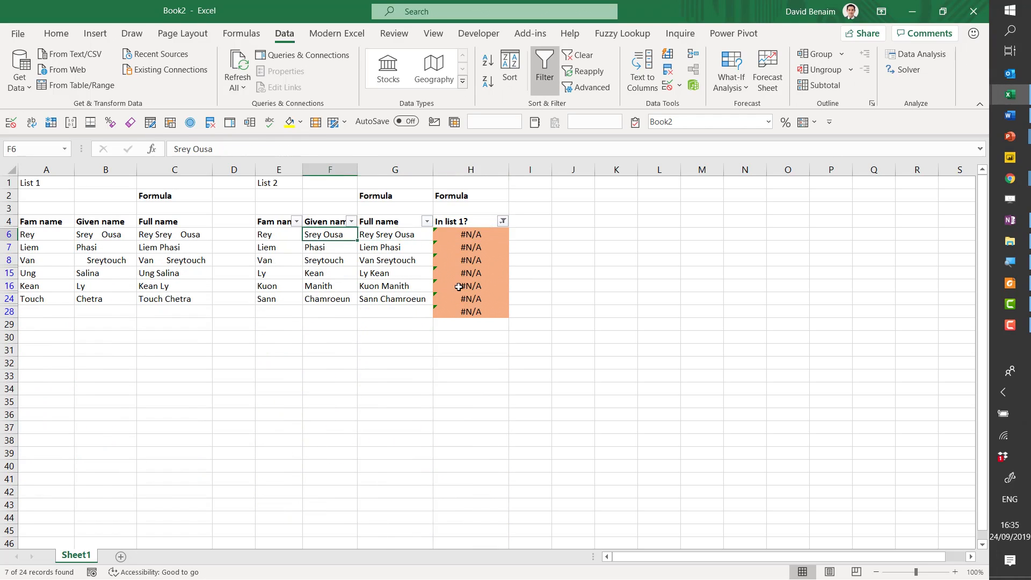
click(278, 221)
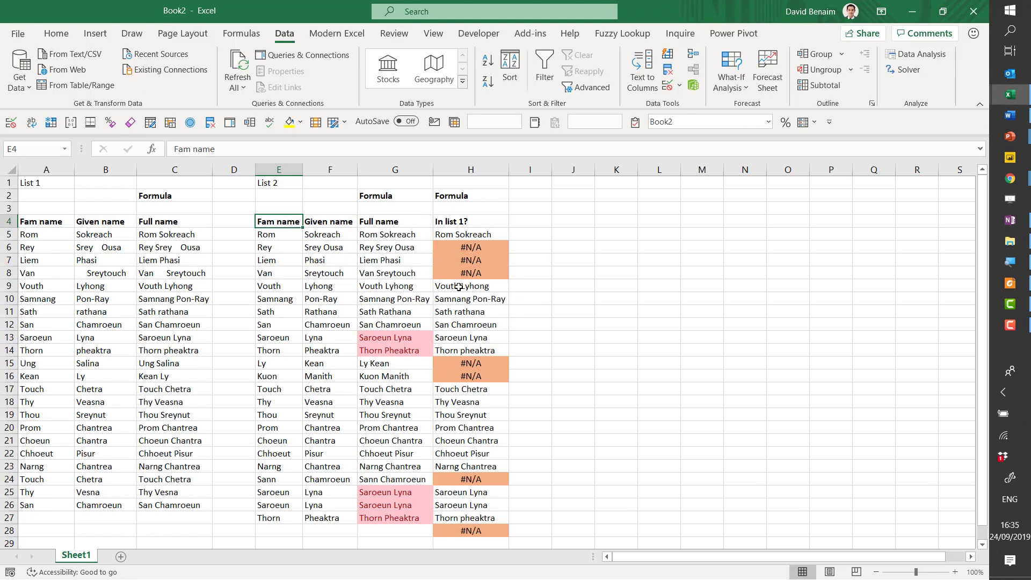
click(394, 247)
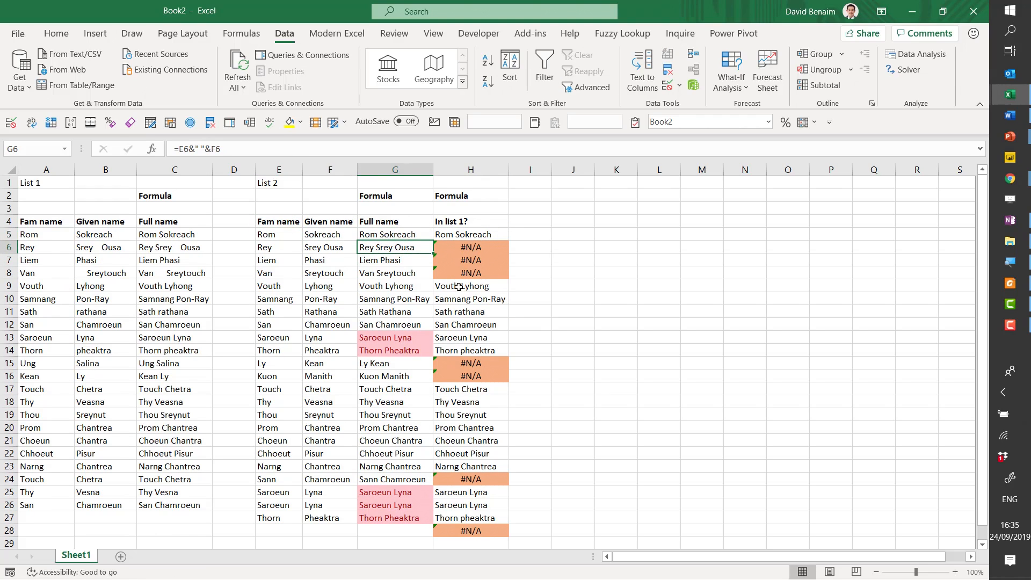
click(394, 299)
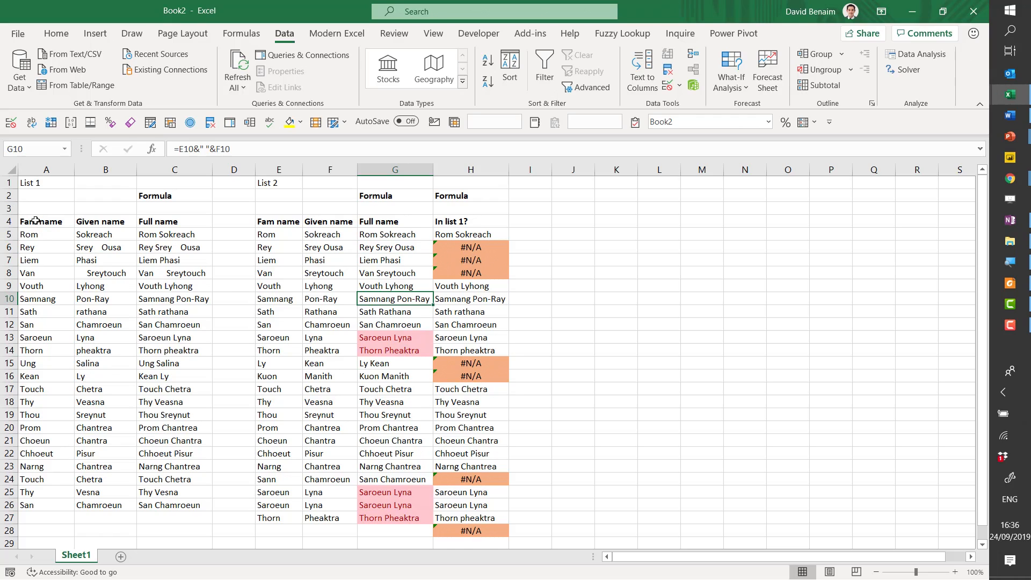
drag(41, 221, 100, 299)
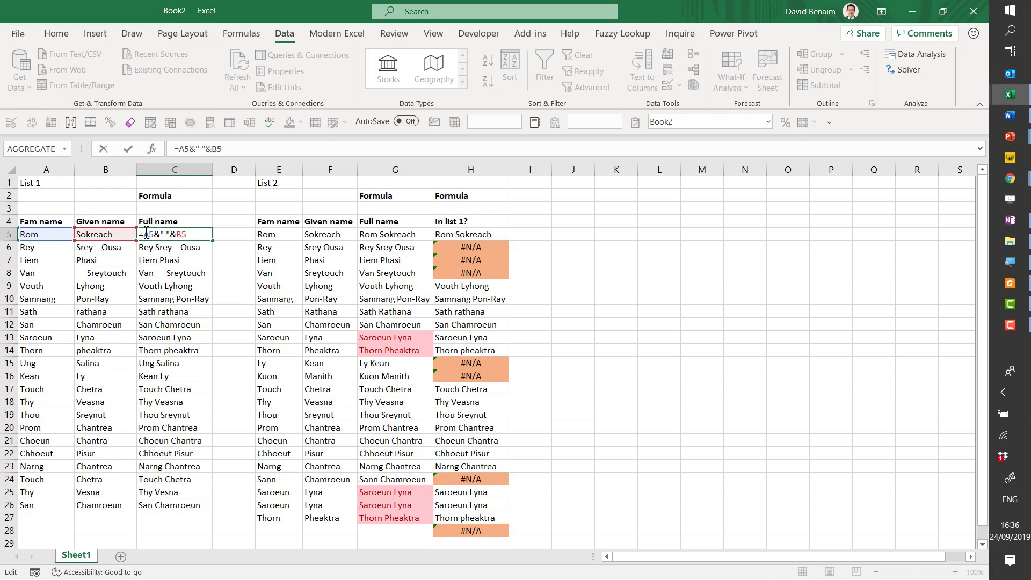
key(Enter)
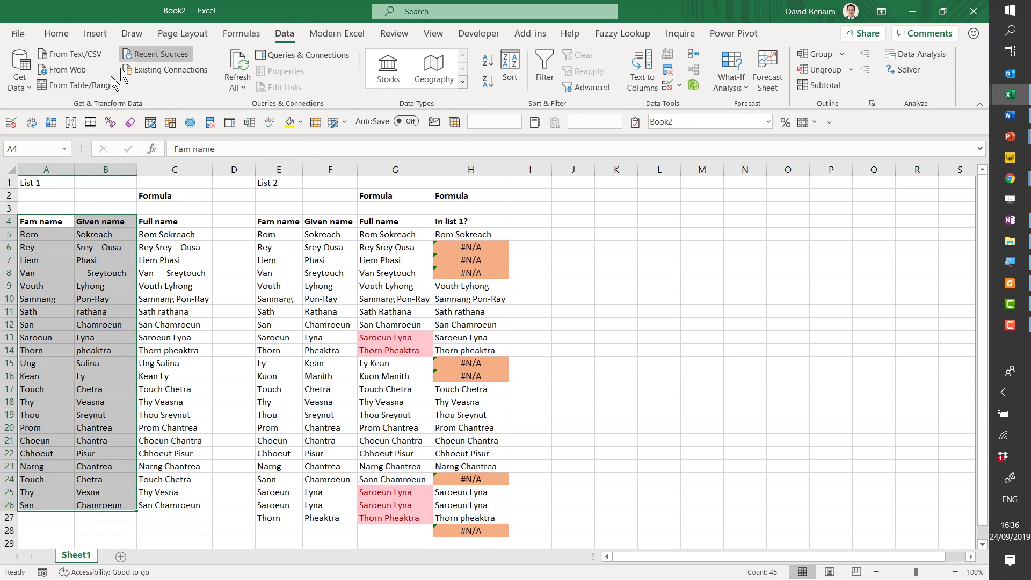
Step: Create a table with headers from the List 1 names and load it as a connection-only query
click(77, 85)
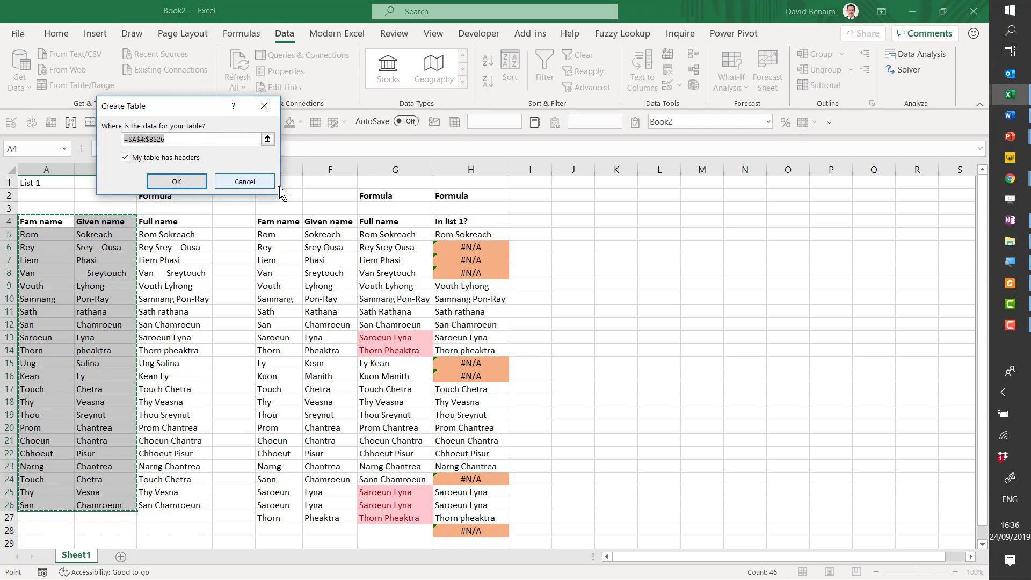
click(175, 181)
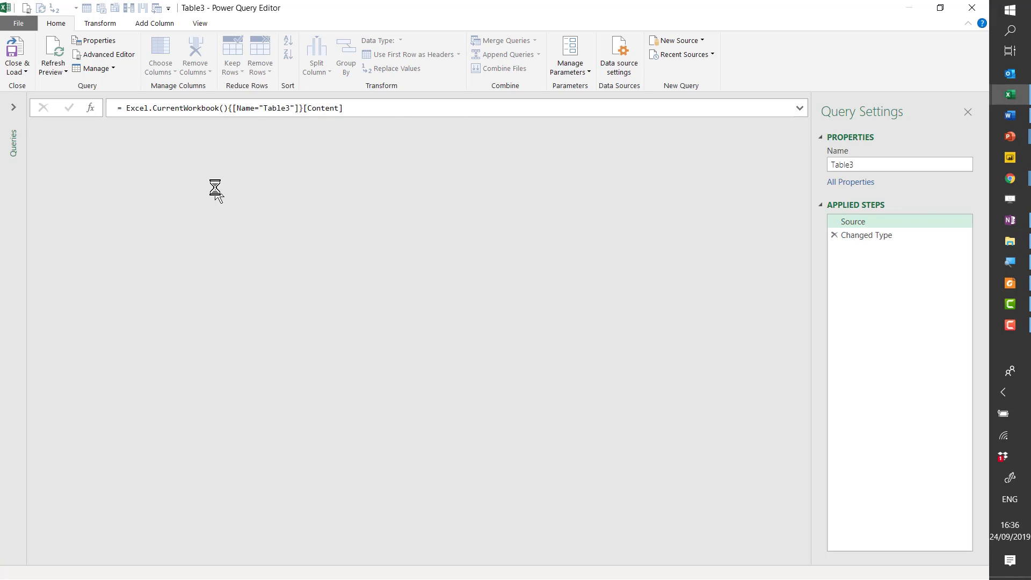
click(866, 235)
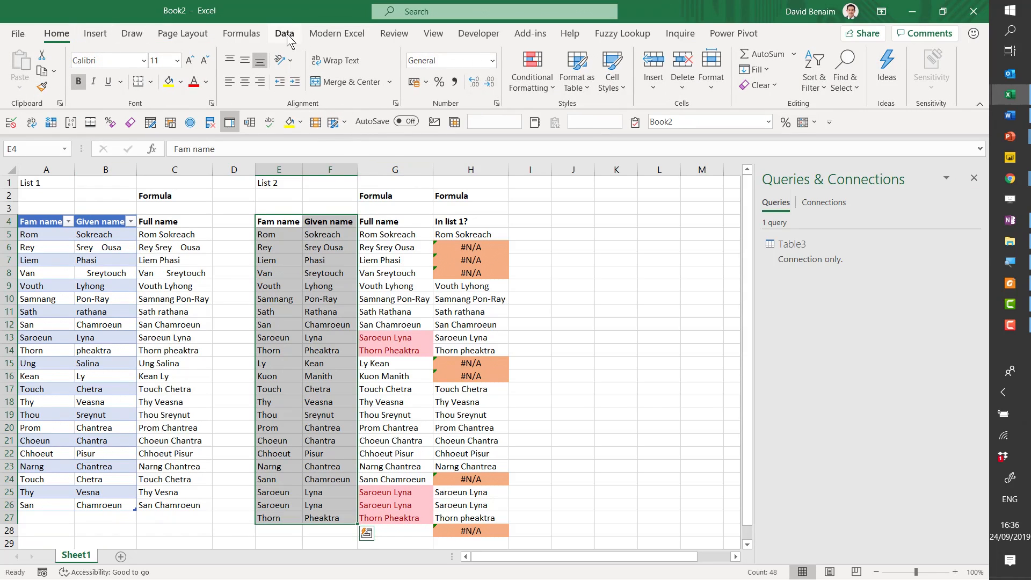
Step: Make the List 2 family and given names a table with headers named List2Names
click(284, 33)
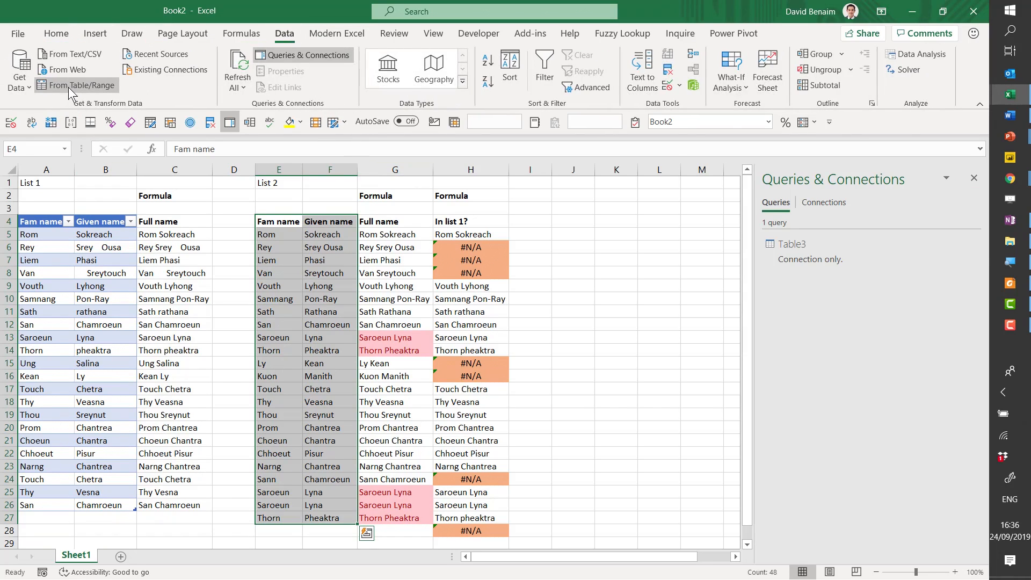
click(76, 85)
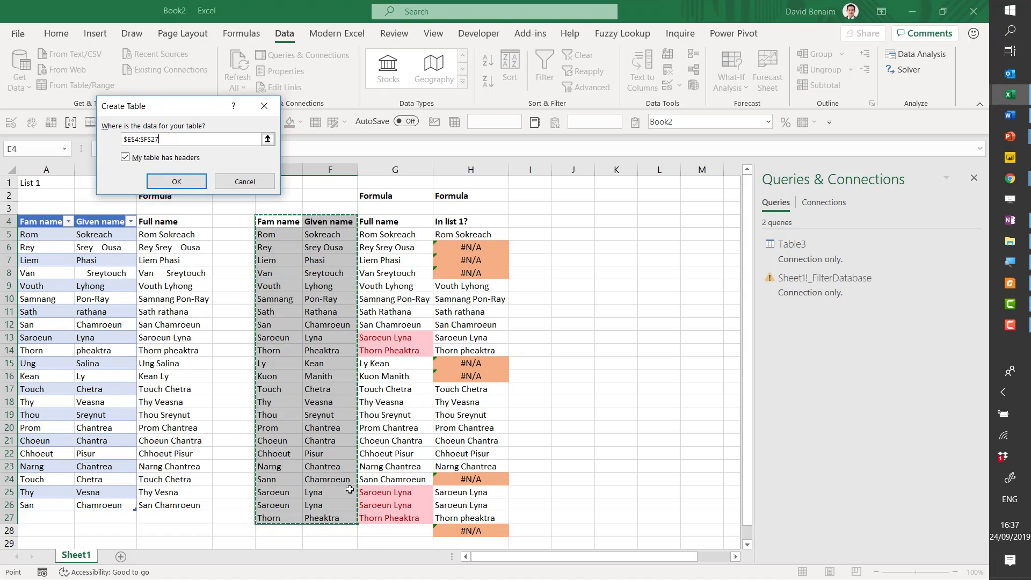
click(175, 182)
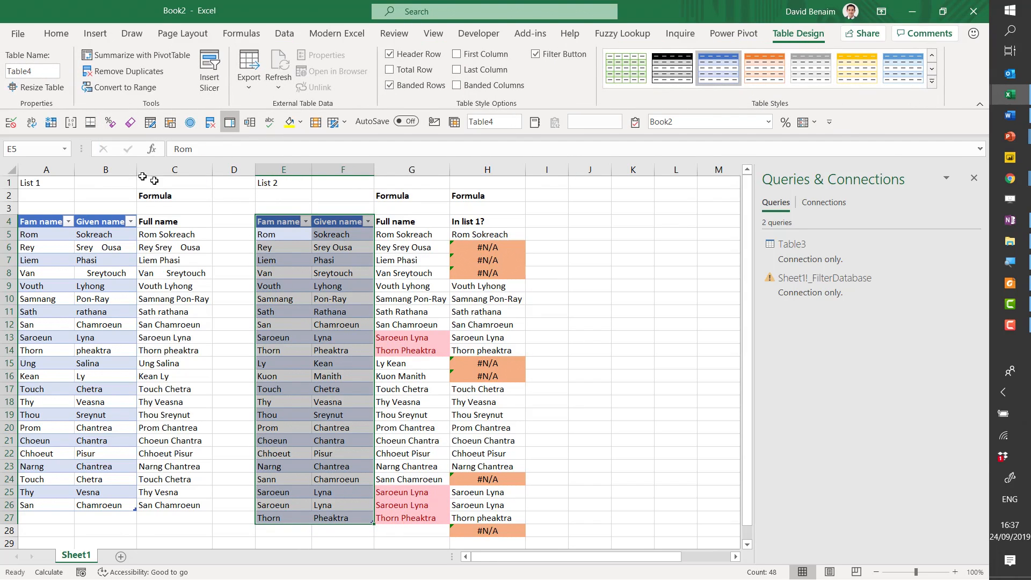
click(341, 260)
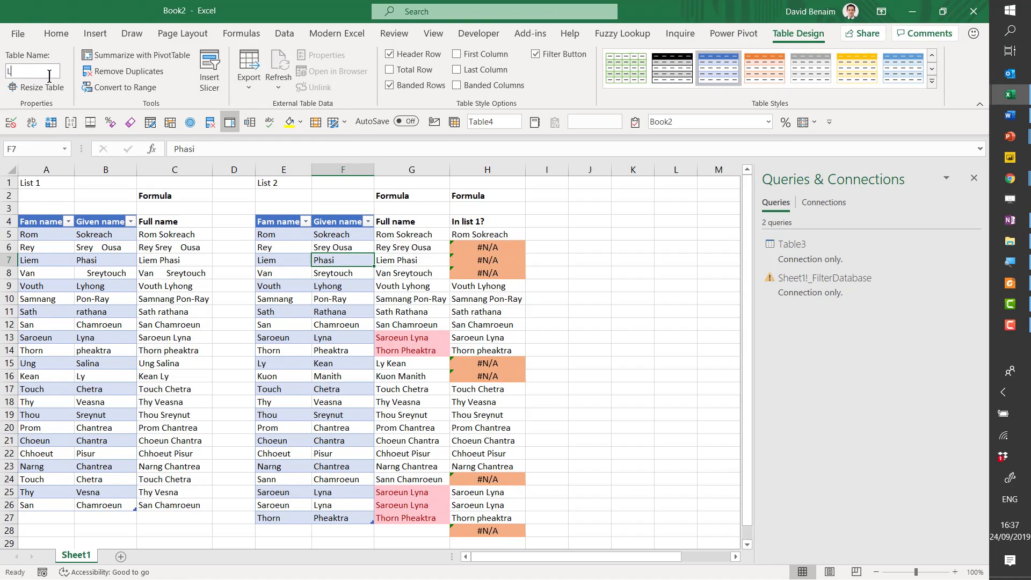
text(List2)
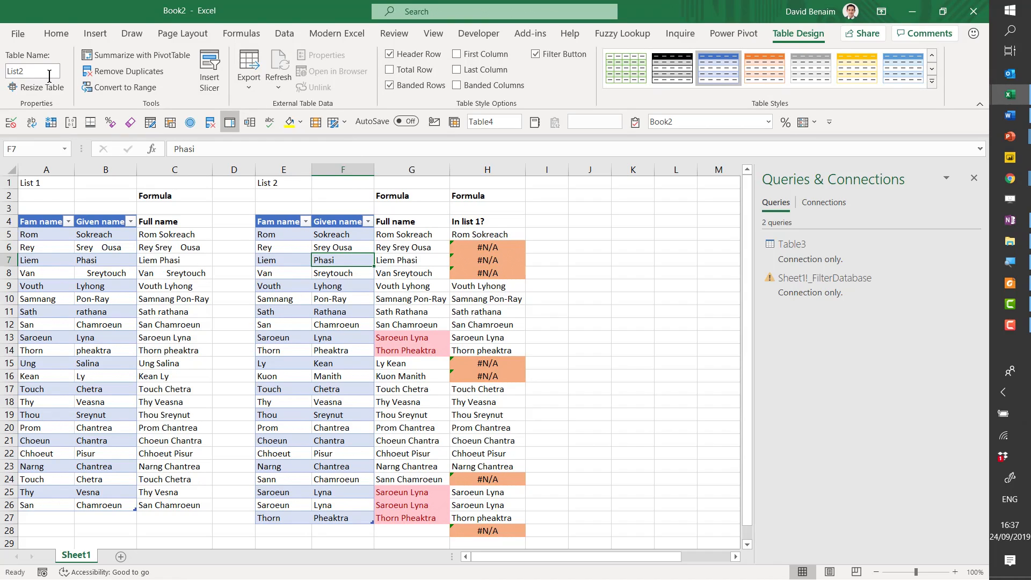
text(Names)
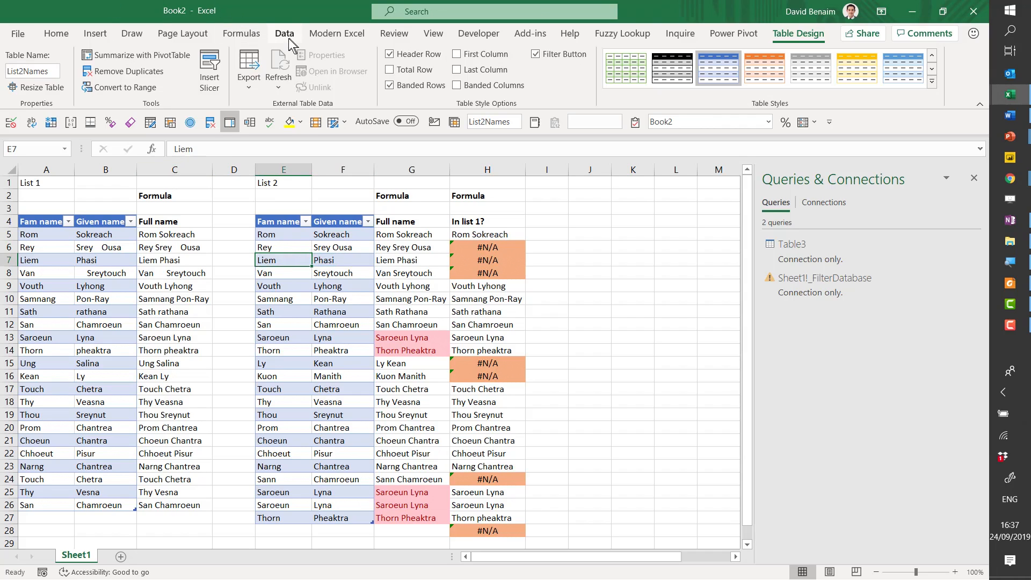
Step: Bring List2Names into Power Query and delete the erroring Sheet1!_FilterDatabase query
click(284, 34)
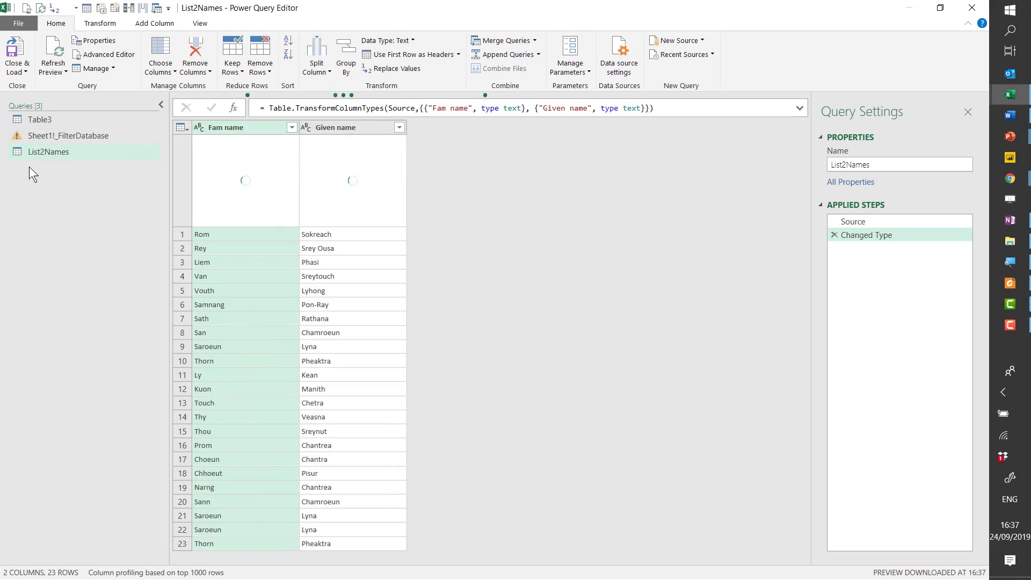
click(69, 136)
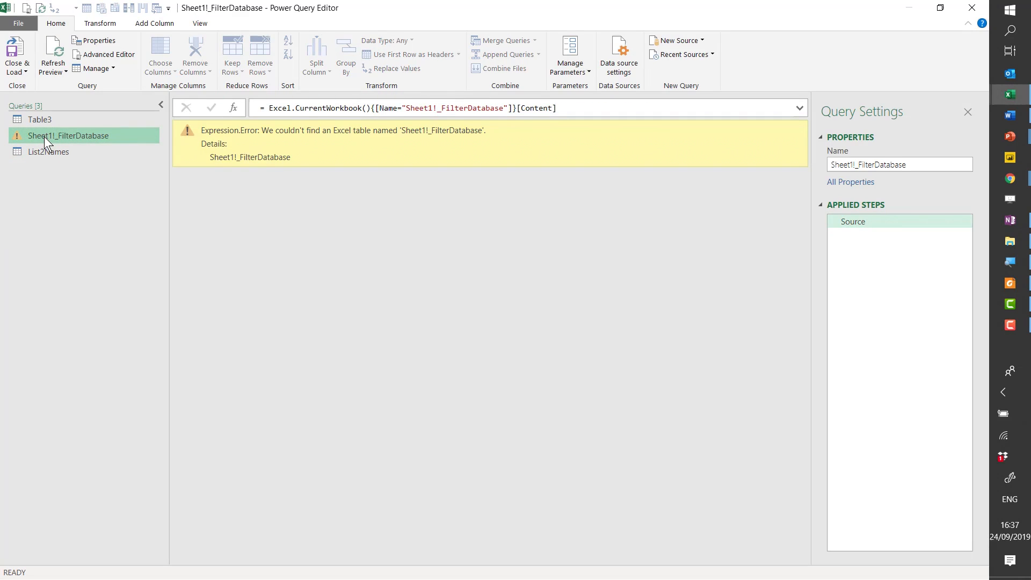
right_click(68, 135)
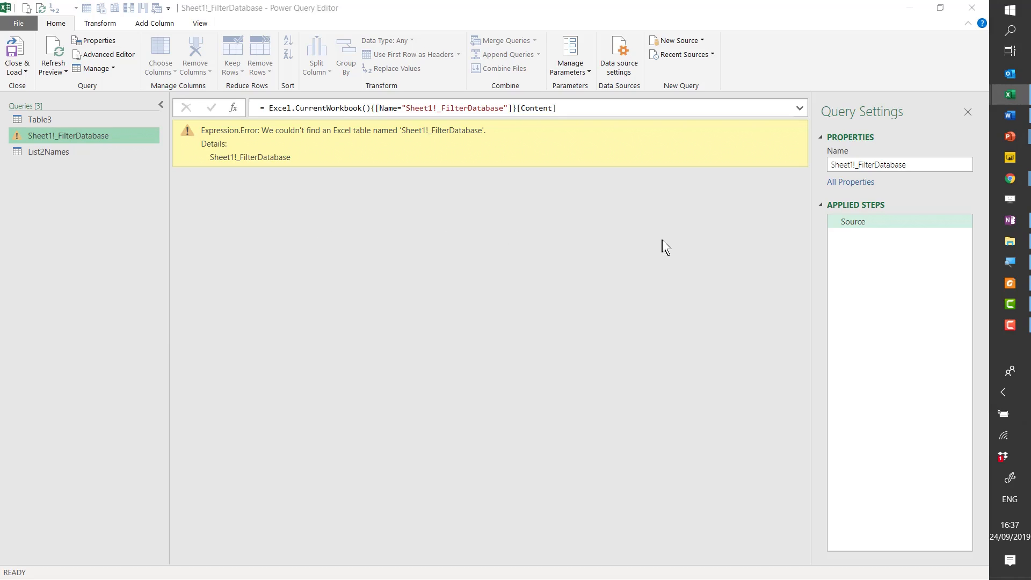
mouse_move(550, 312)
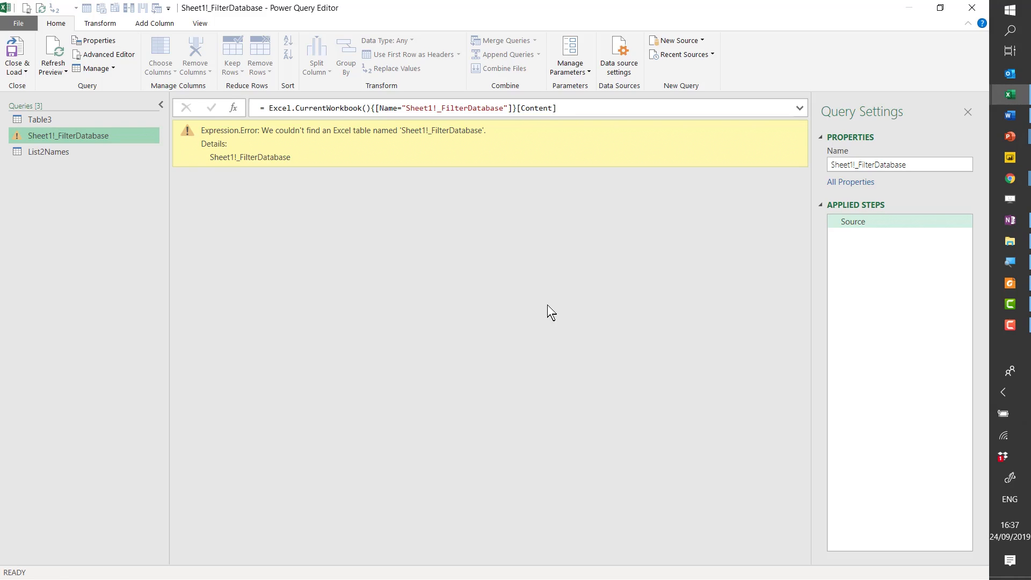
mouse_move(87, 131)
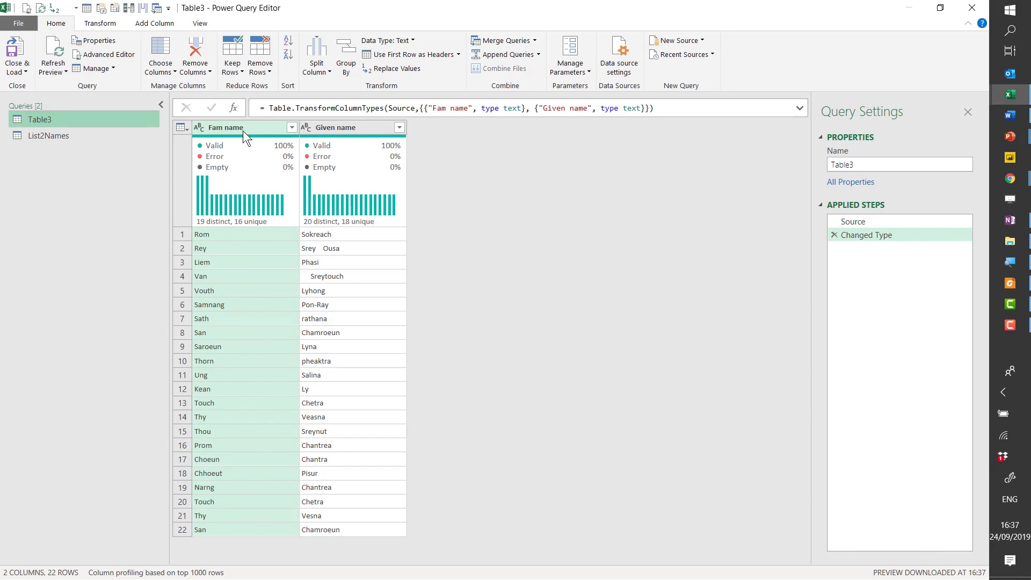
Step: Keep column quality, distribution and profile shown in the View data-preview settings
click(199, 22)
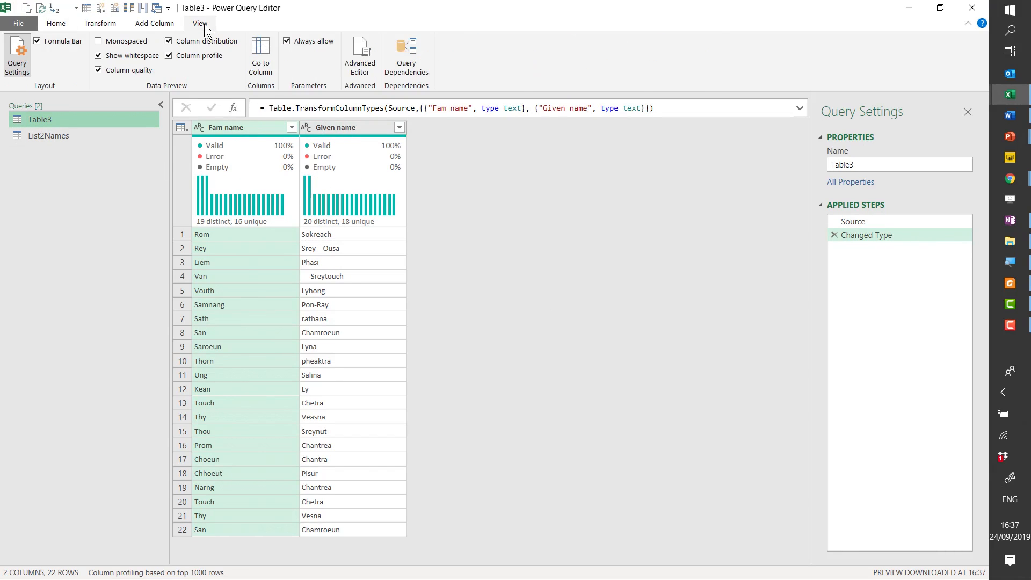
mouse_move(169, 41)
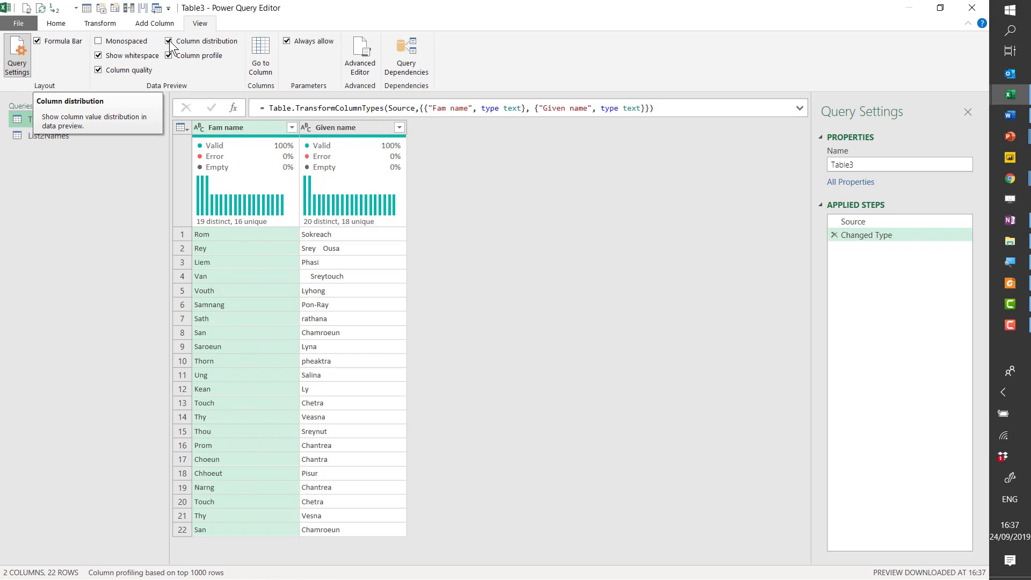
click(170, 41)
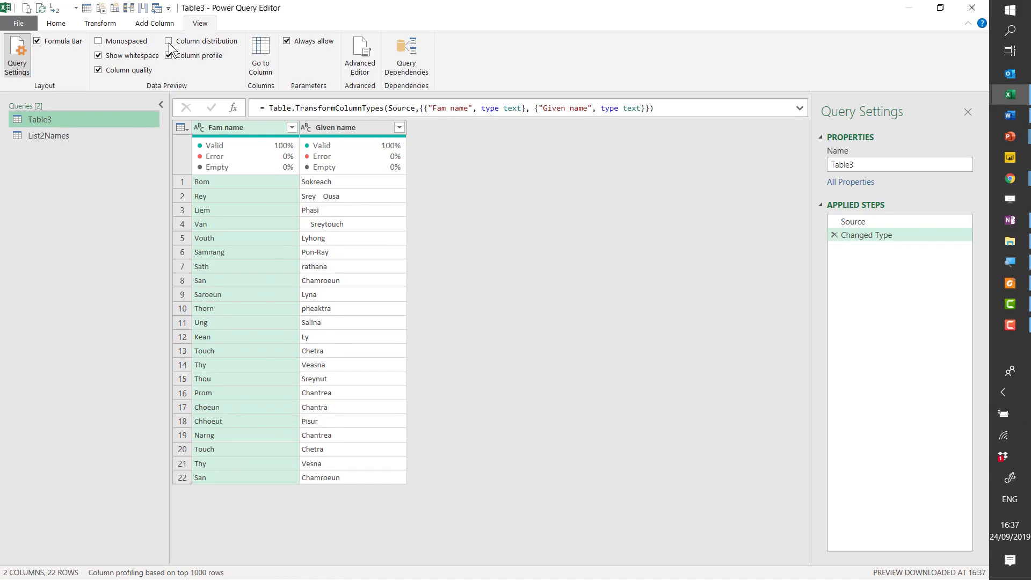
click(169, 41)
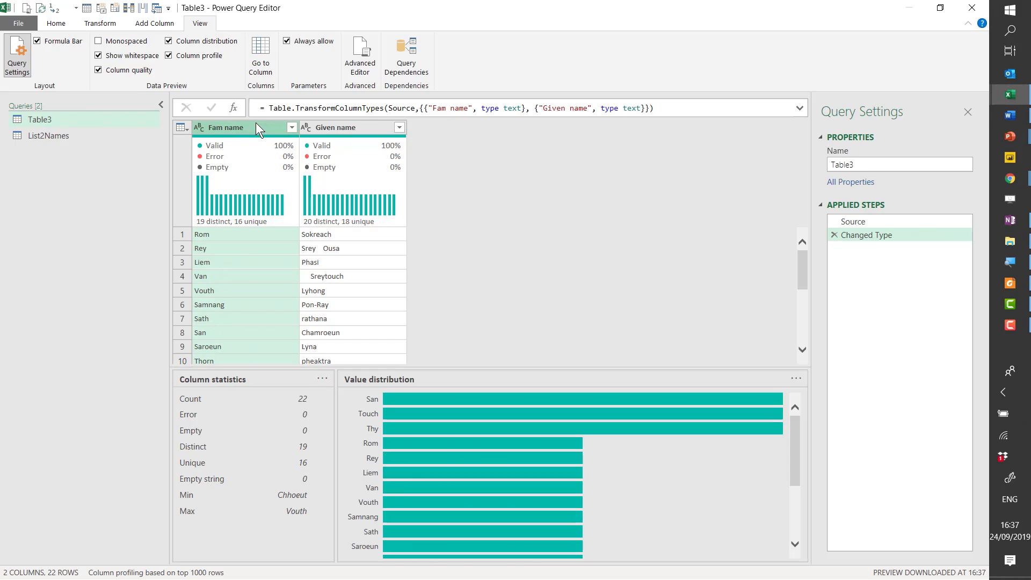
mouse_move(210, 198)
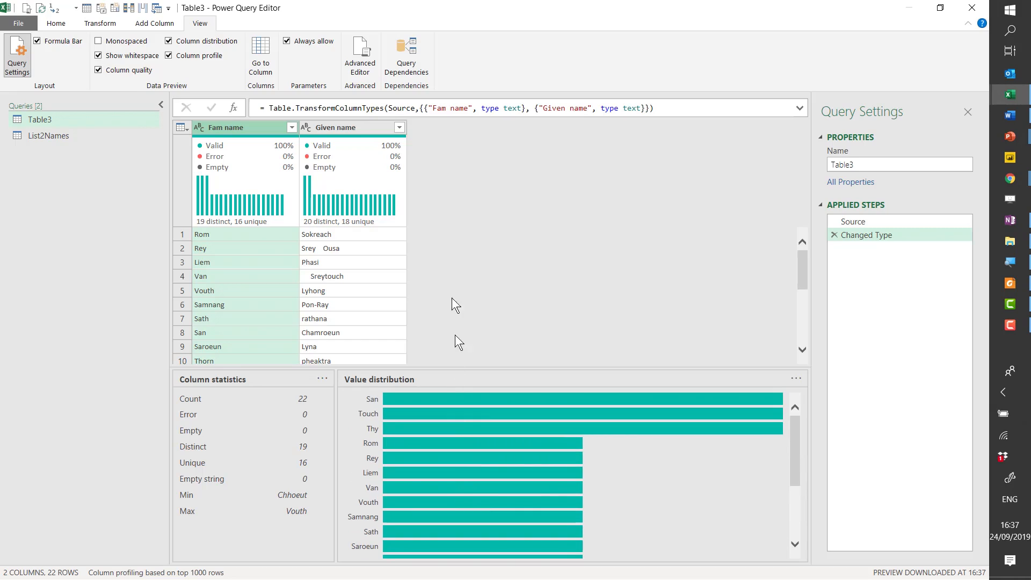
mouse_move(352, 133)
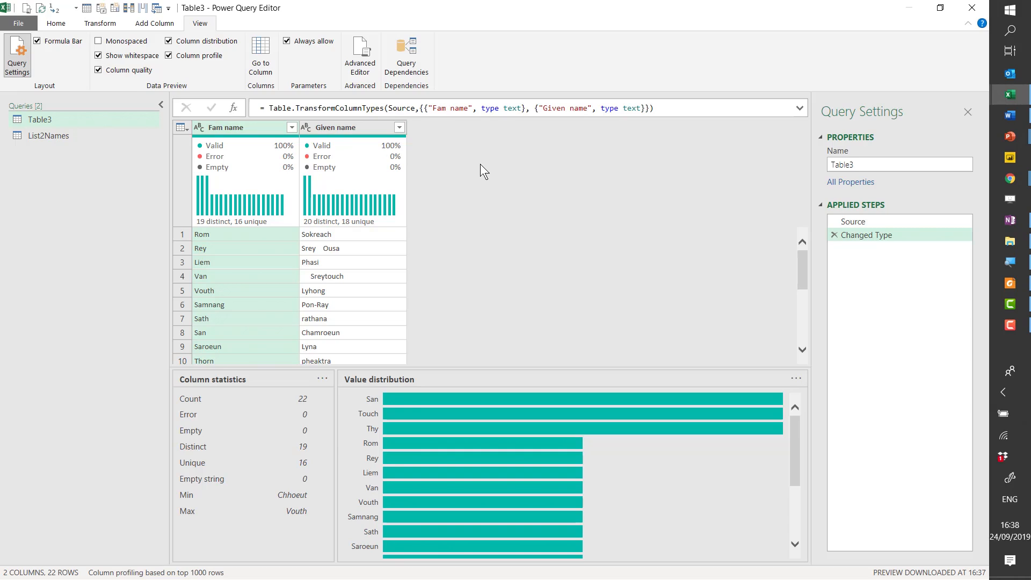
mouse_move(497, 181)
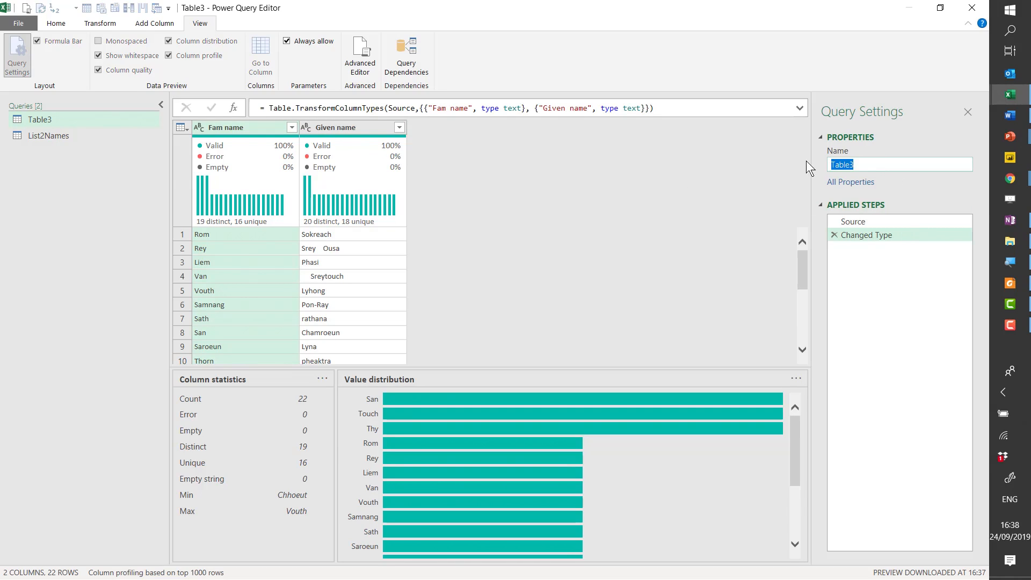
Step: Rename the Table3 query List1Names and trim both name columns
text(List)
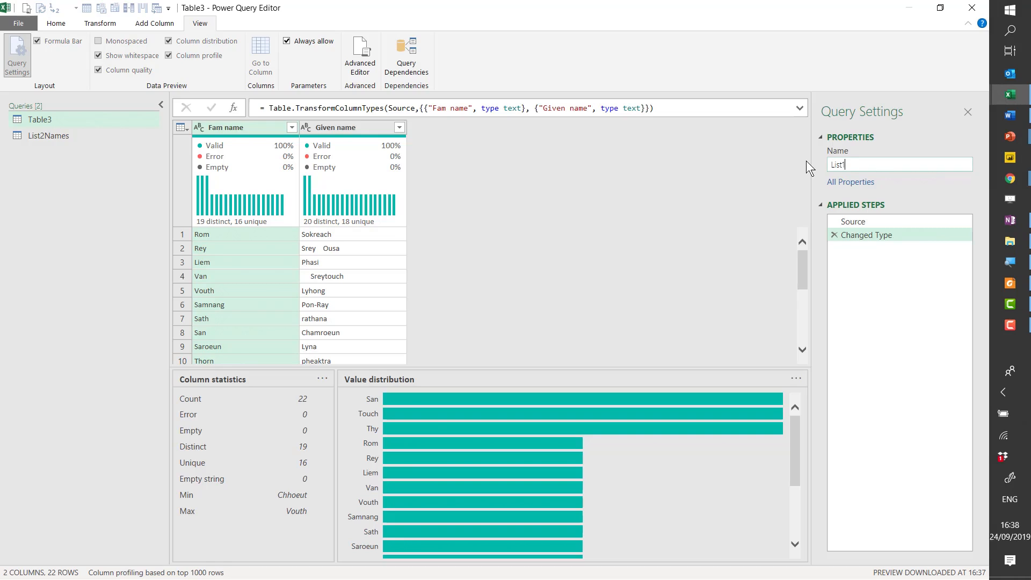
text(1Names)
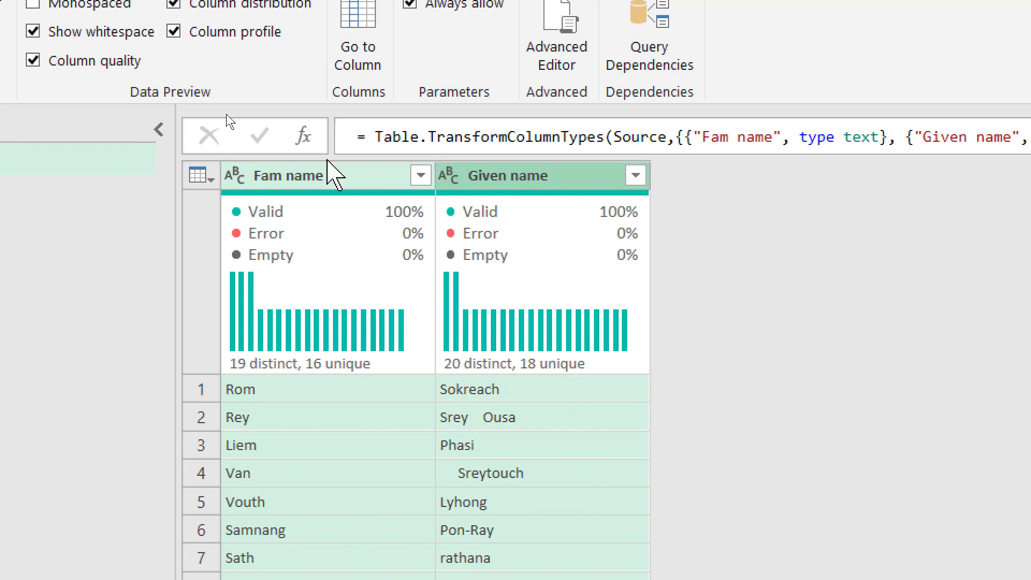
click(201, 42)
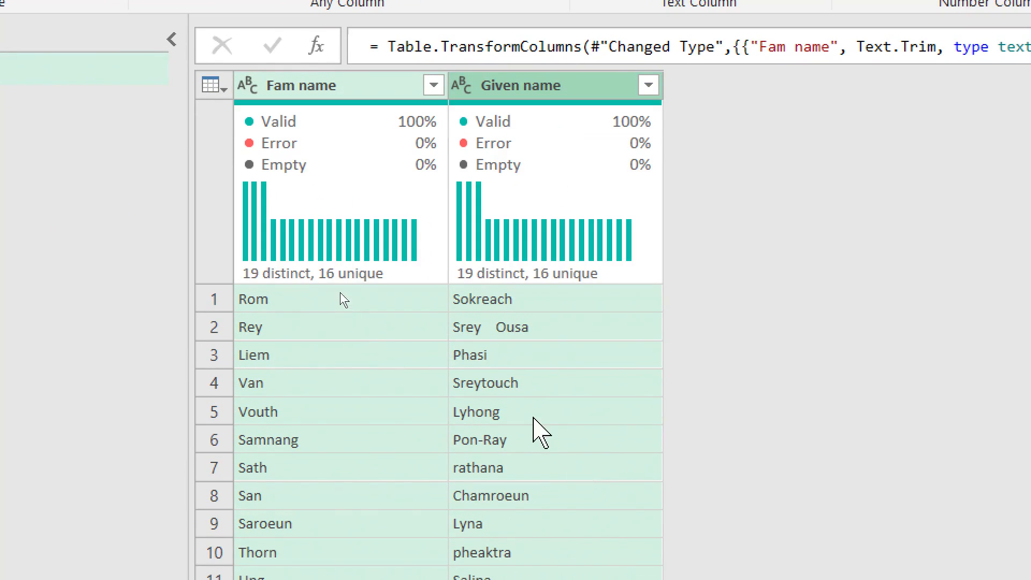
mouse_move(461, 306)
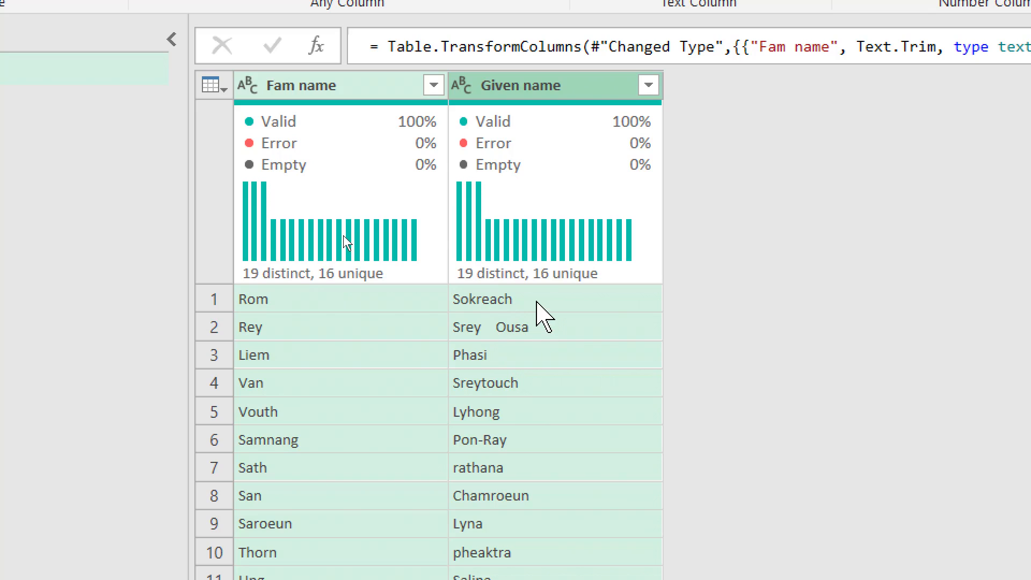
click(513, 327)
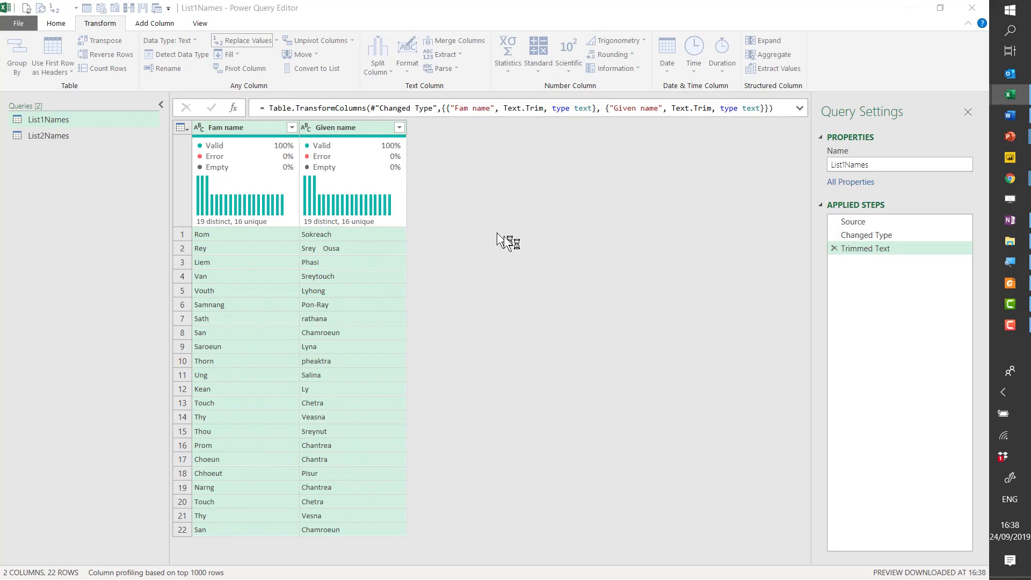
mouse_move(566, 282)
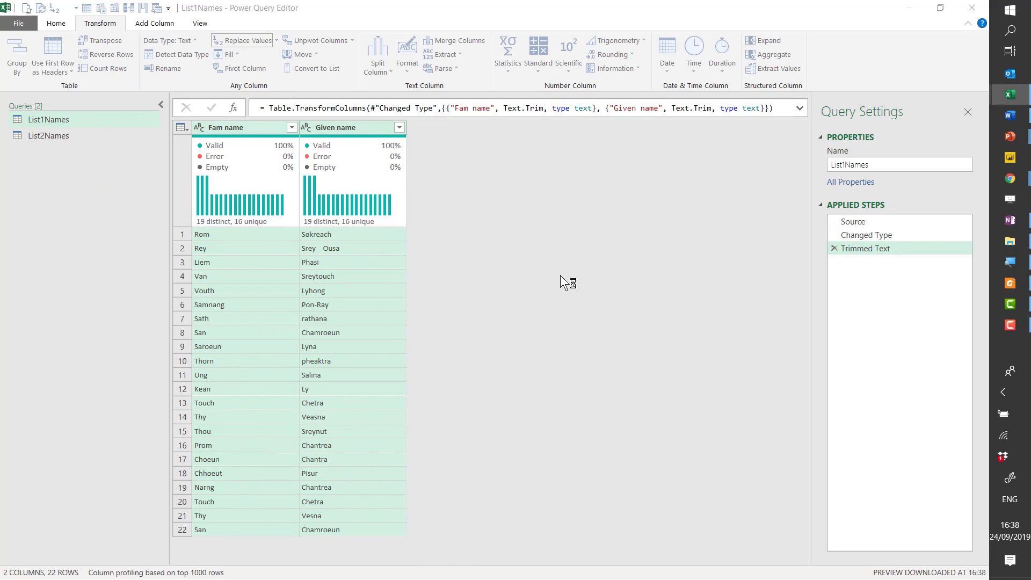
Step: Replace double spaces with single spaces twice, then capitalize each word in both columns
click(245, 39)
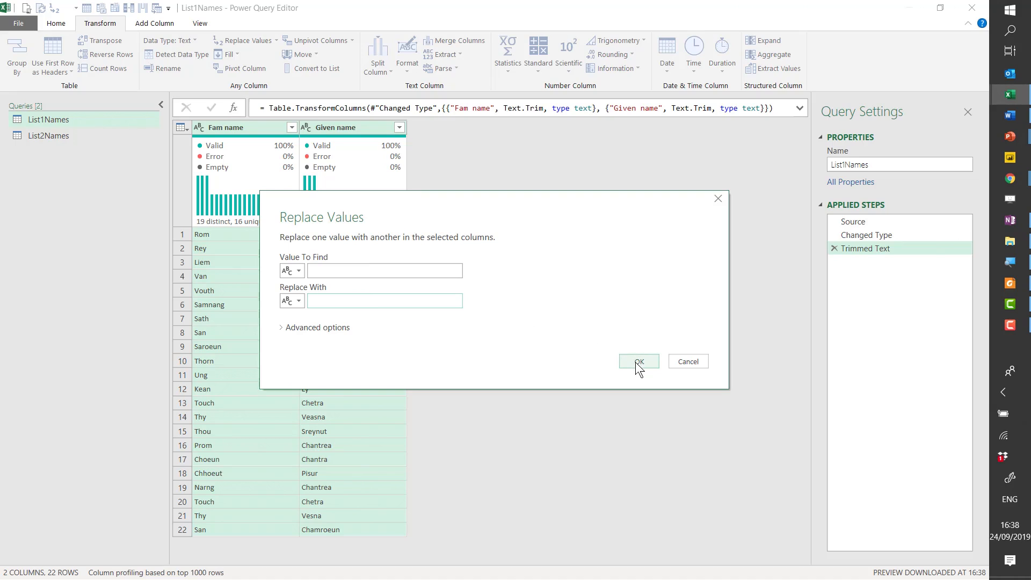
click(637, 361)
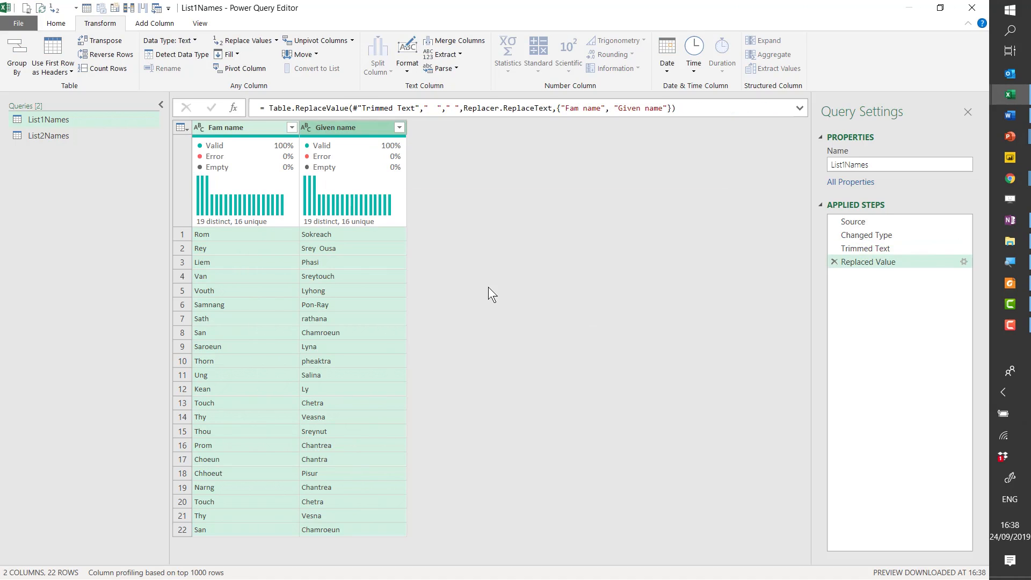
mouse_move(405, 235)
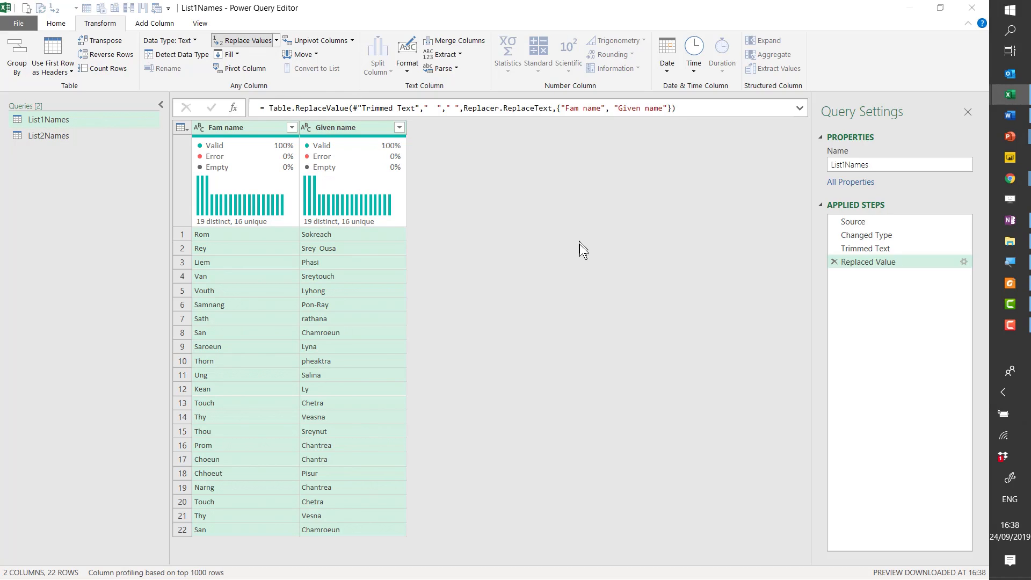
click(242, 40)
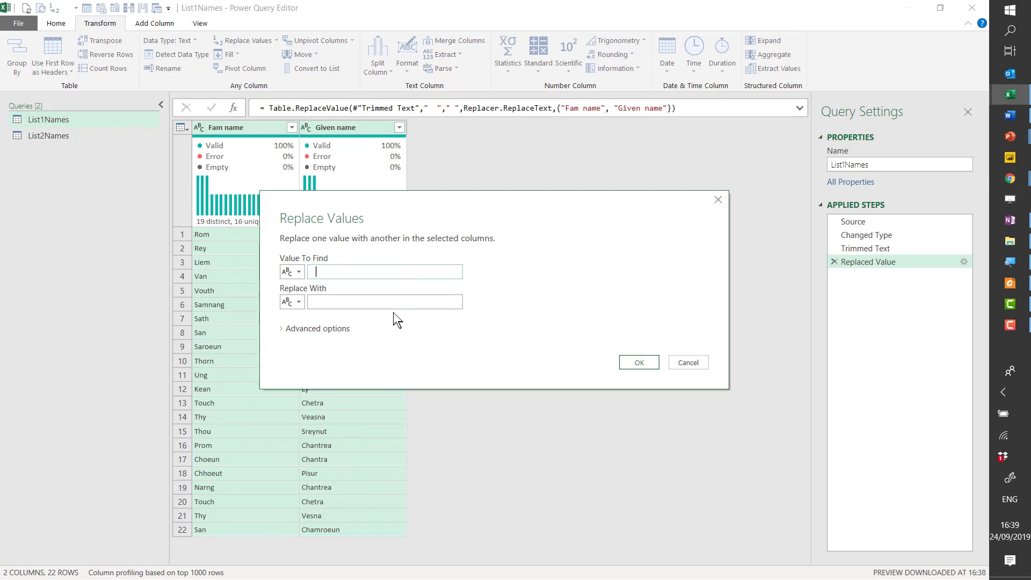
click(636, 362)
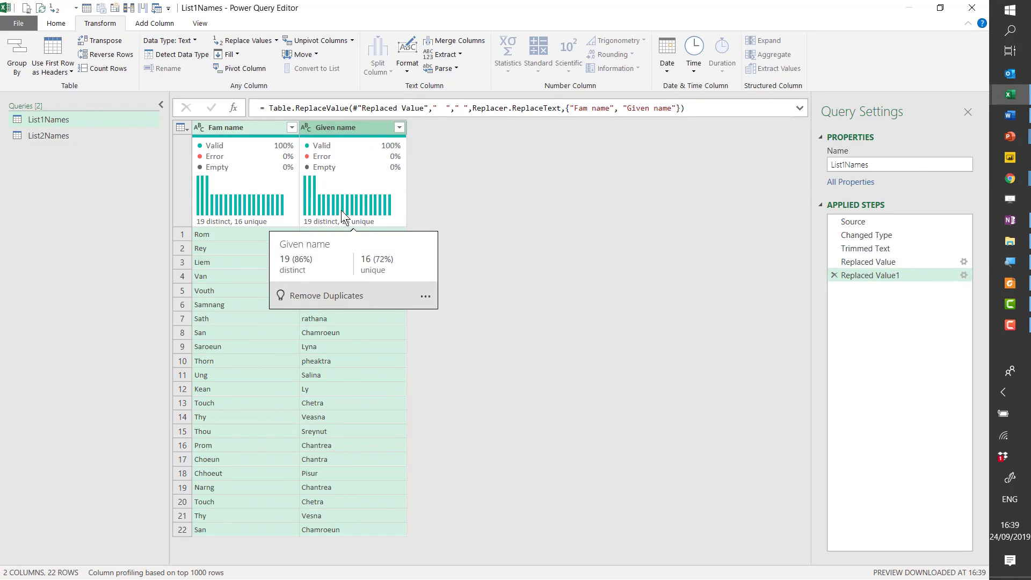
mouse_move(537, 176)
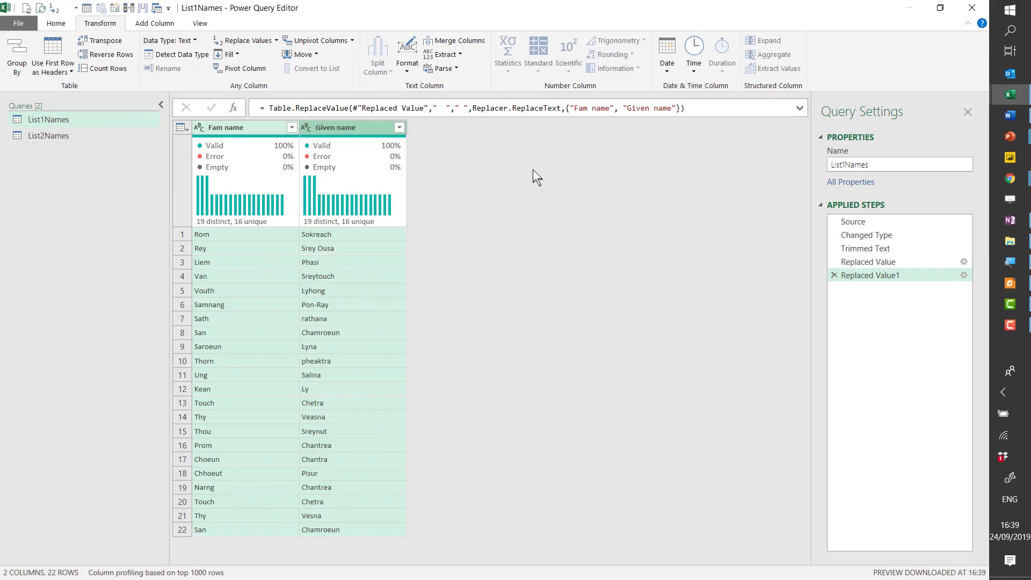
mouse_move(364, 169)
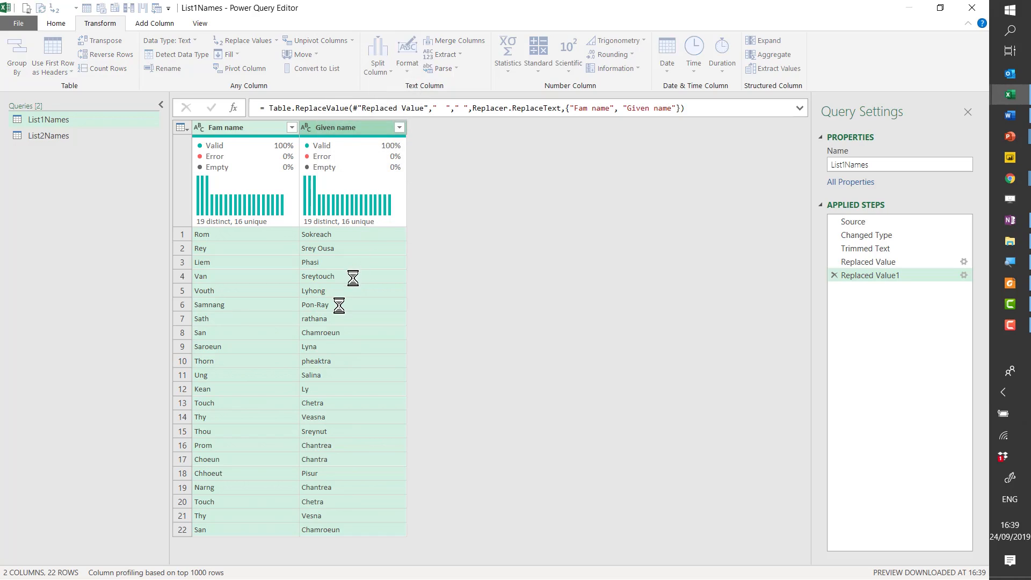
click(405, 54)
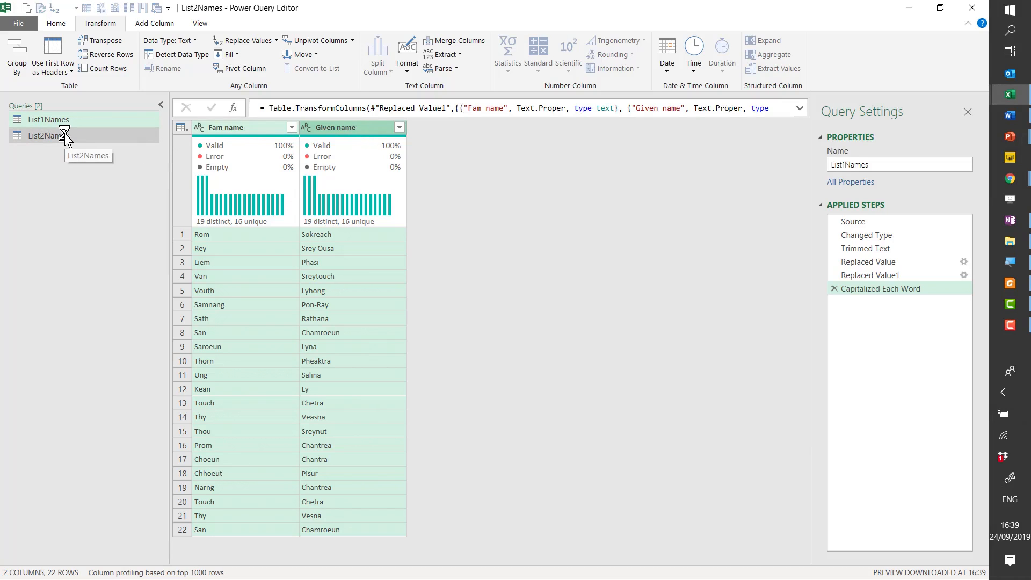
Step: Create a reference query from List2Names and name it List 2 duplicates
click(49, 135)
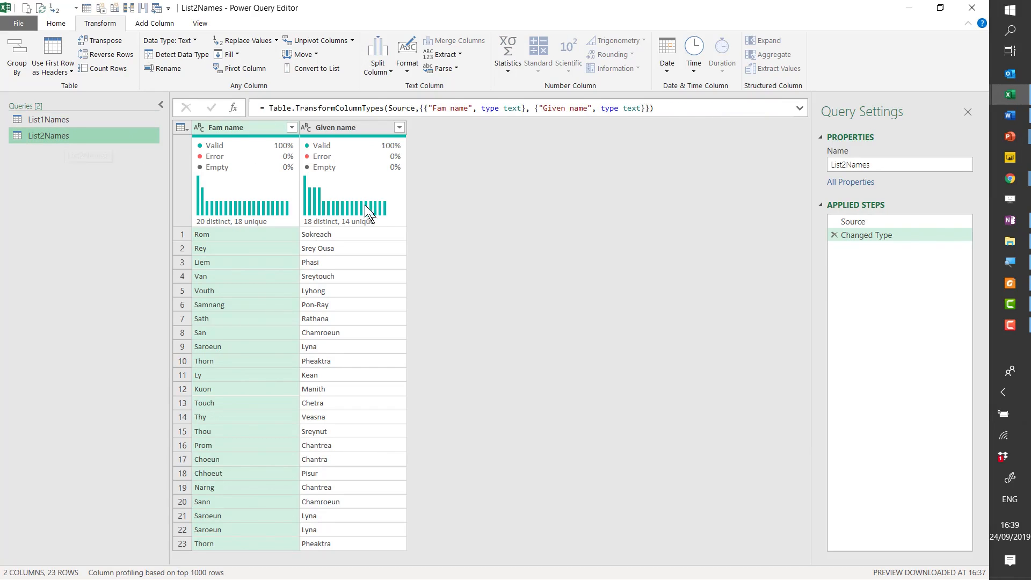
mouse_move(54, 222)
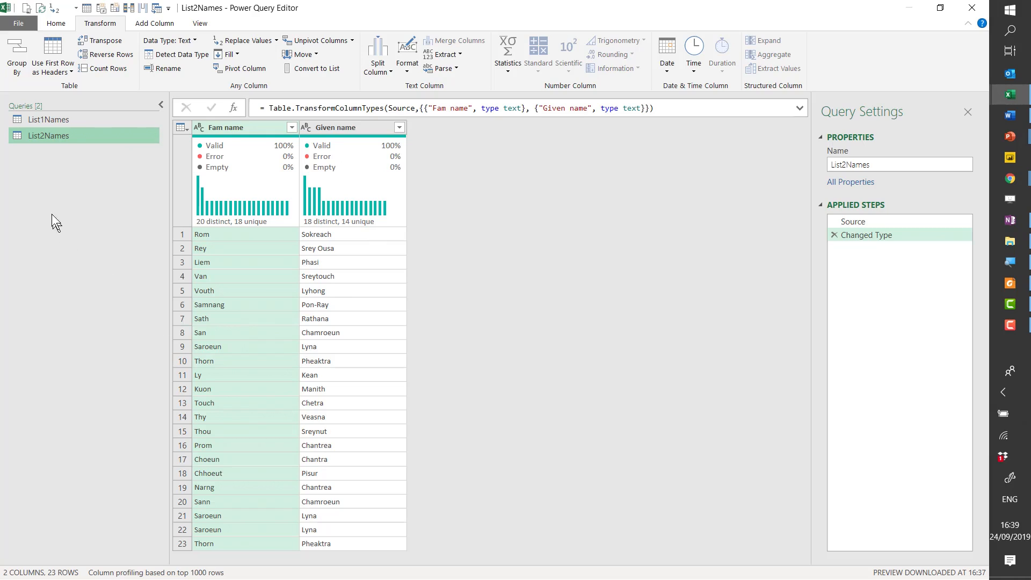
right_click(48, 136)
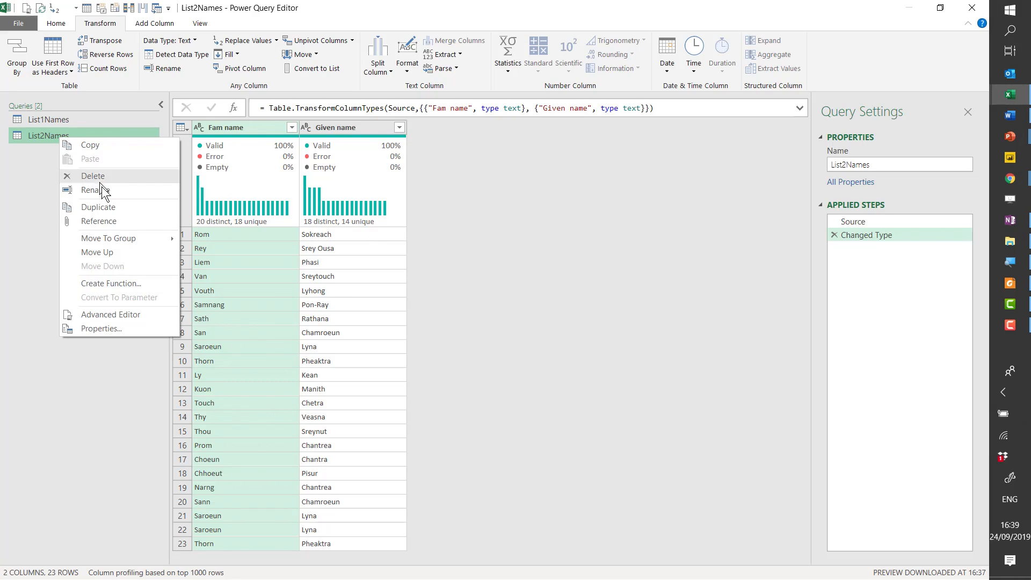
click(97, 206)
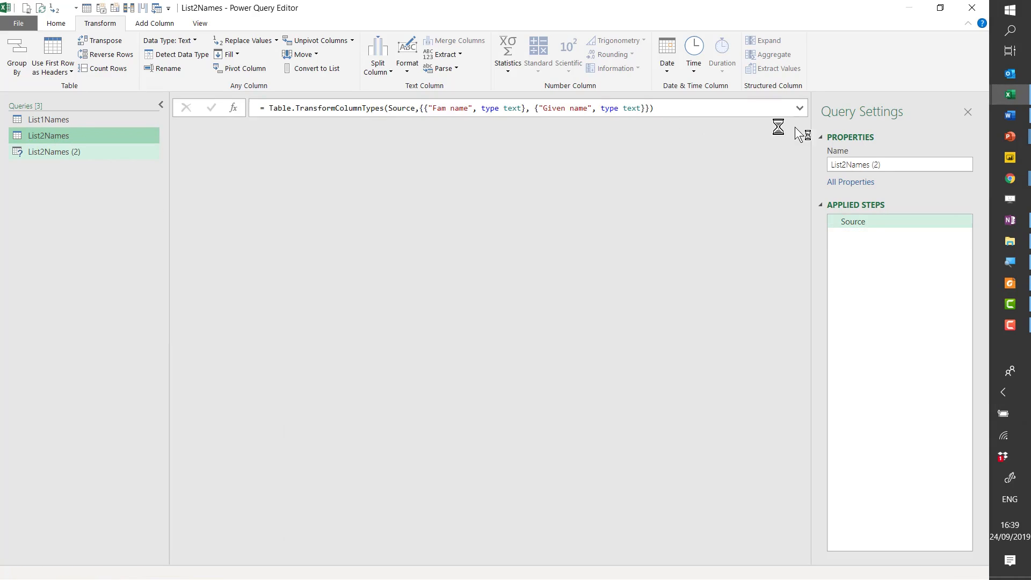
click(53, 151)
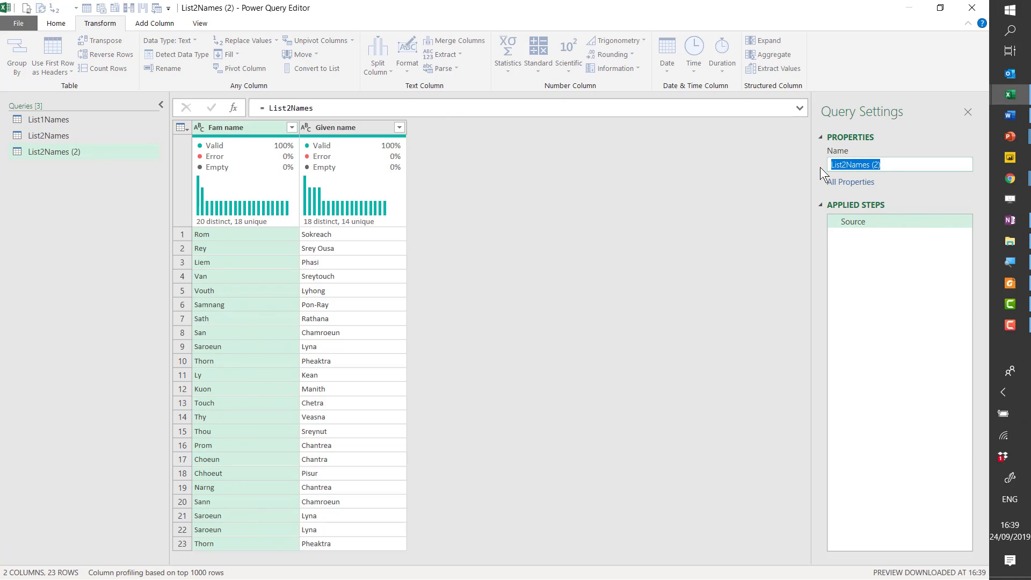
text(List 2 duplicat)
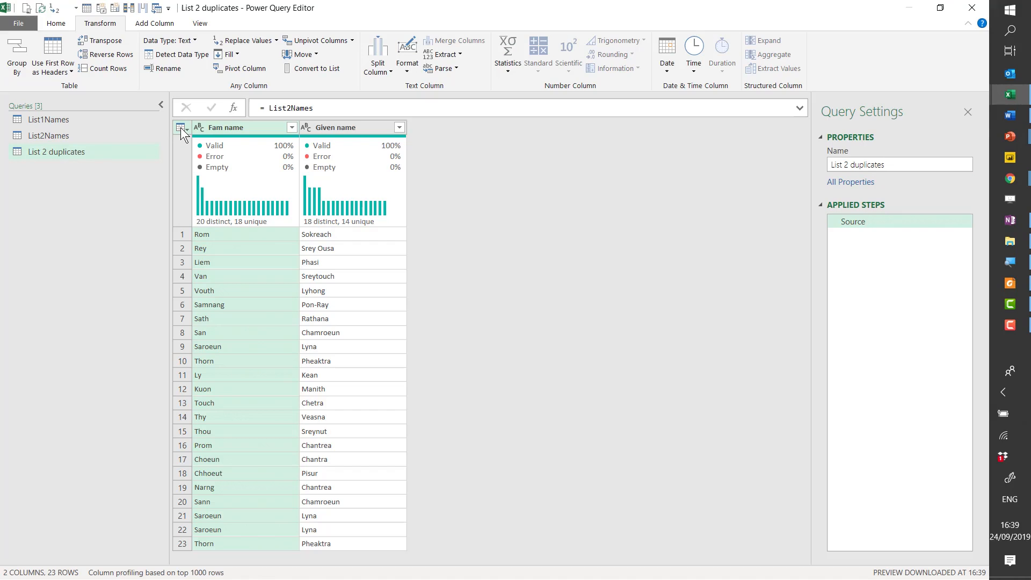
click(182, 127)
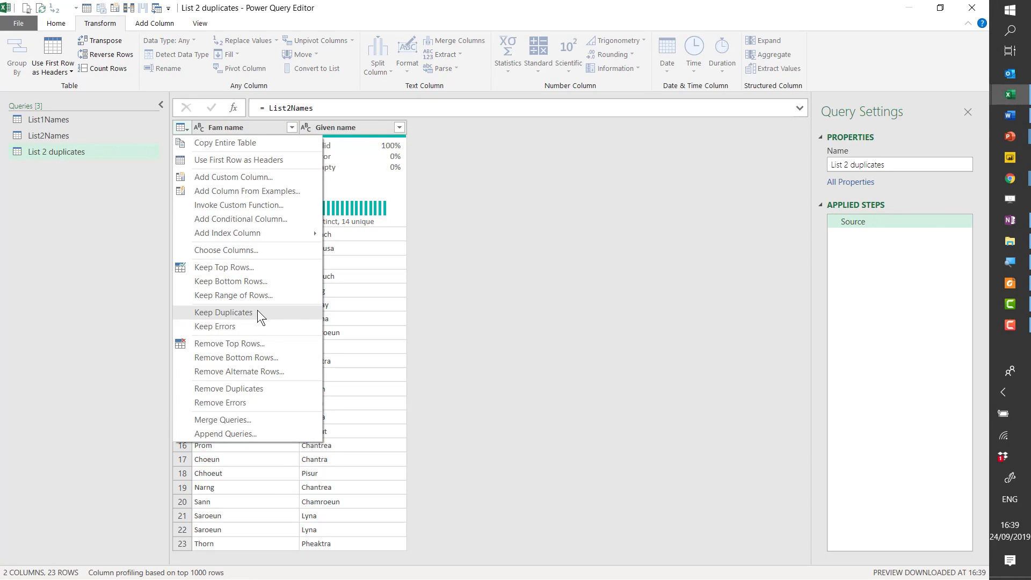
click(224, 311)
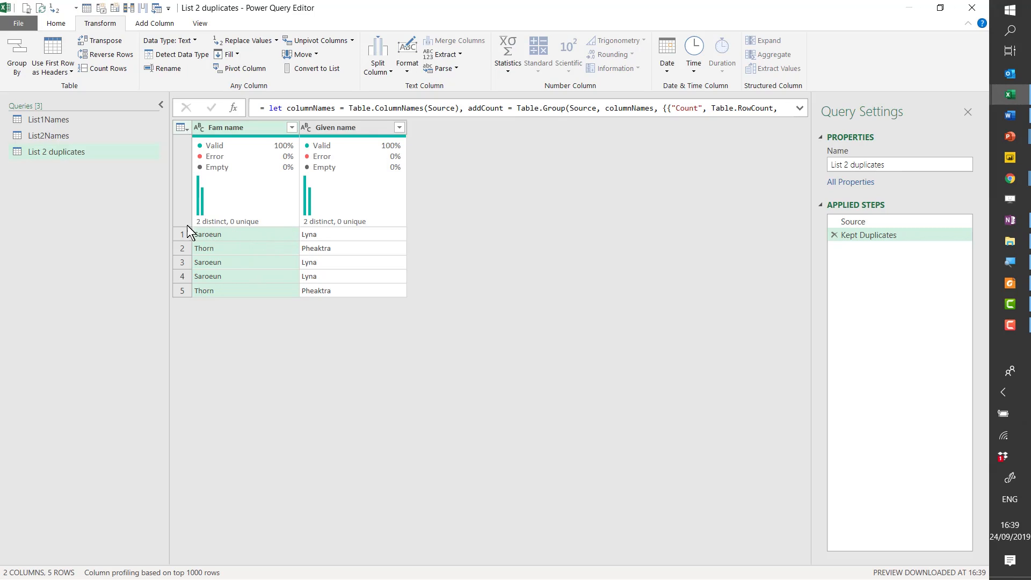
click(207, 234)
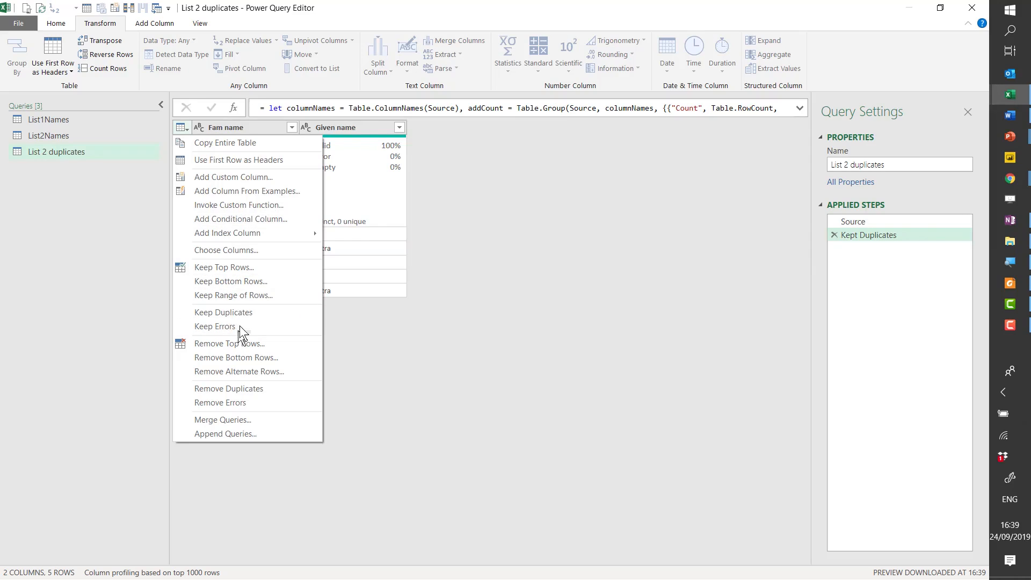
mouse_move(227, 389)
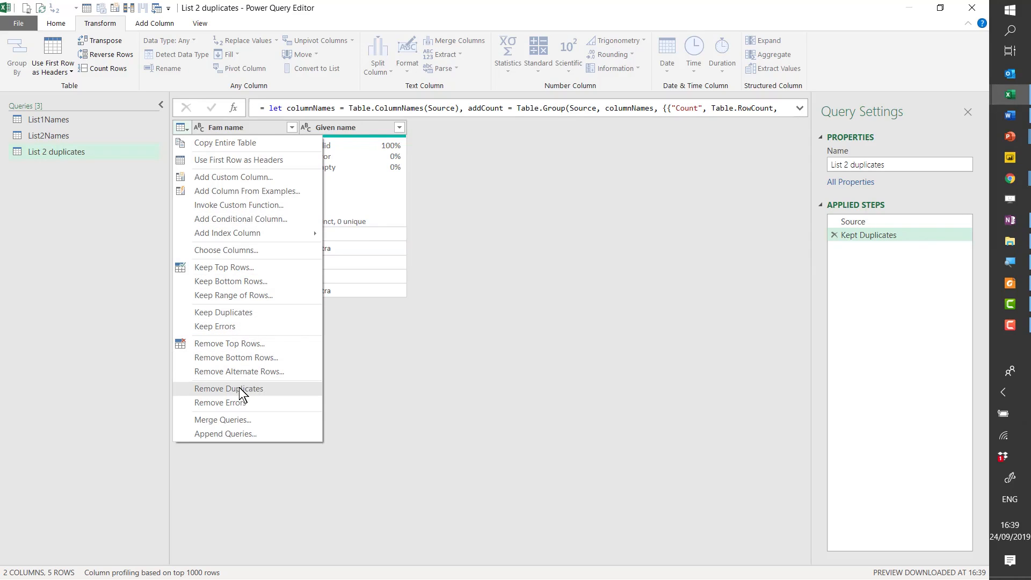
click(228, 388)
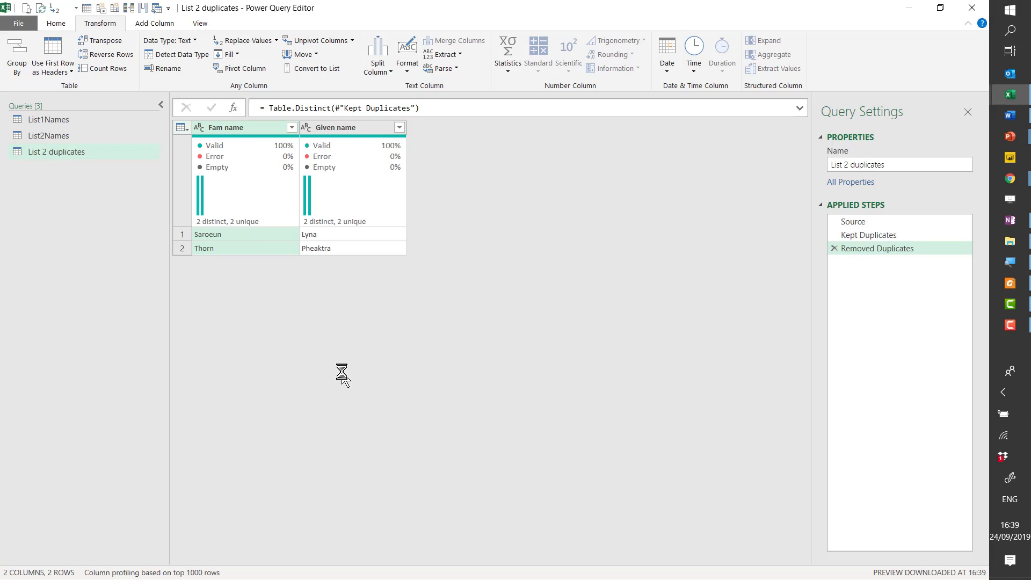
click(155, 23)
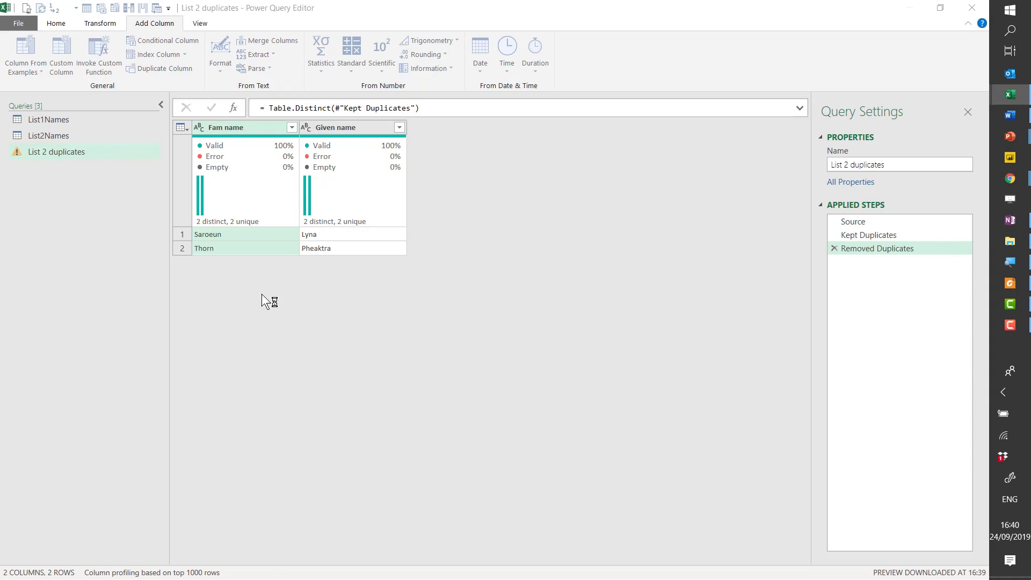
Step: Add a Custom column with the text "List 2 duplicates" to every row
click(60, 54)
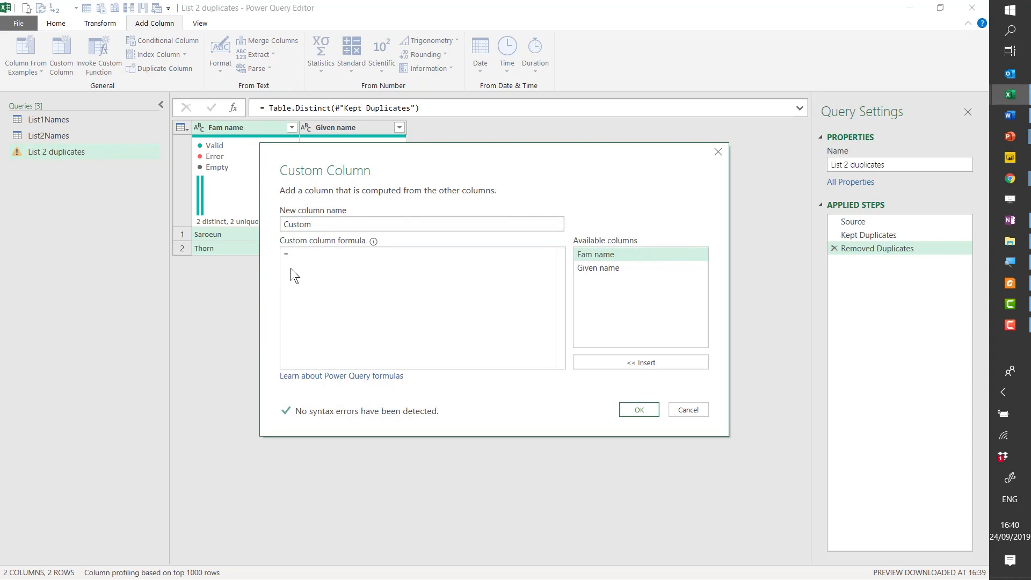
text("List 2)
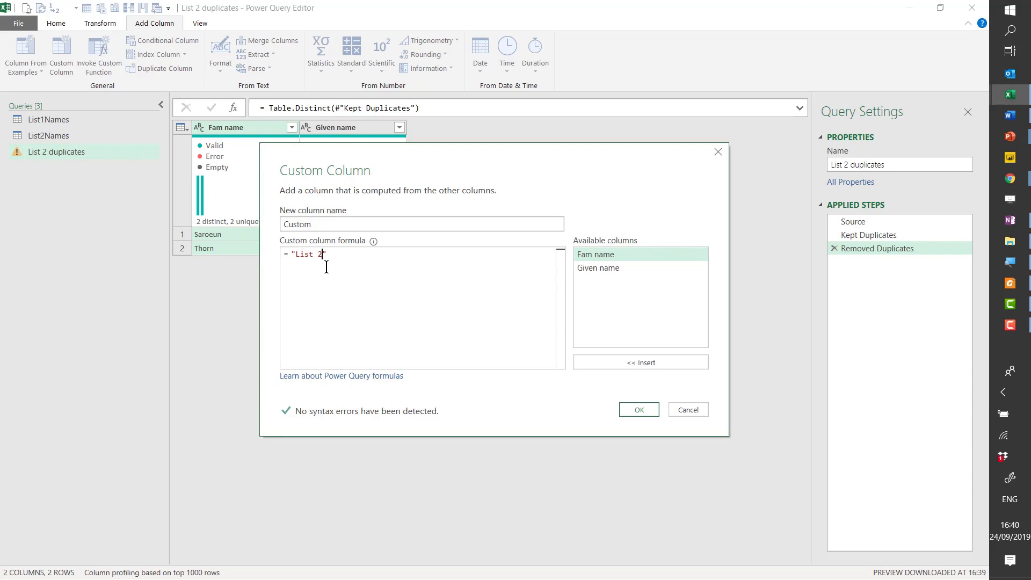
text(duplicates)
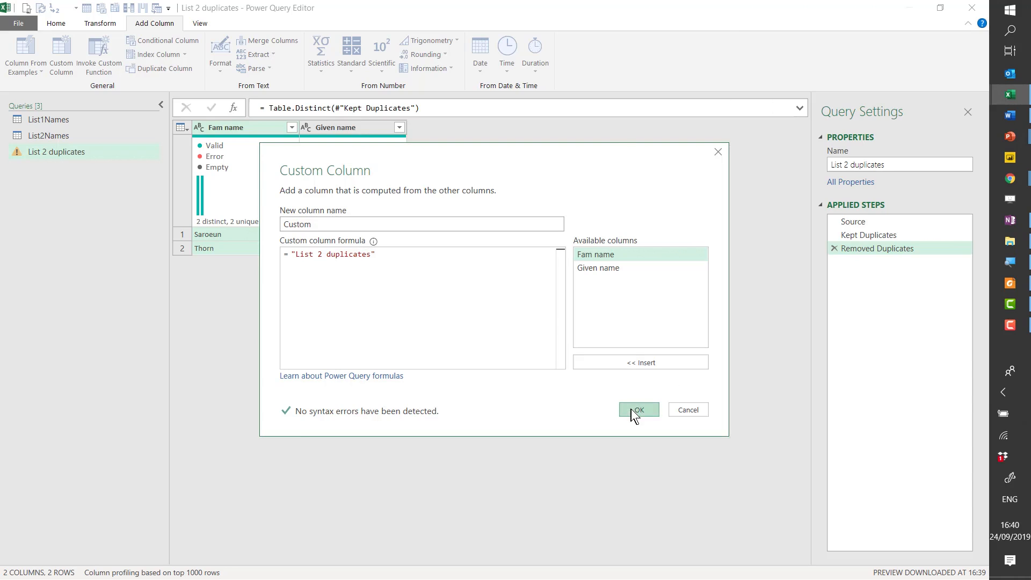
click(637, 409)
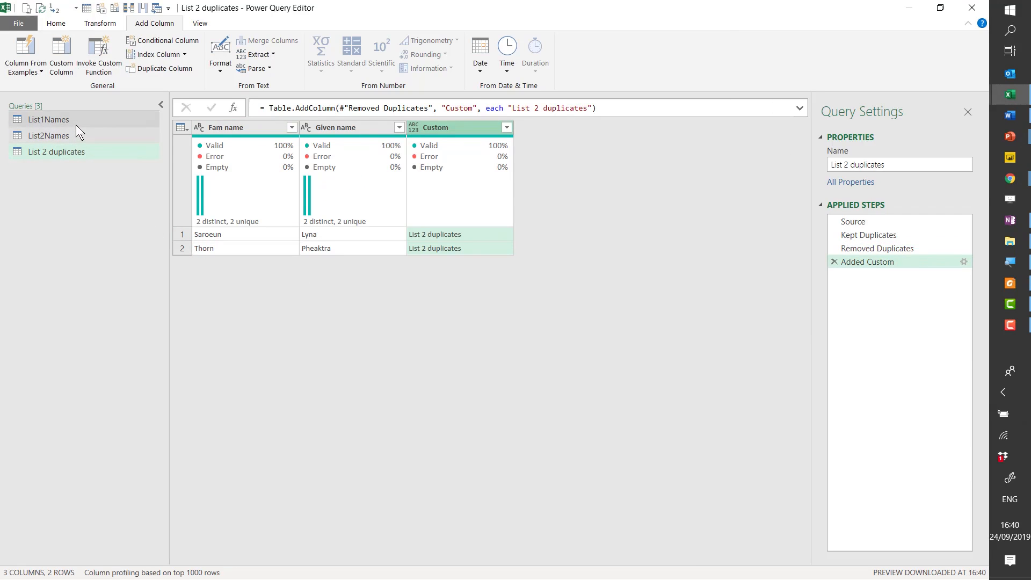
right_click(49, 119)
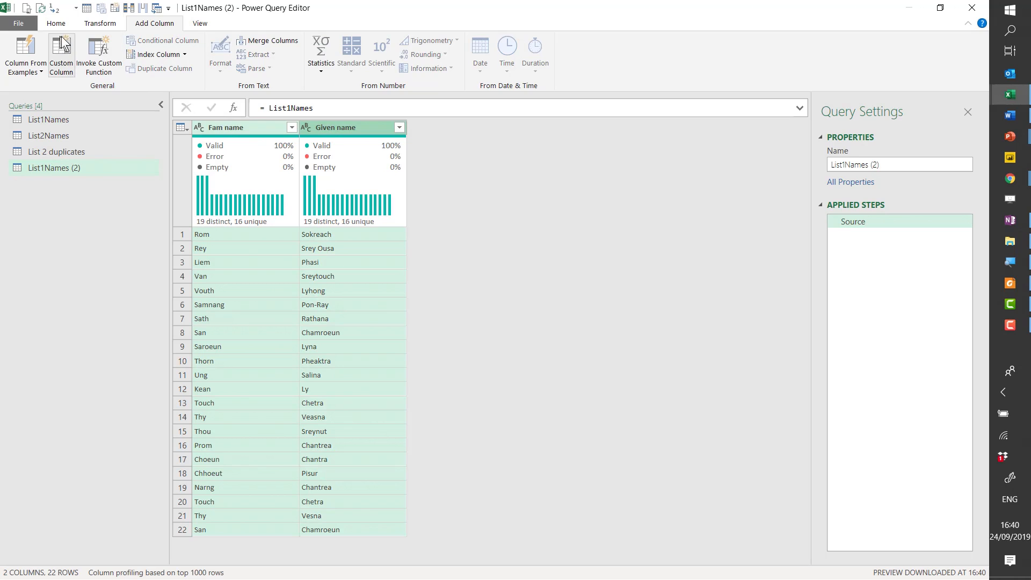
click(232, 55)
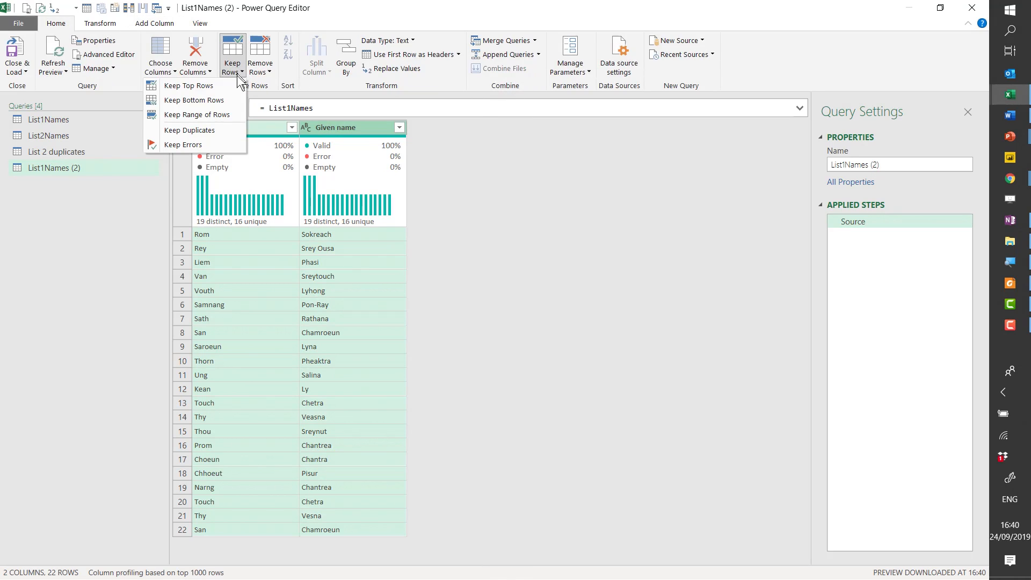
click(188, 130)
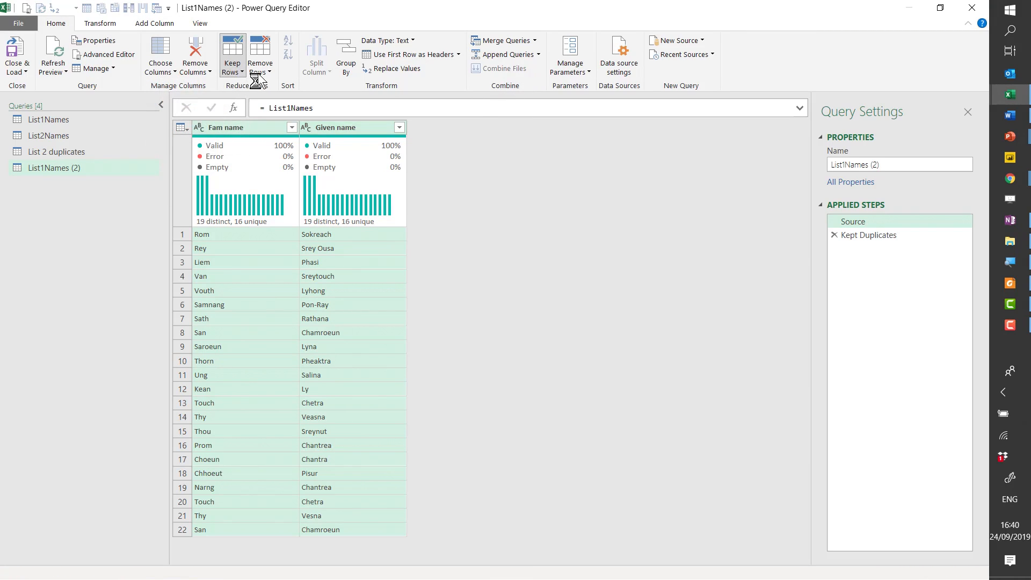
click(260, 55)
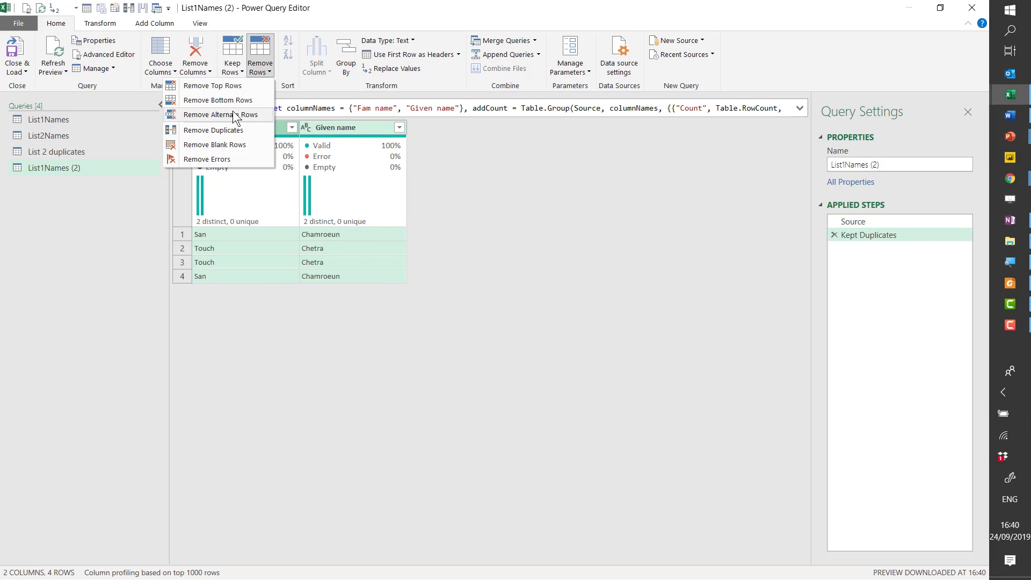
click(213, 130)
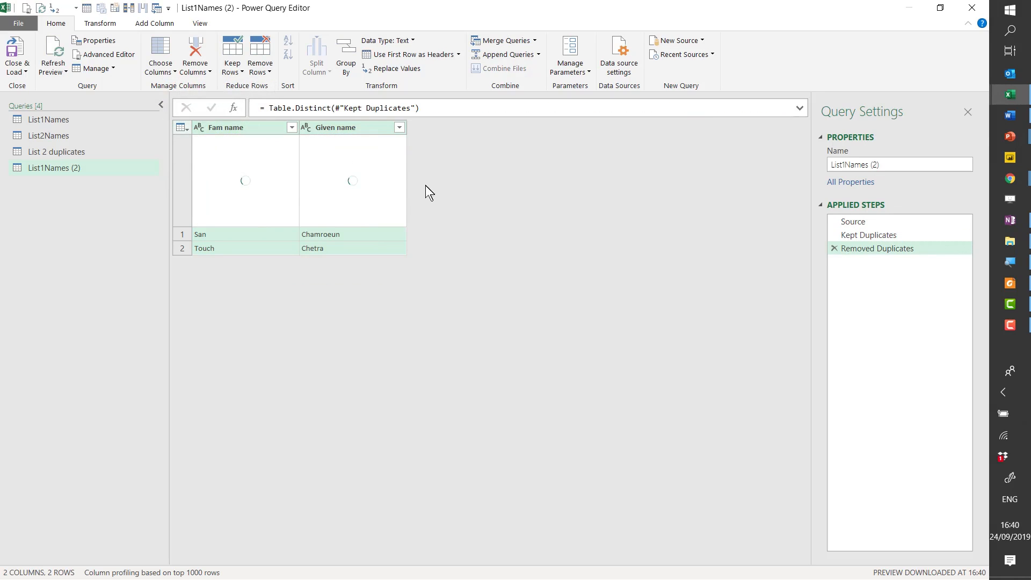
click(155, 23)
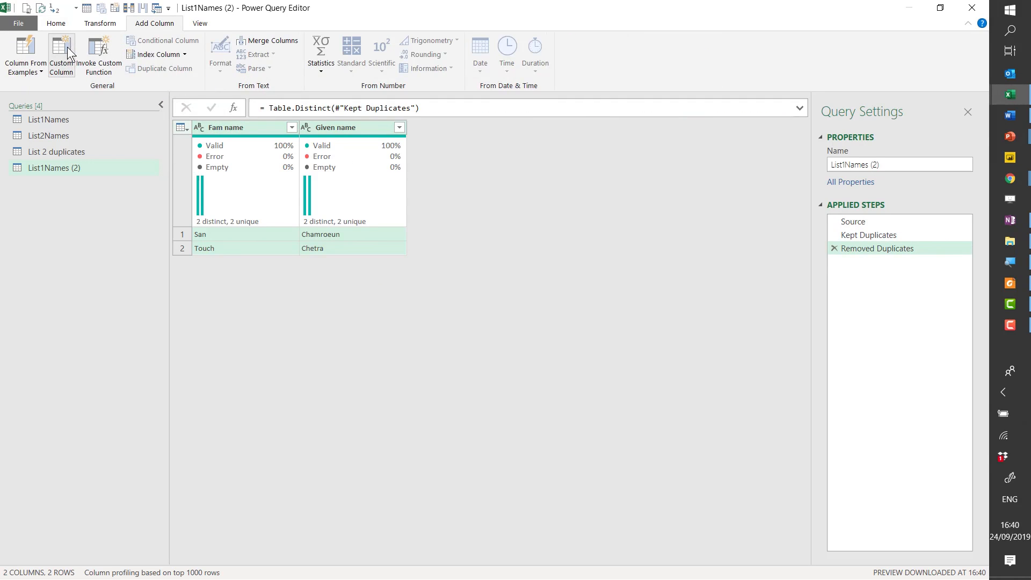
Step: Add a Custom column reading "List 1 duplicates" and rename the query List 1 duplicates
click(60, 55)
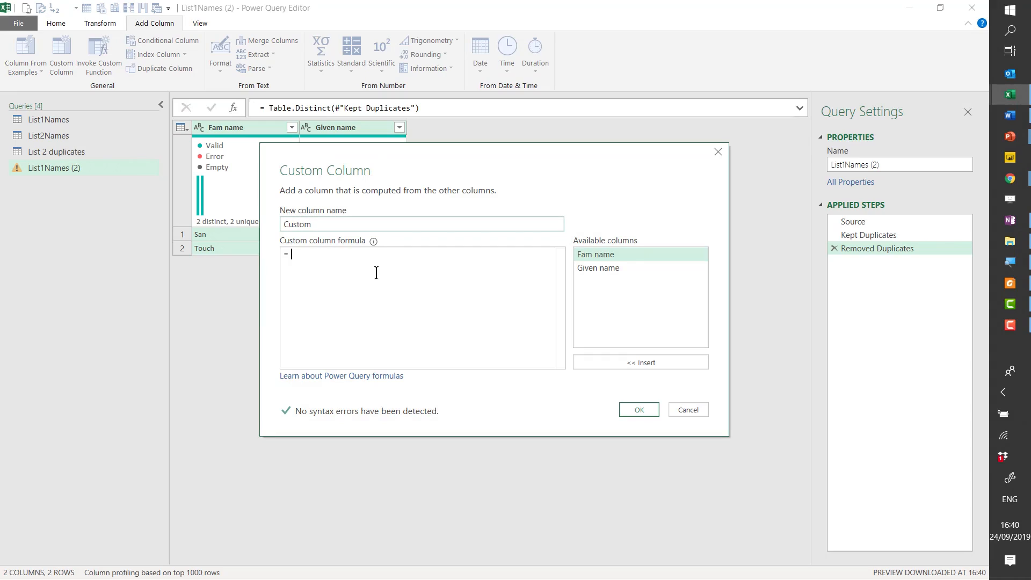
text("List 1 ")
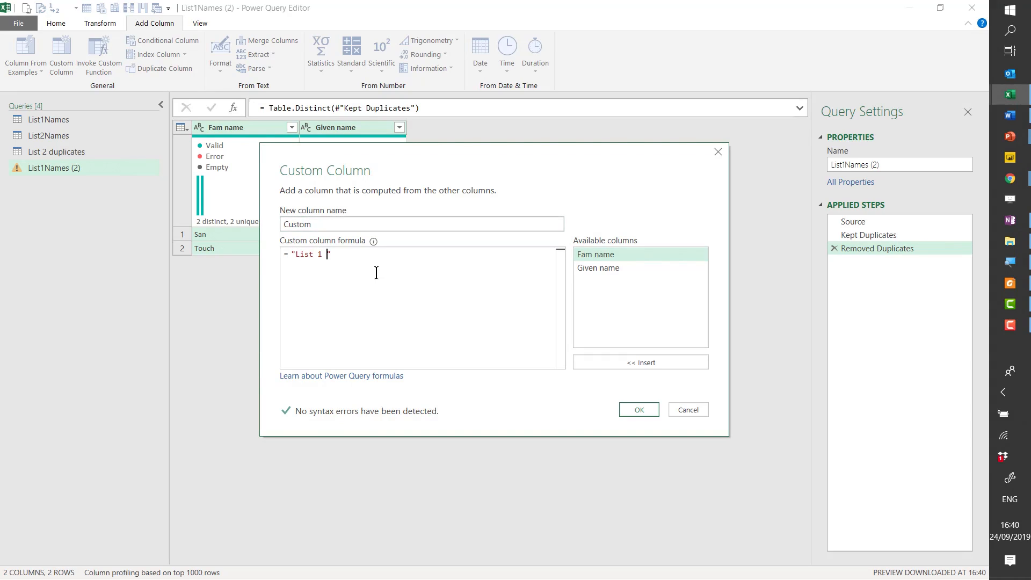
text(duplicates)
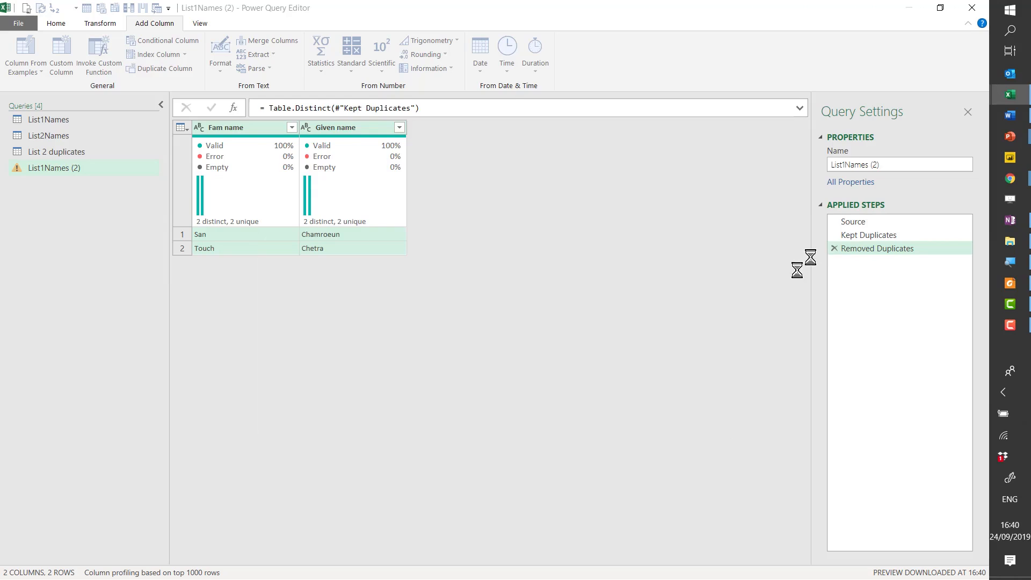
click(61, 52)
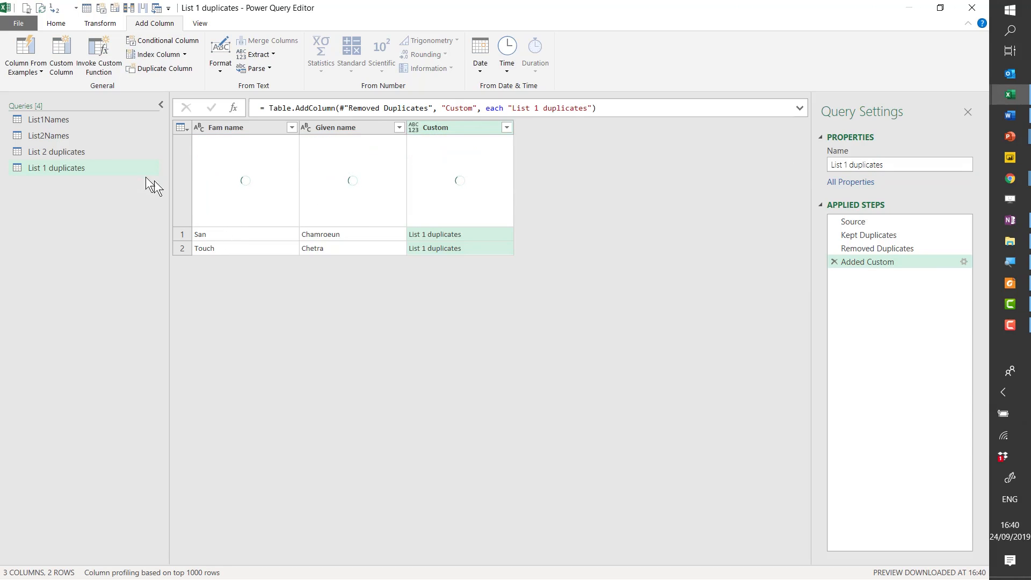
mouse_move(57, 152)
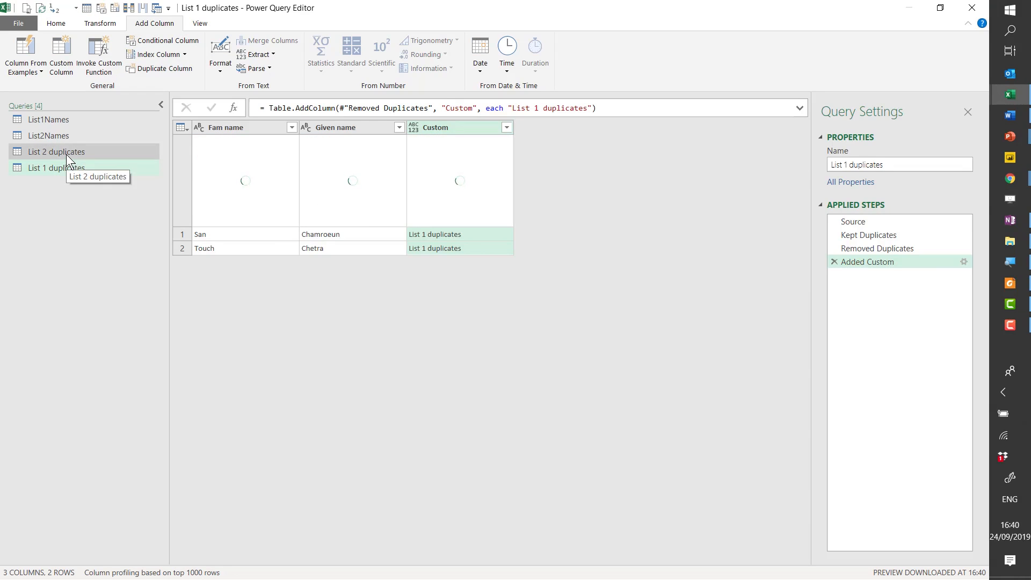
click(48, 119)
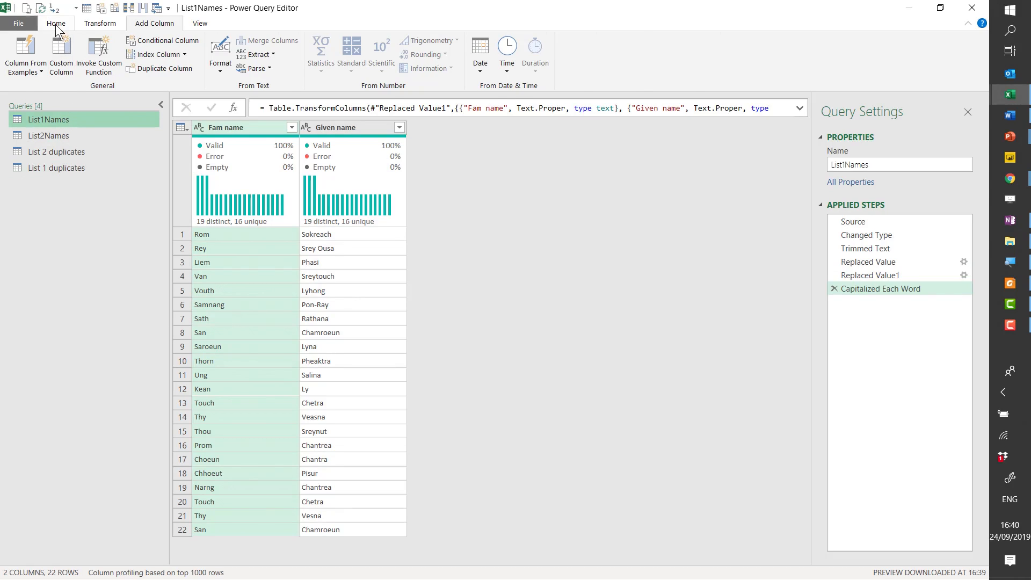
Step: Merge List1Names with List2Names on family and given name as a Left Anti new query
click(56, 23)
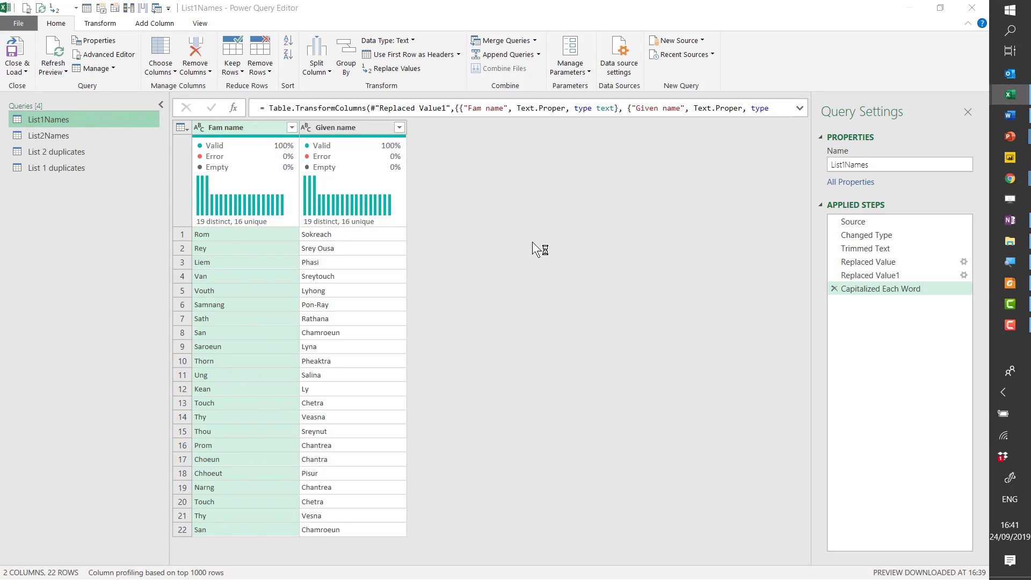
click(502, 40)
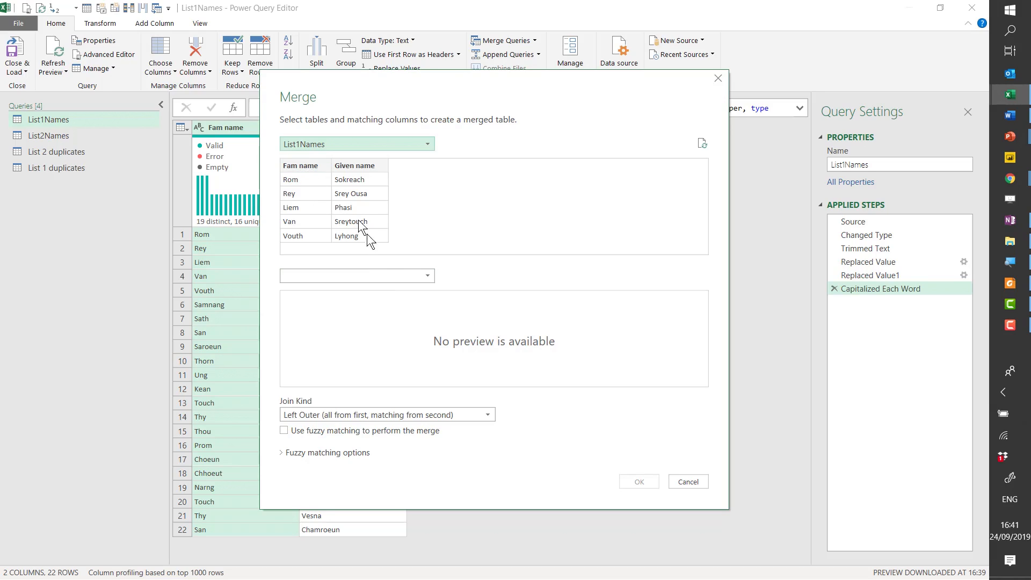
click(303, 165)
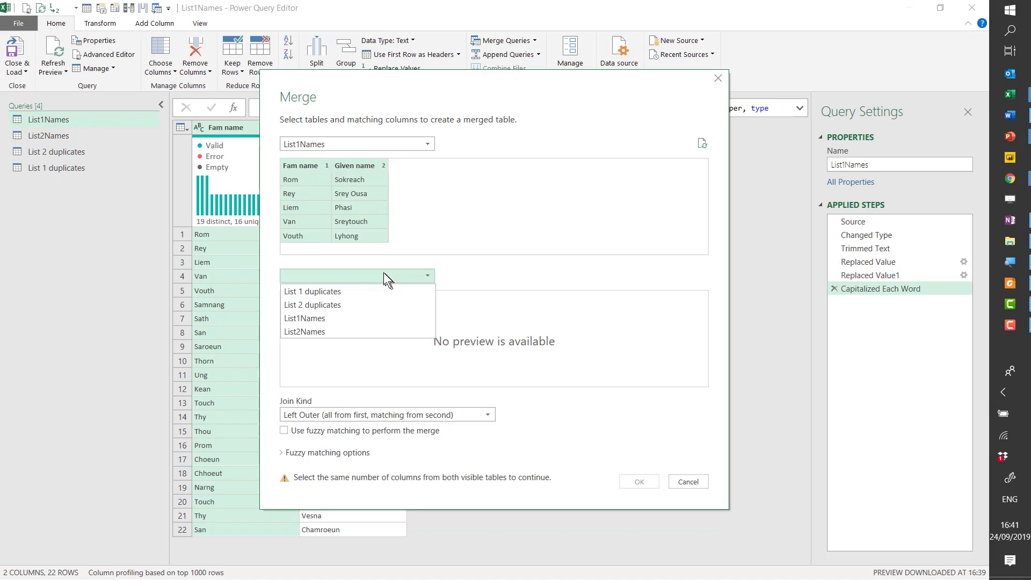
mouse_move(361, 331)
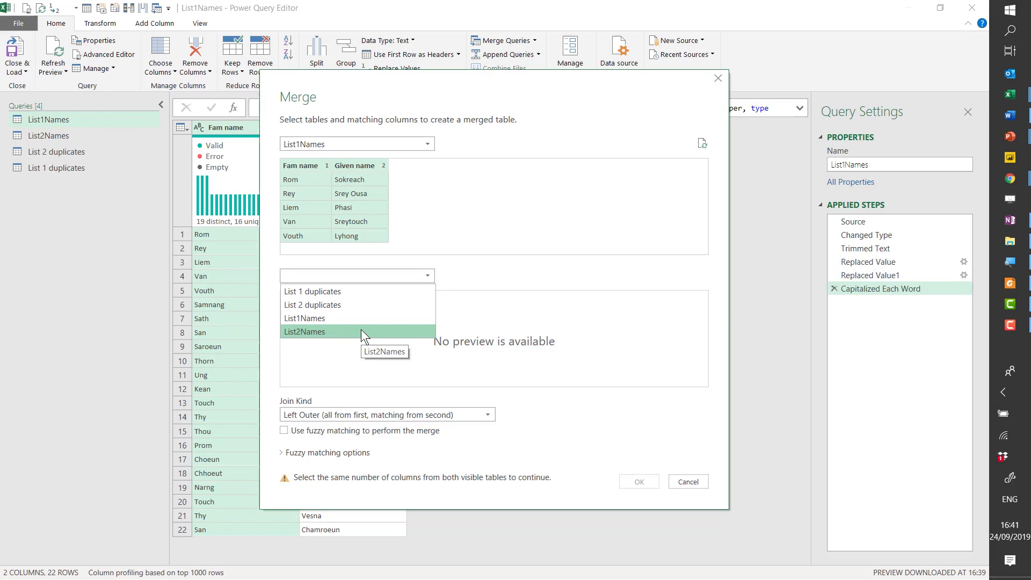
click(304, 332)
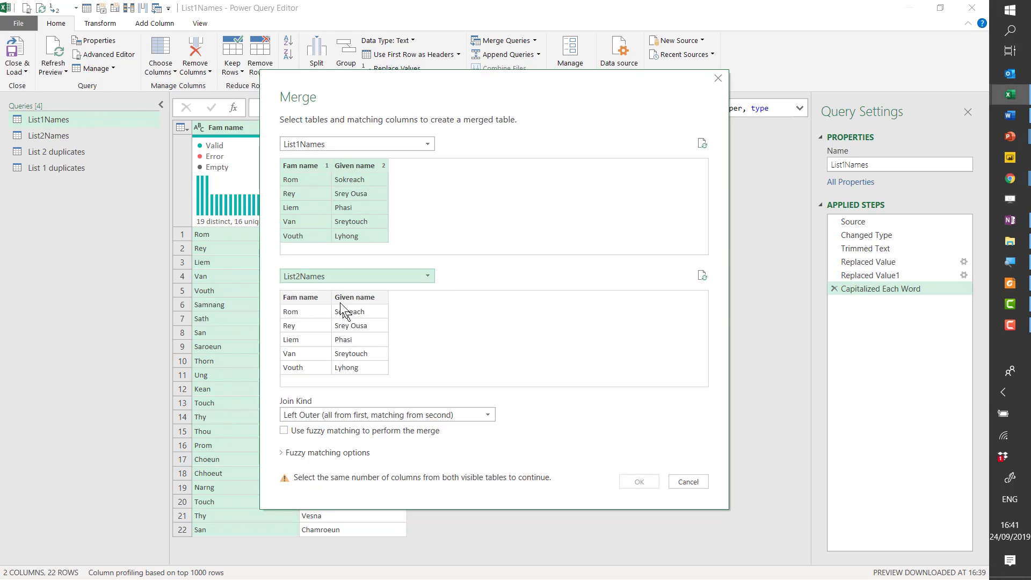
click(304, 296)
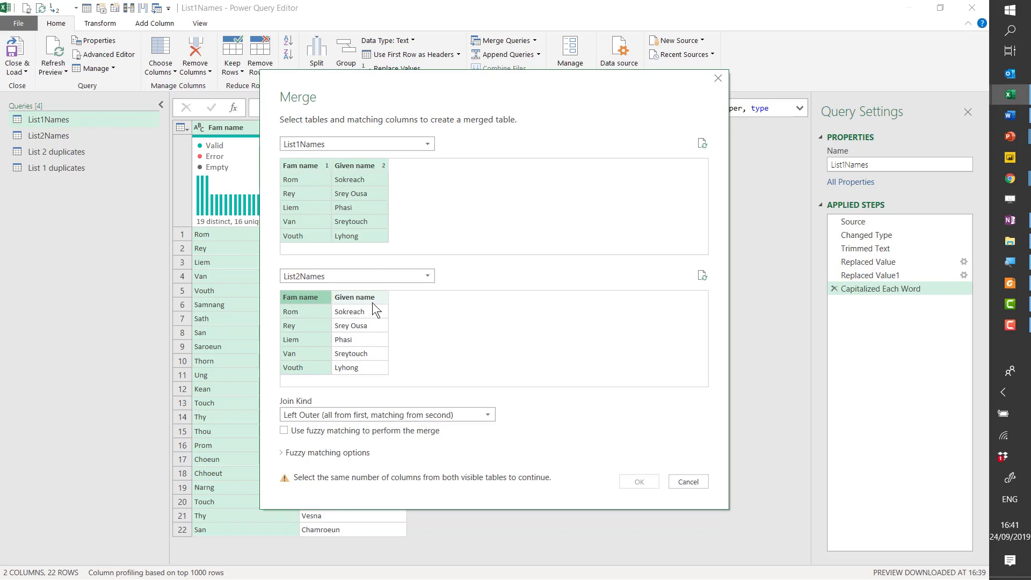
click(355, 296)
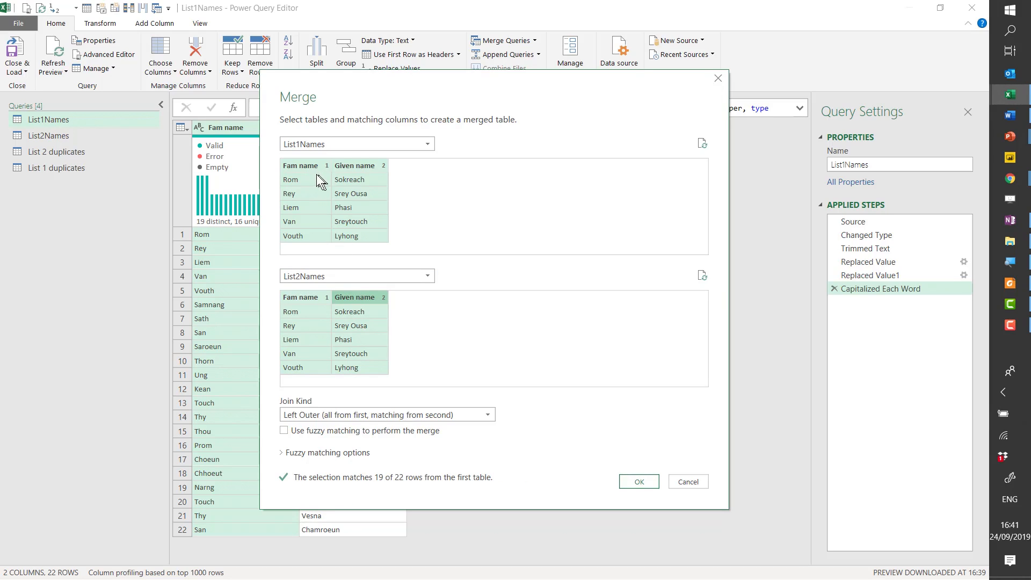
mouse_move(485, 204)
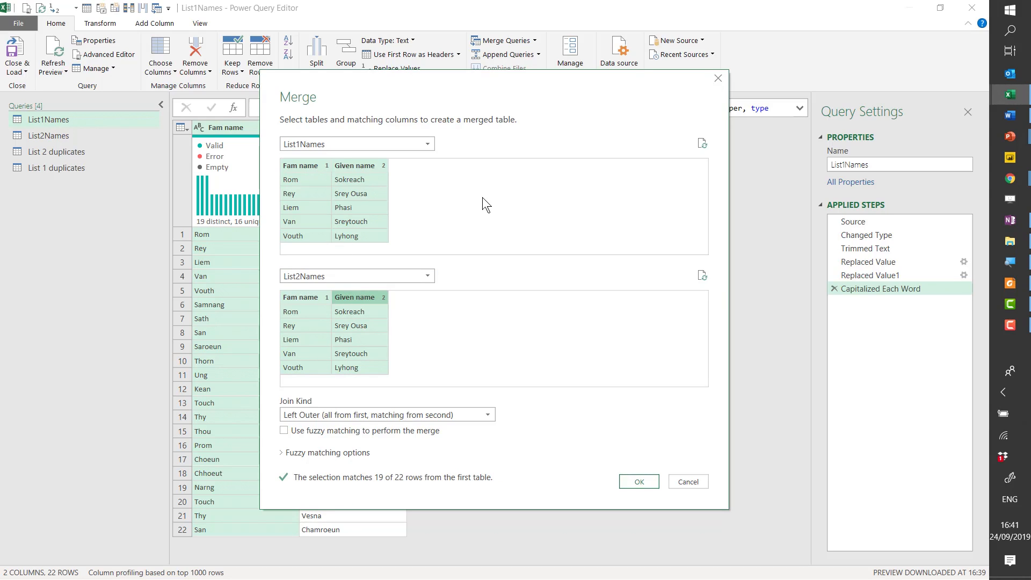
mouse_move(318, 490)
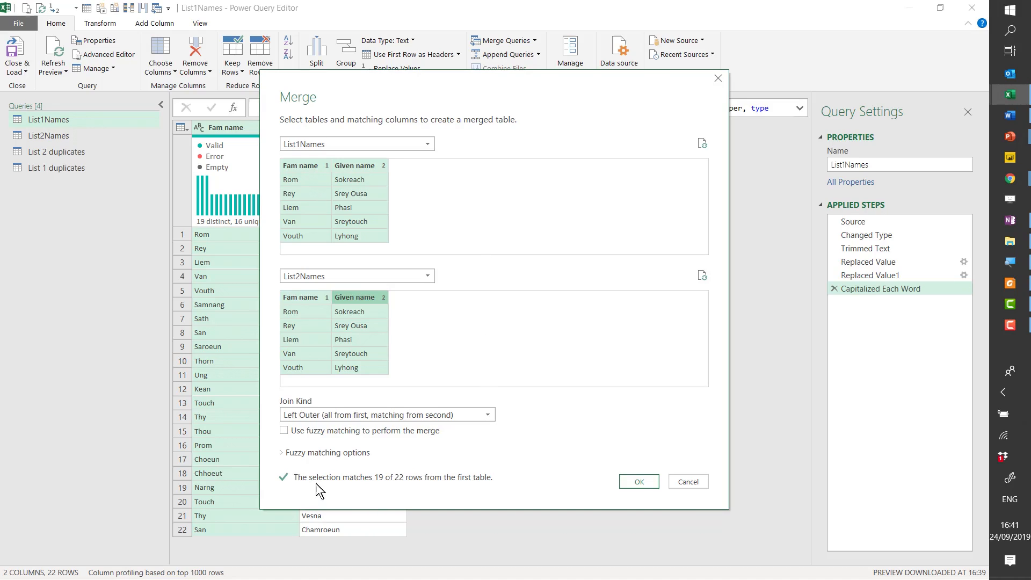
mouse_move(479, 478)
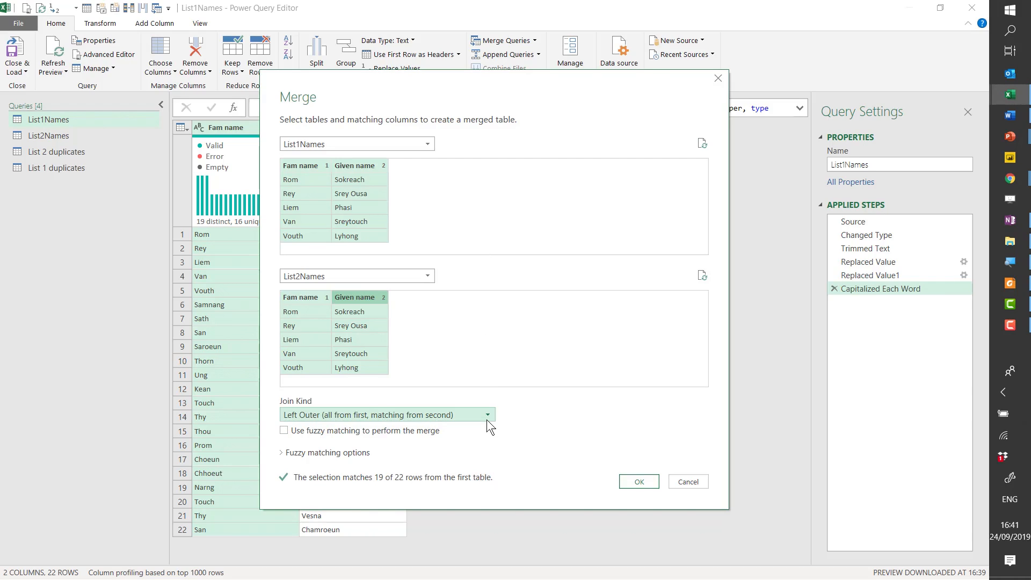
click(485, 414)
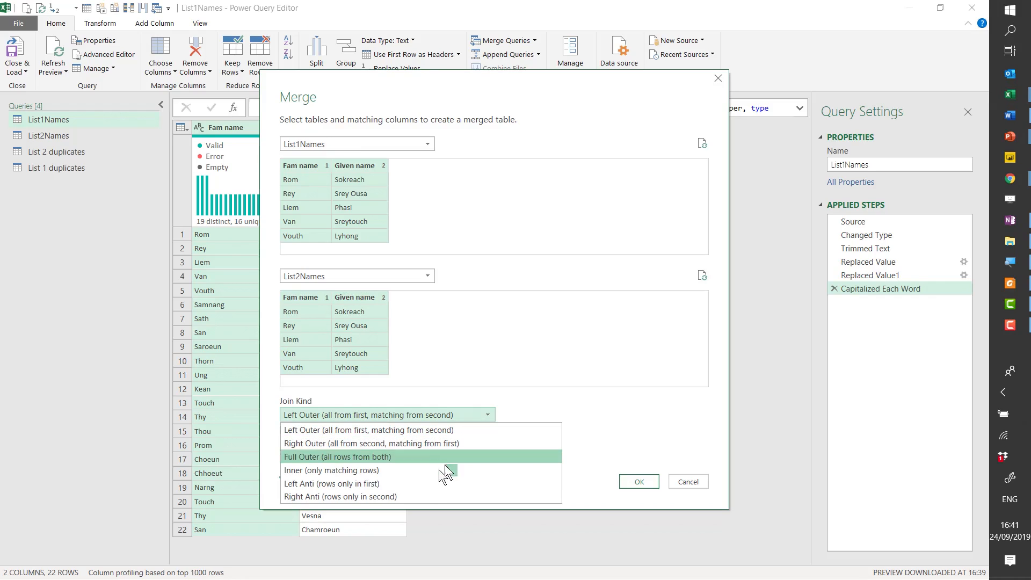
mouse_move(430, 483)
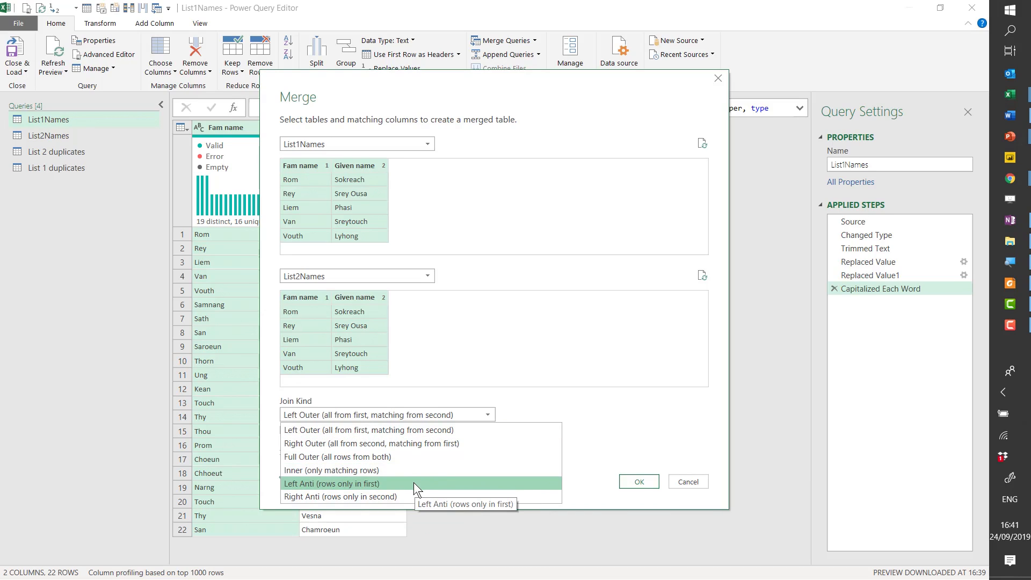
click(332, 483)
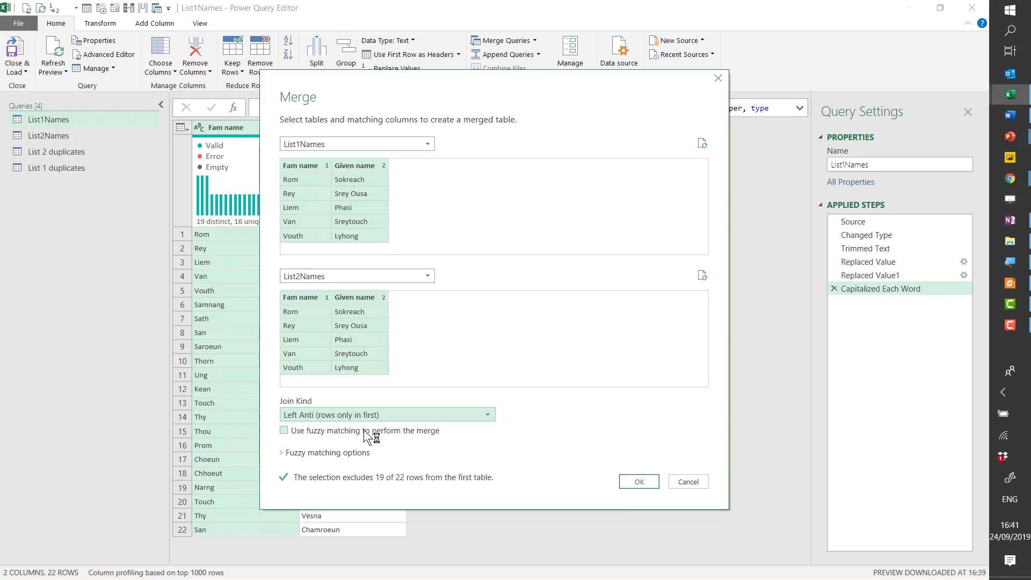
mouse_move(342, 251)
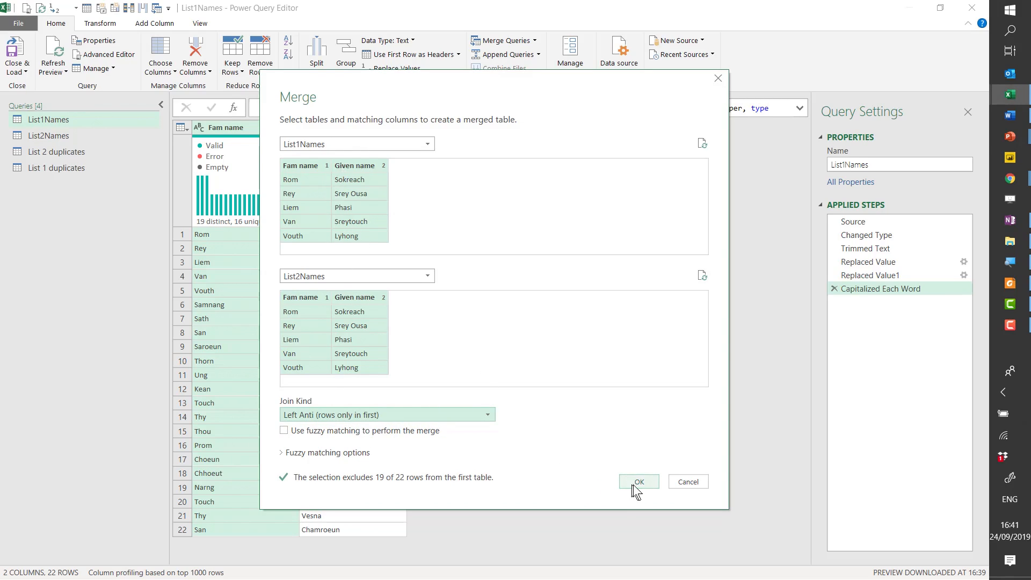
click(637, 481)
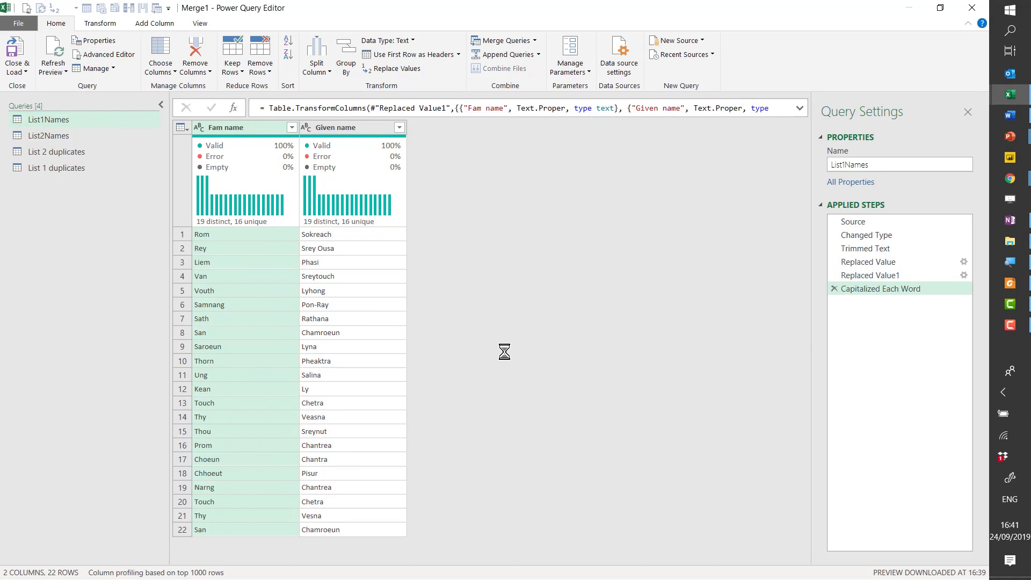
Step: Rename the merged query Merge1 to 'In list 1, not 2' in Query Settings
click(503, 40)
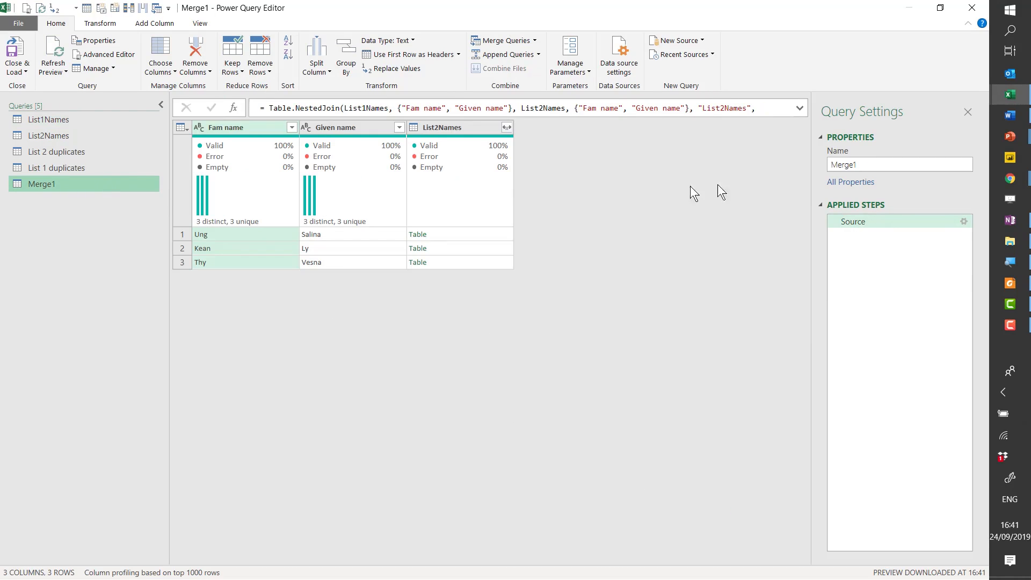
click(898, 164)
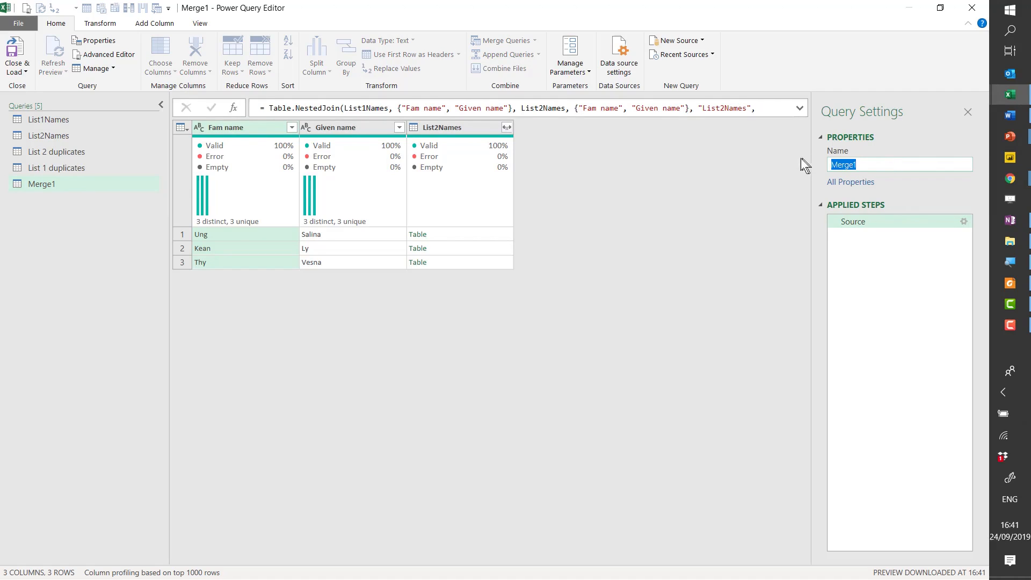
text(In list)
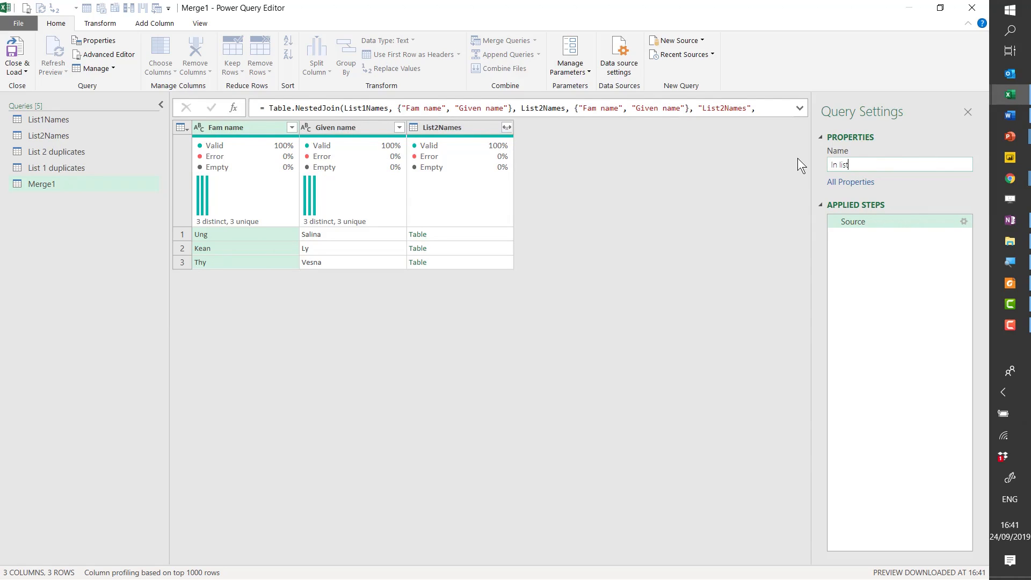
text(1, not 2)
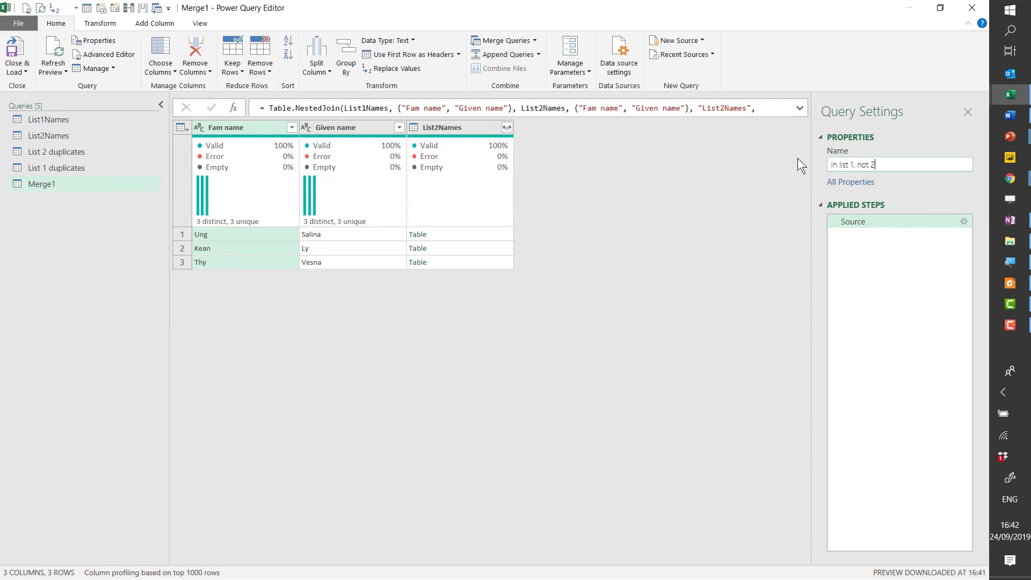
click(154, 22)
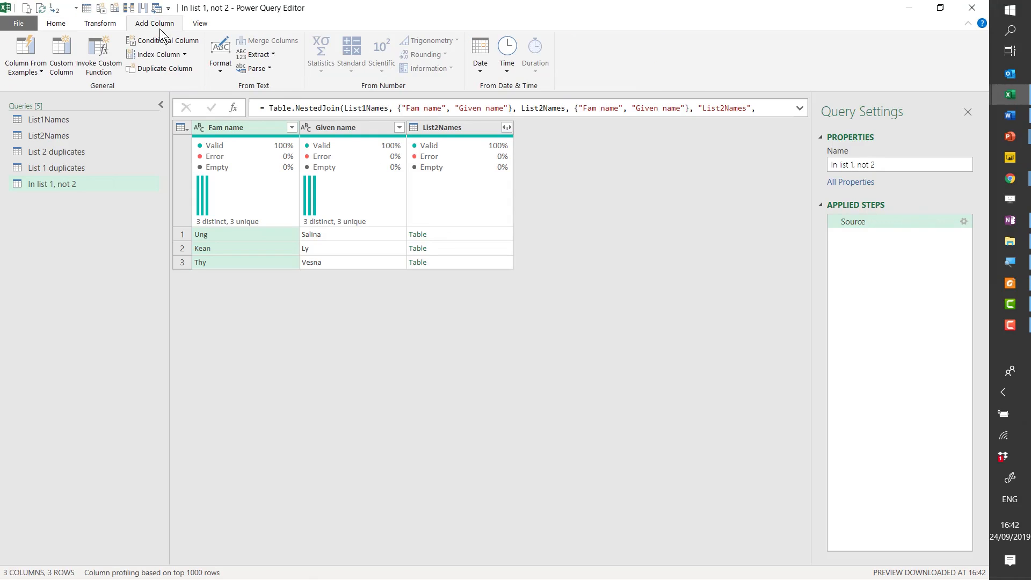
mouse_move(342, 131)
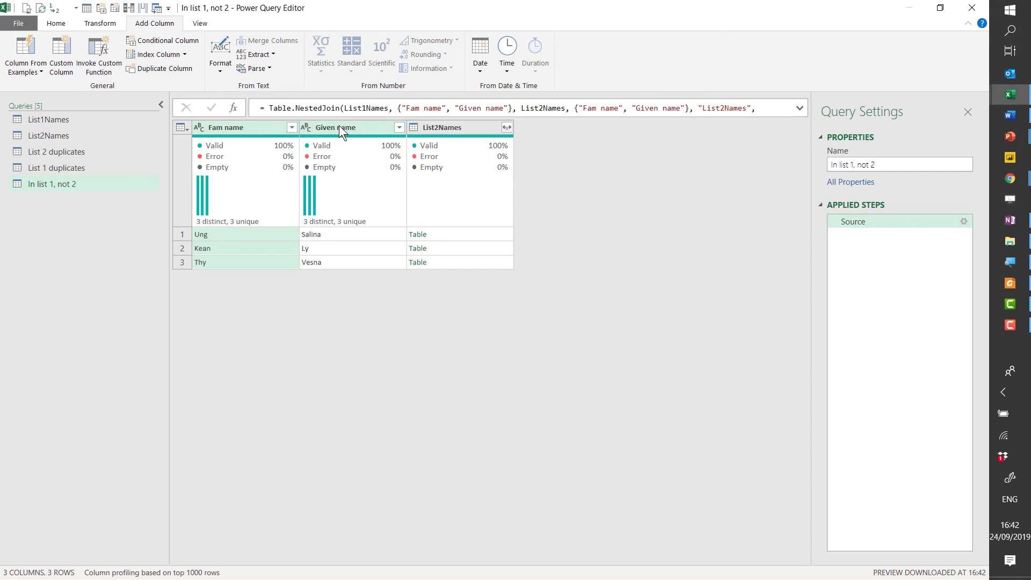
Step: Keep only the Fam name and Given name columns, removing all other columns
click(335, 127)
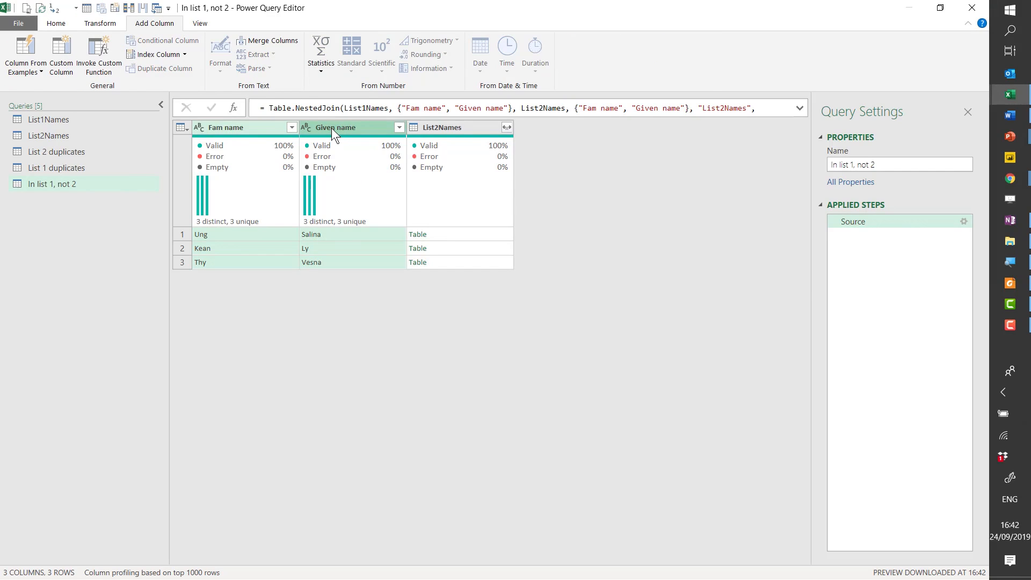
right_click(335, 128)
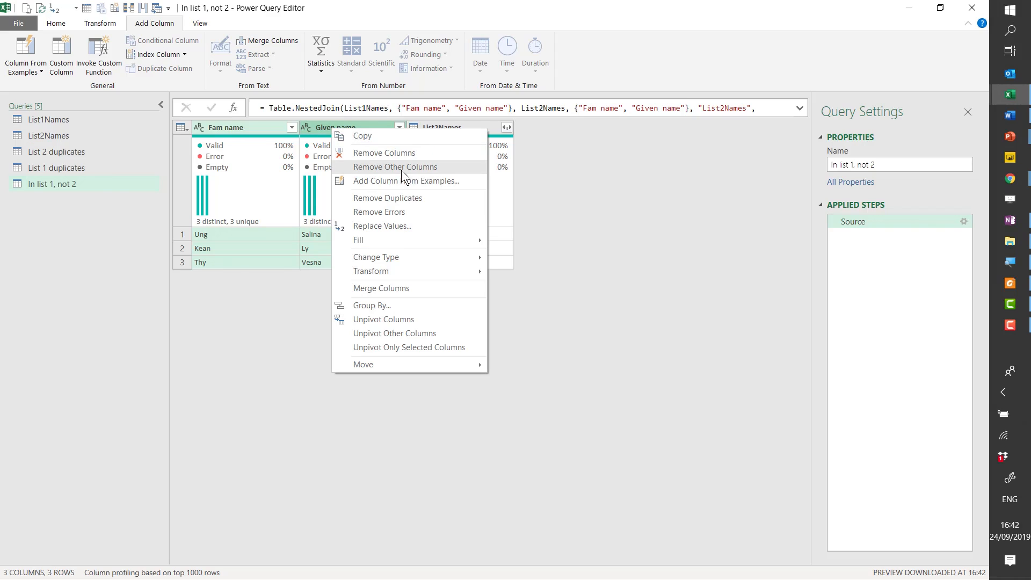
click(395, 166)
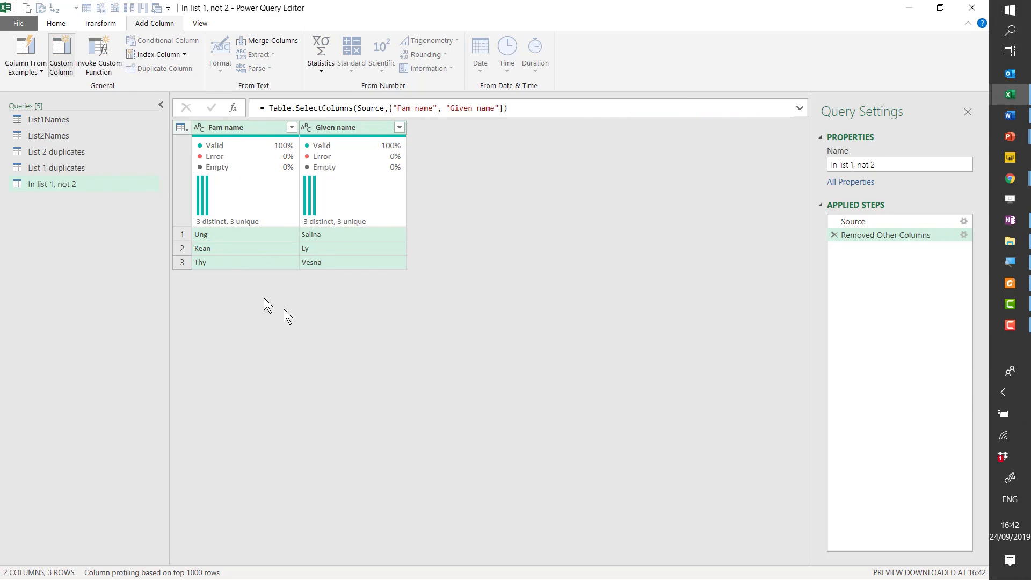
click(60, 54)
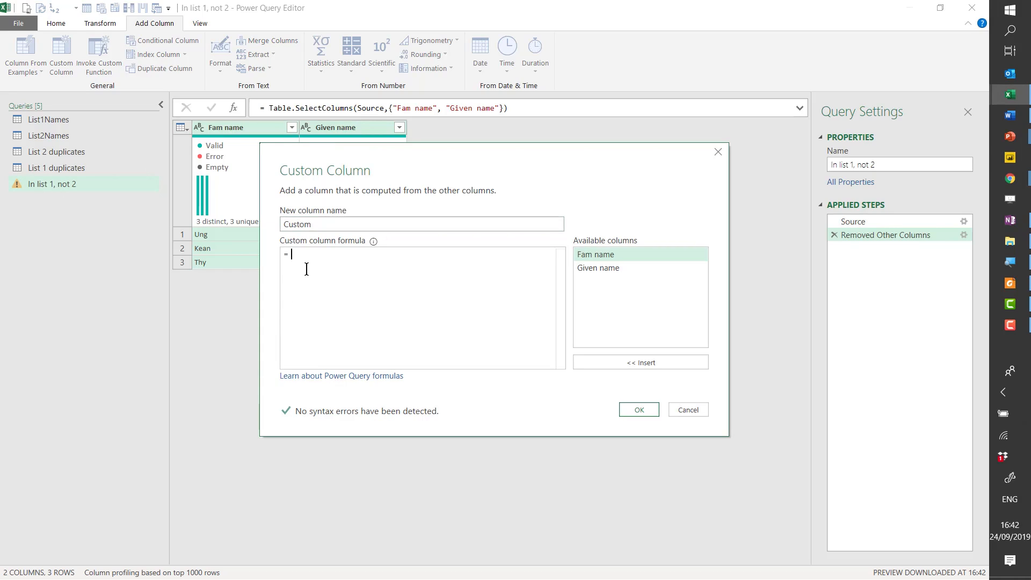
Step: Add a Custom column with formula "In list 1, not 2", then move to List2Names
text("In 1)
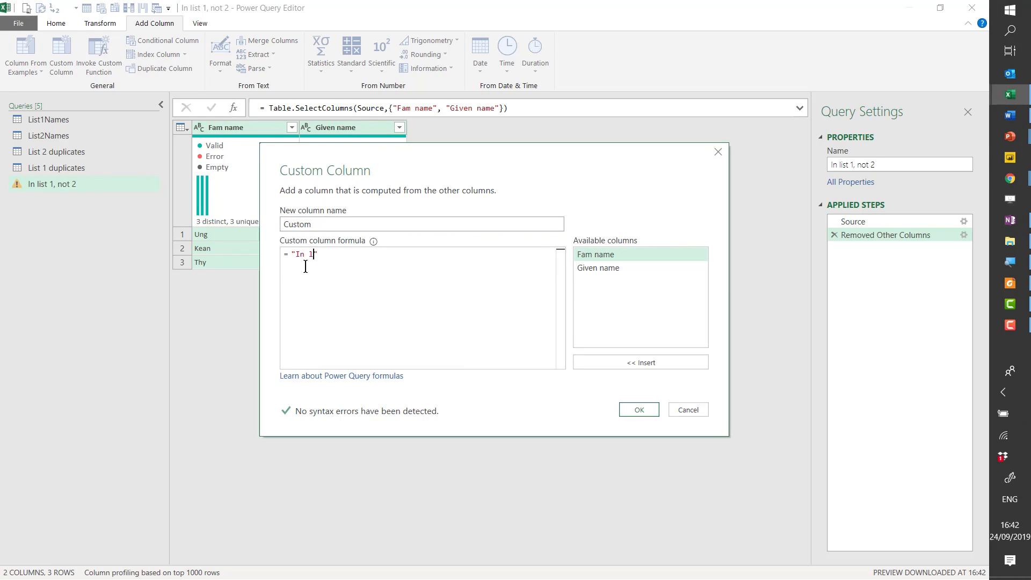
text(ist 1, not 2)
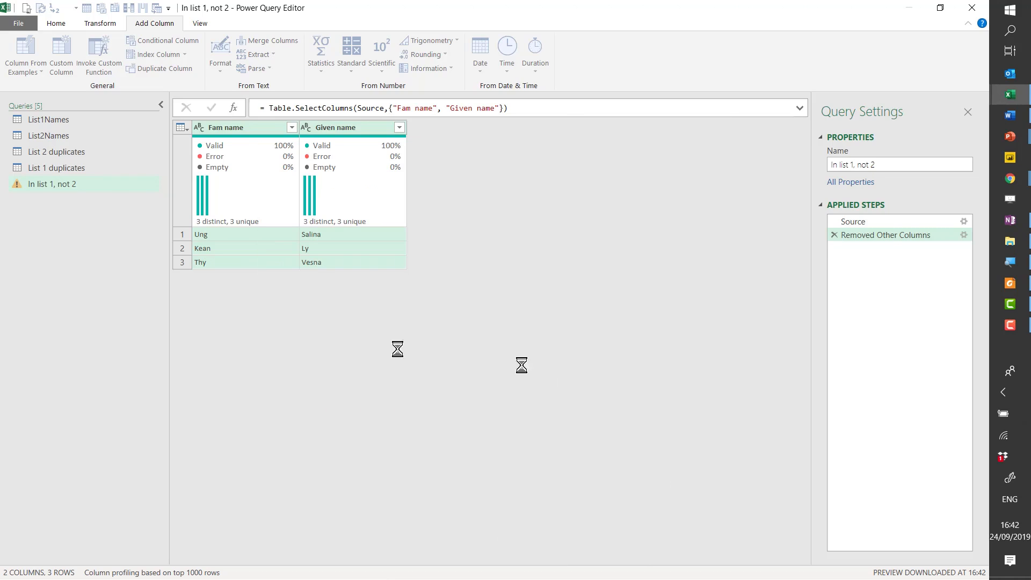
click(48, 135)
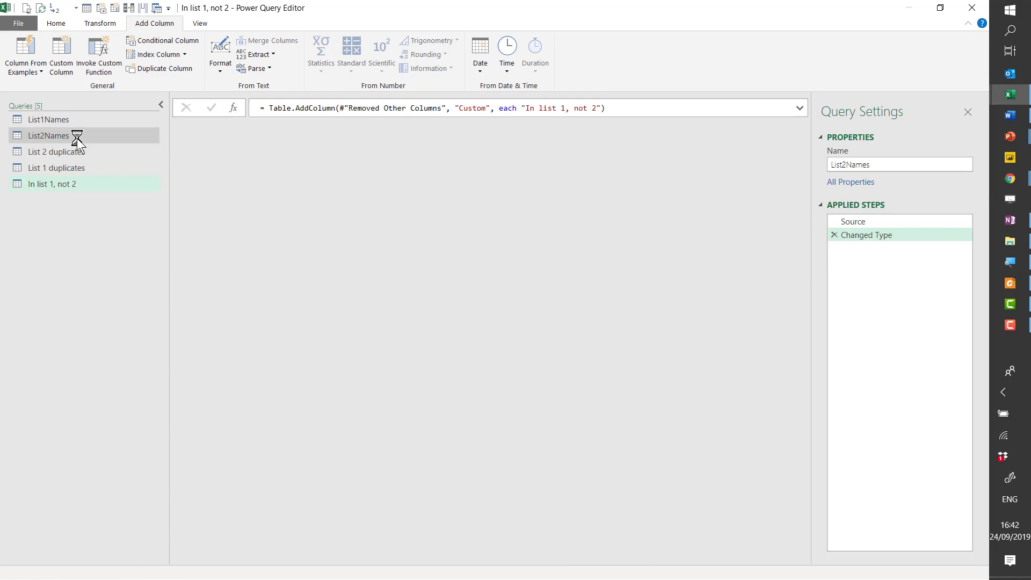
click(49, 135)
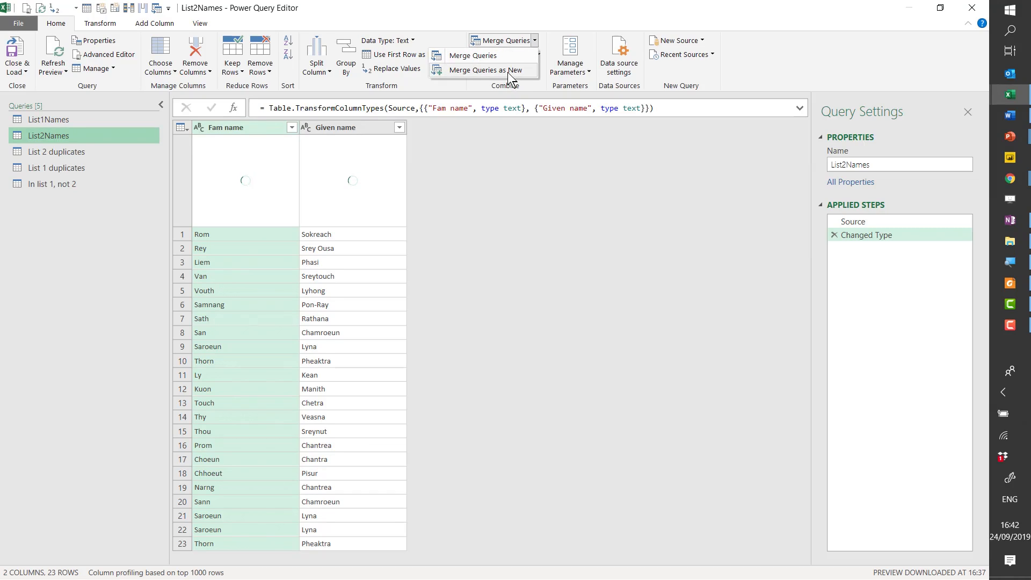
Step: Start a Merge Queries as New from List2Names with List1Names as second table
click(486, 70)
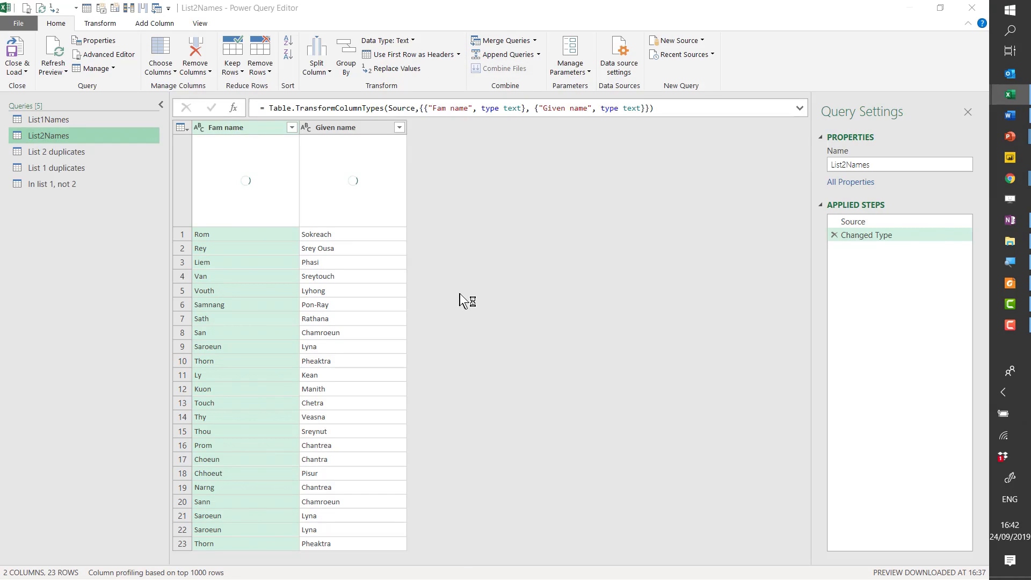
mouse_move(479, 302)
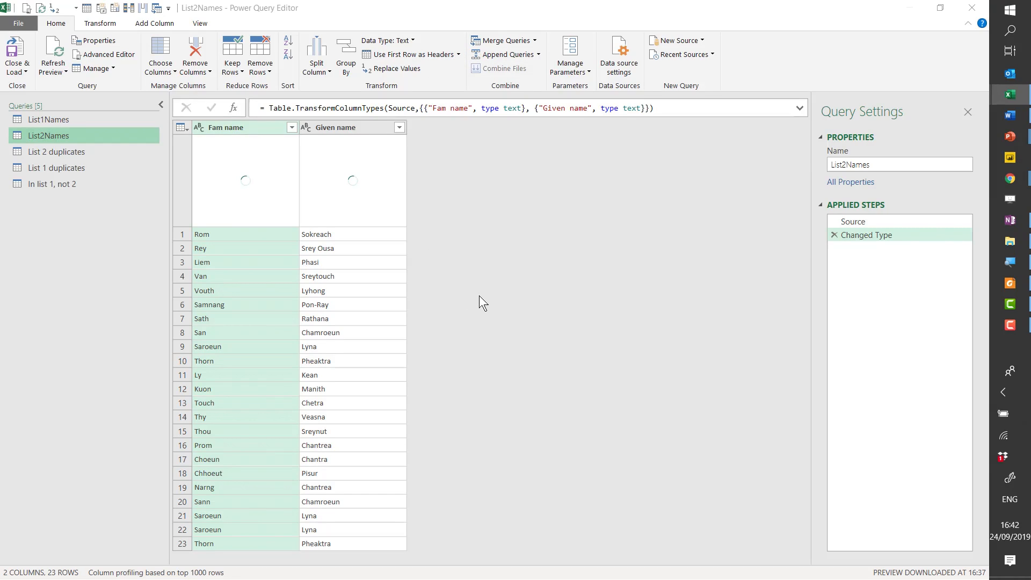
click(501, 40)
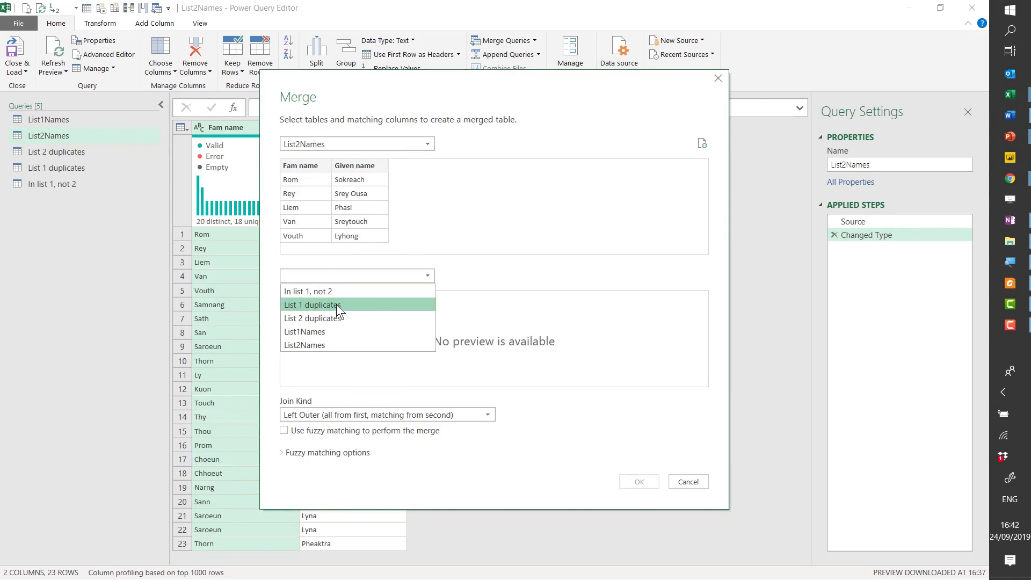
click(304, 332)
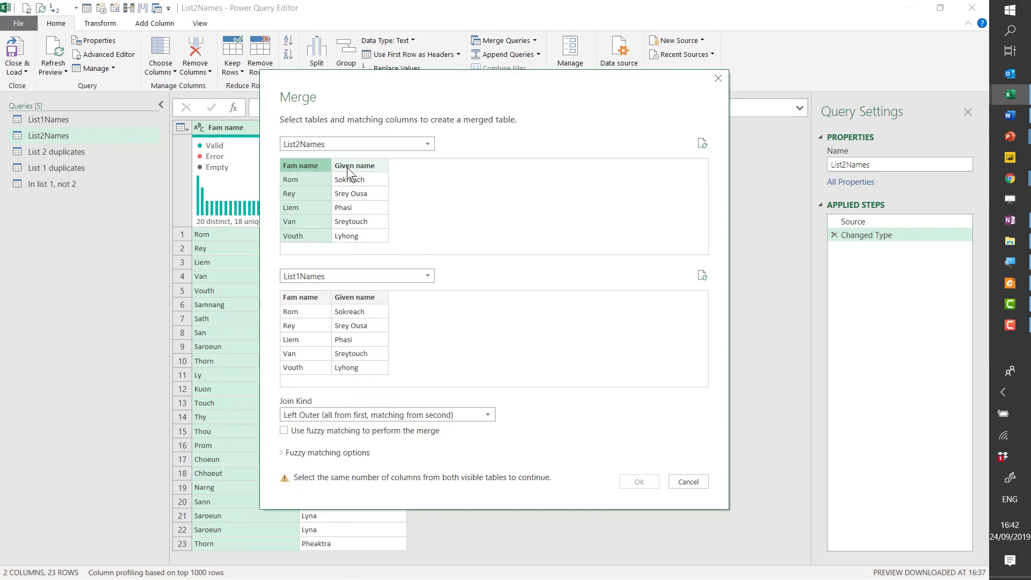
Step: Match on Fam name and Given name in both tables with Left Anti join
click(354, 165)
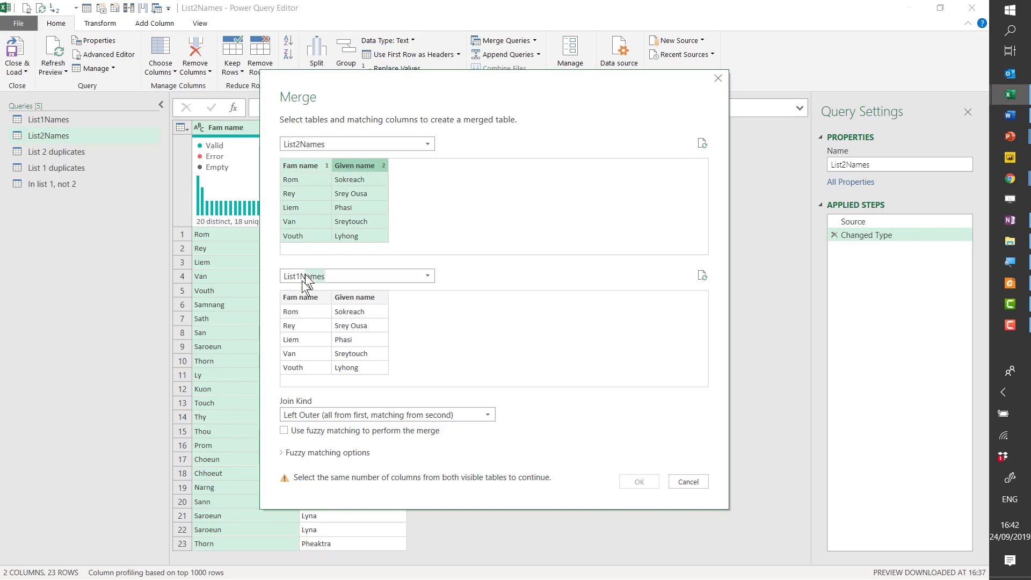
click(354, 296)
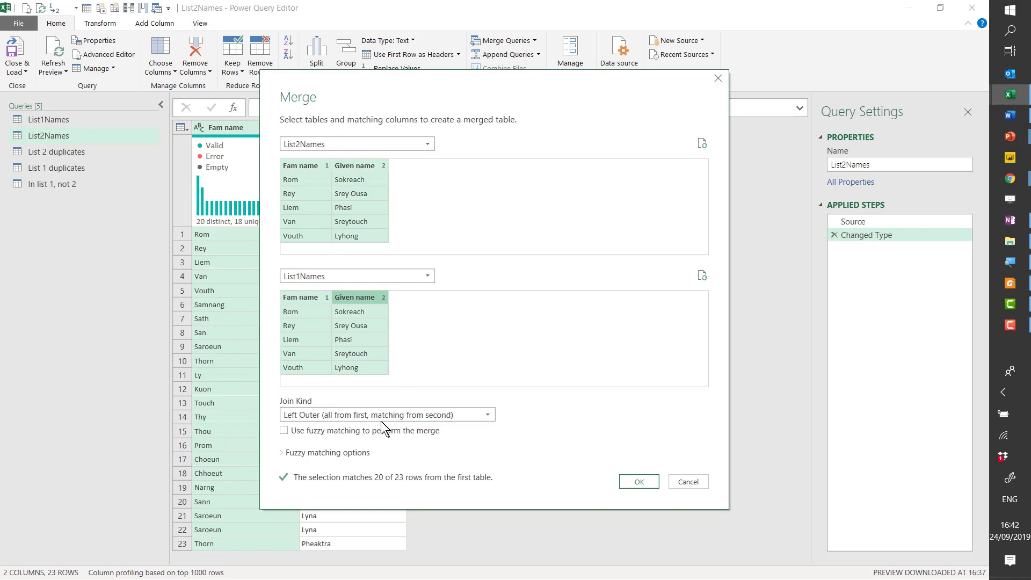
click(386, 414)
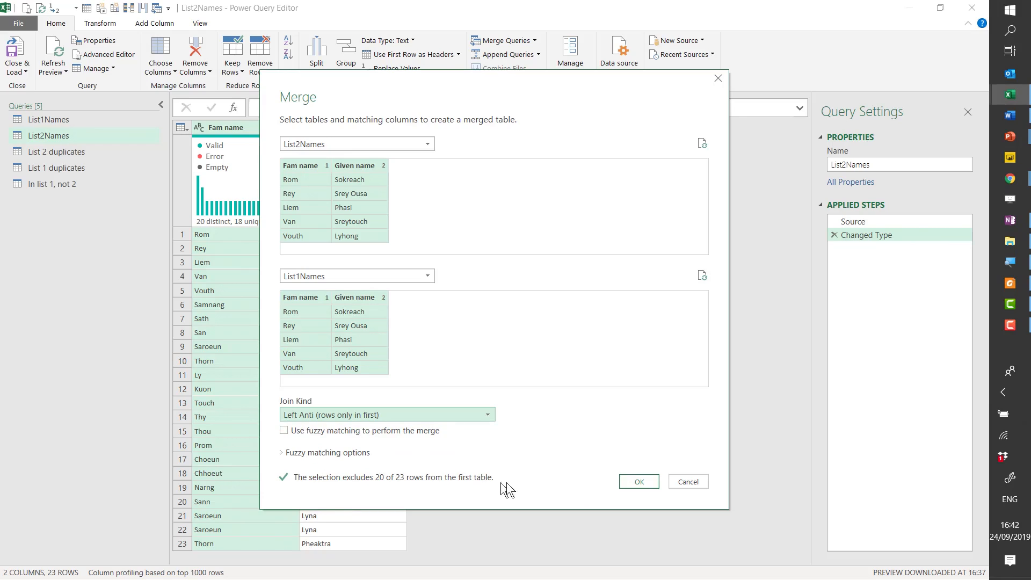
mouse_move(284, 430)
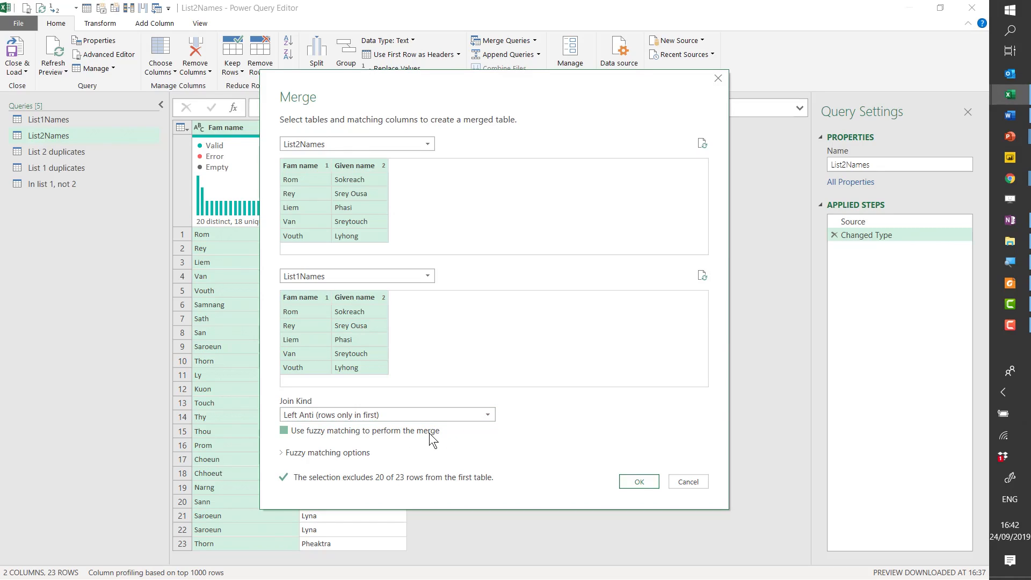
Step: Leave fuzzy matching unchecked, collapse its options and confirm the left anti merge
click(282, 429)
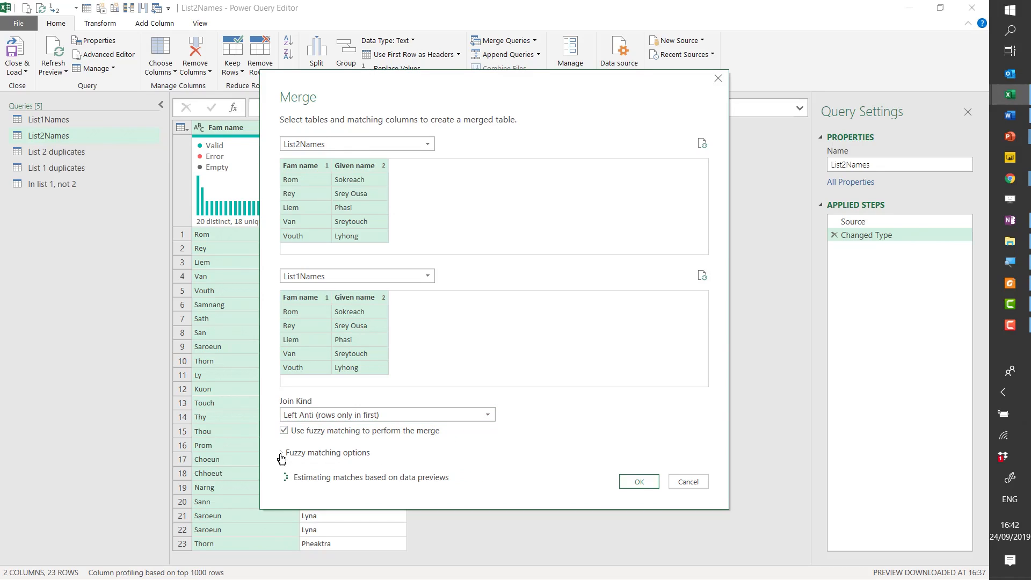
click(283, 452)
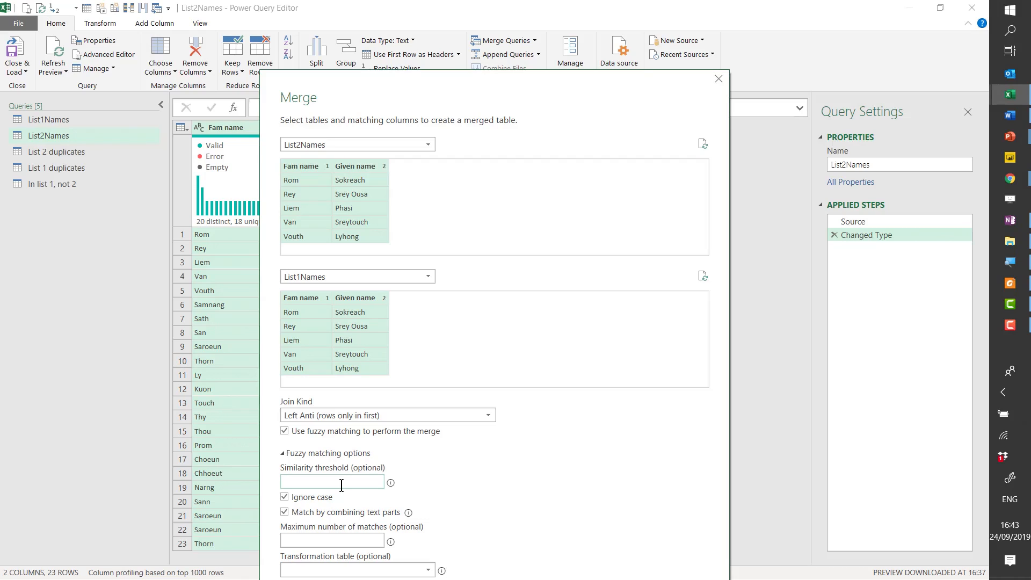
mouse_move(318, 475)
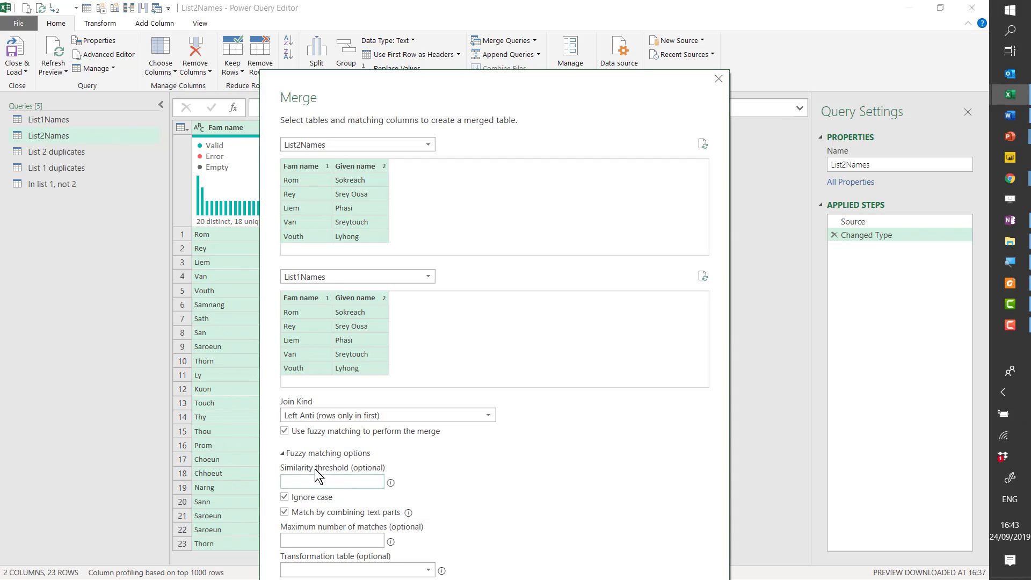
click(284, 431)
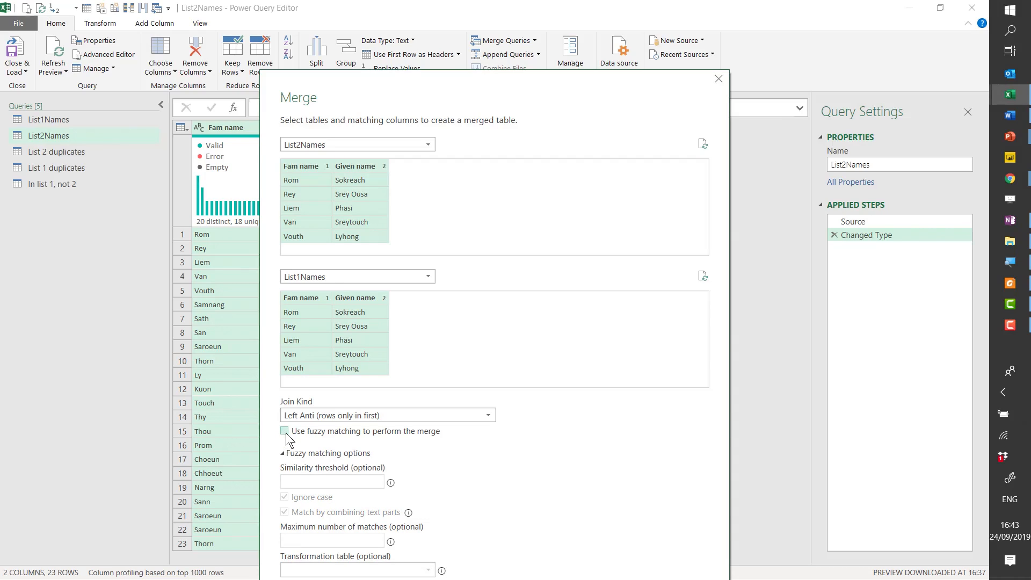
click(284, 430)
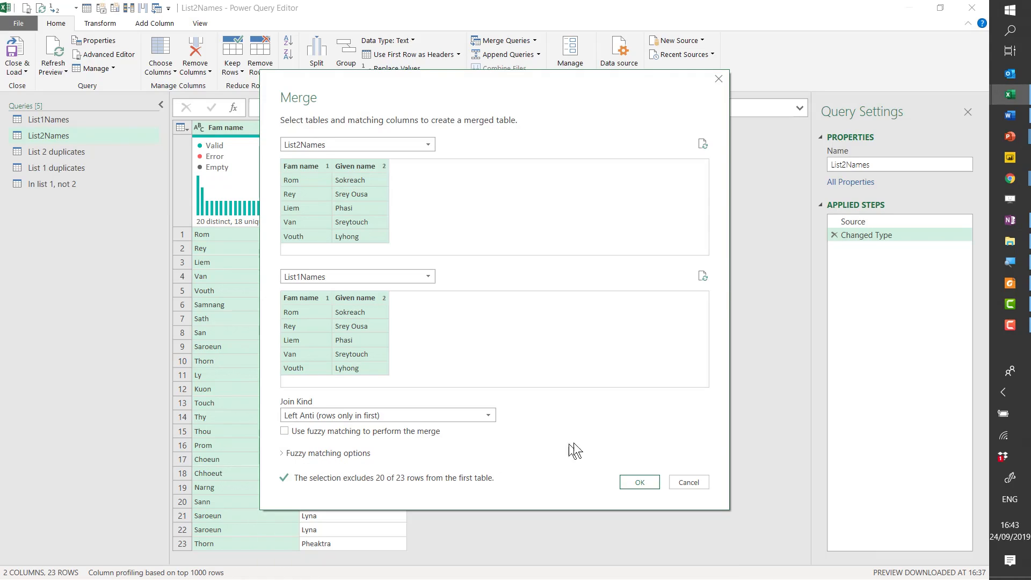
mouse_move(581, 449)
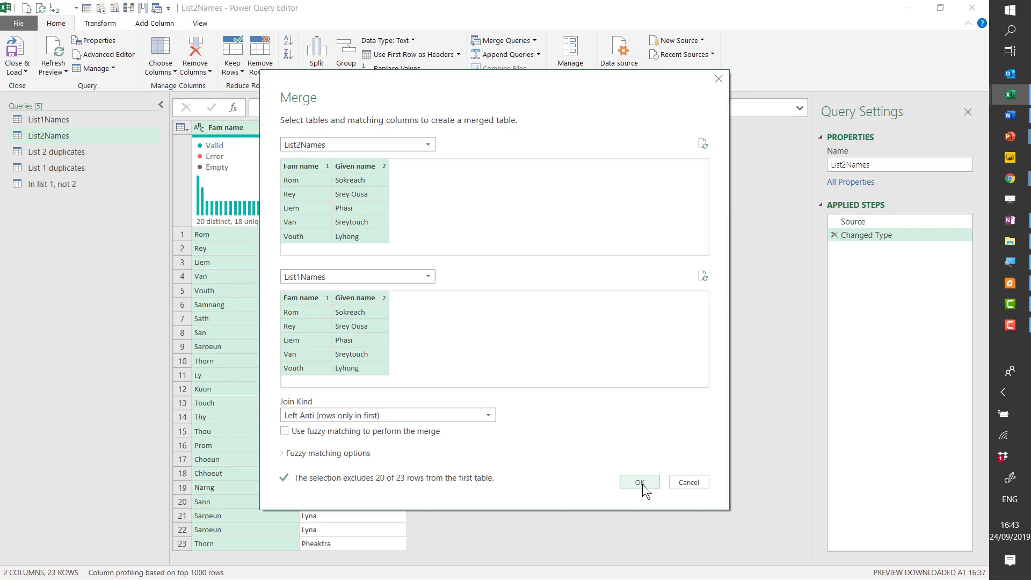
click(638, 482)
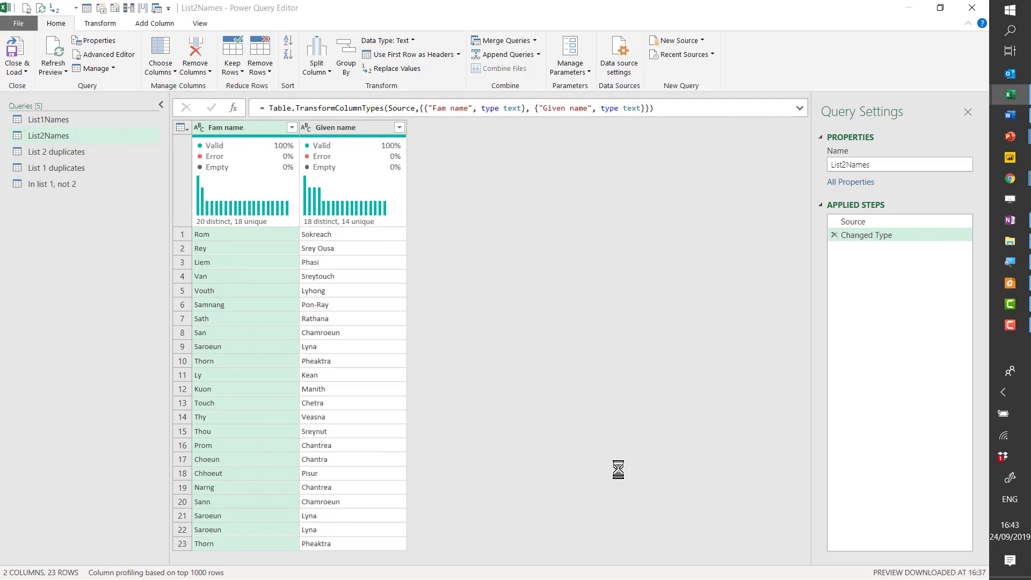
Step: Keep only the two name columns and rename the query 'In list 2, not 1'
click(502, 40)
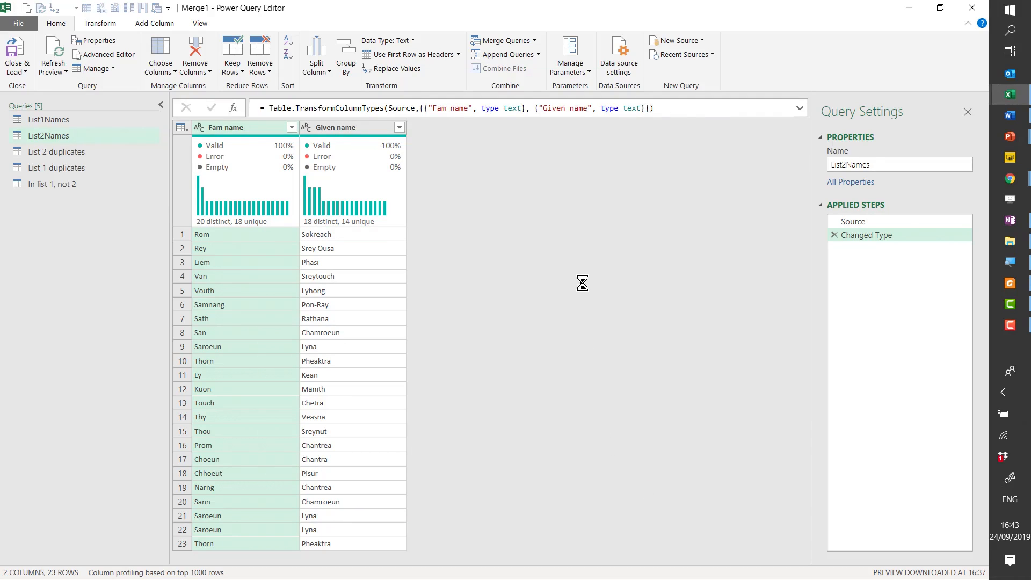
click(503, 39)
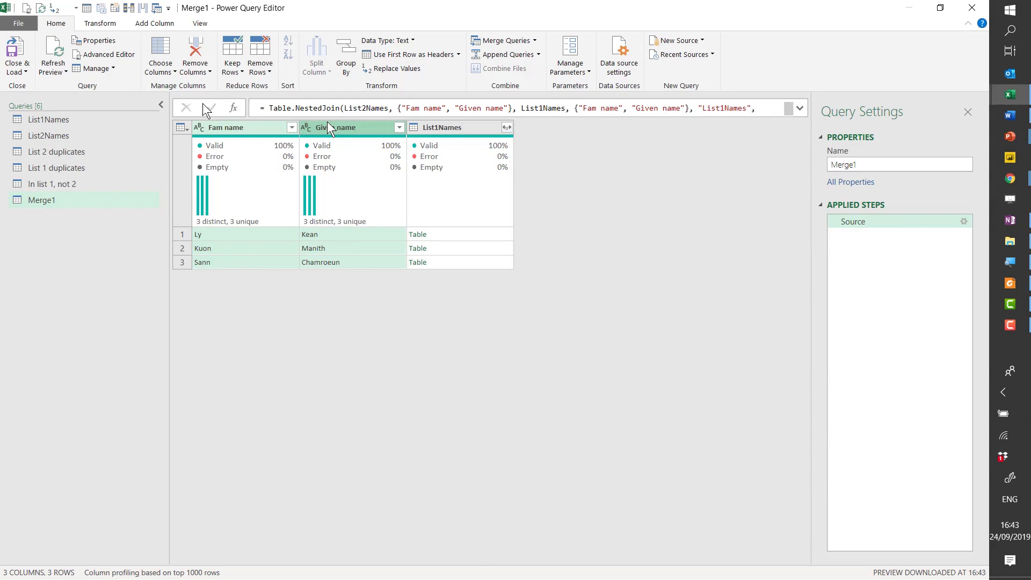
click(212, 71)
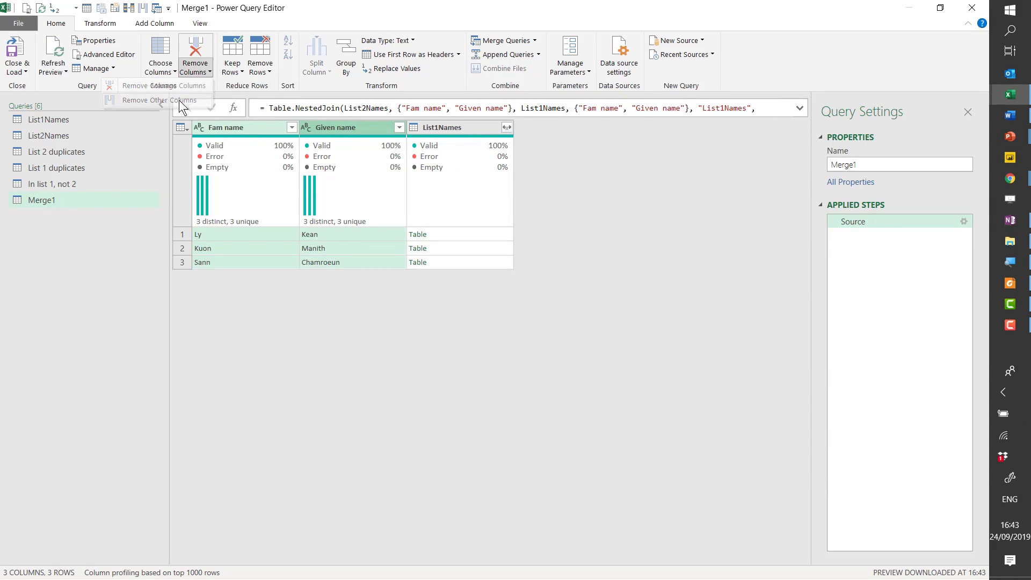
click(159, 100)
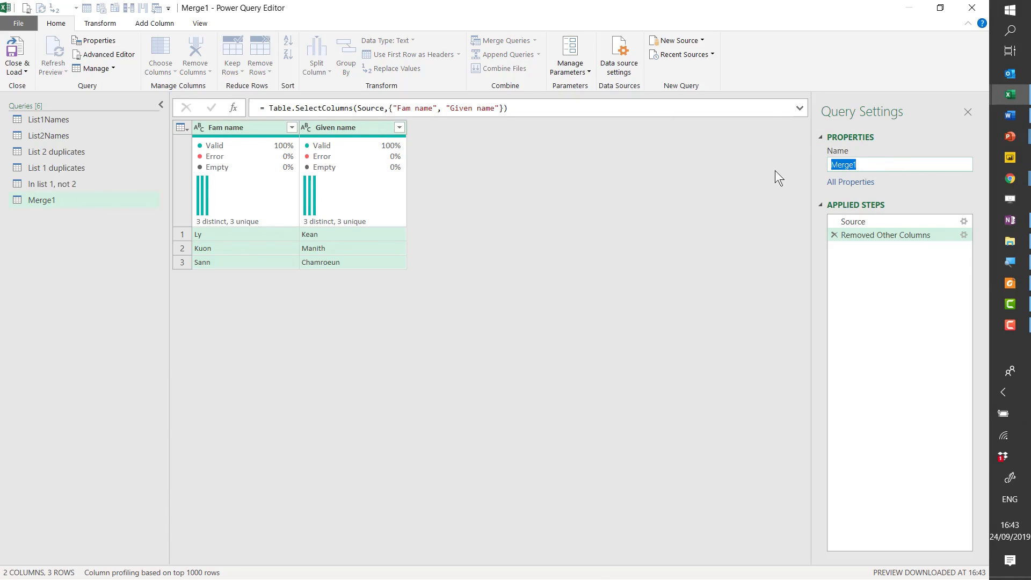
mouse_move(866, 304)
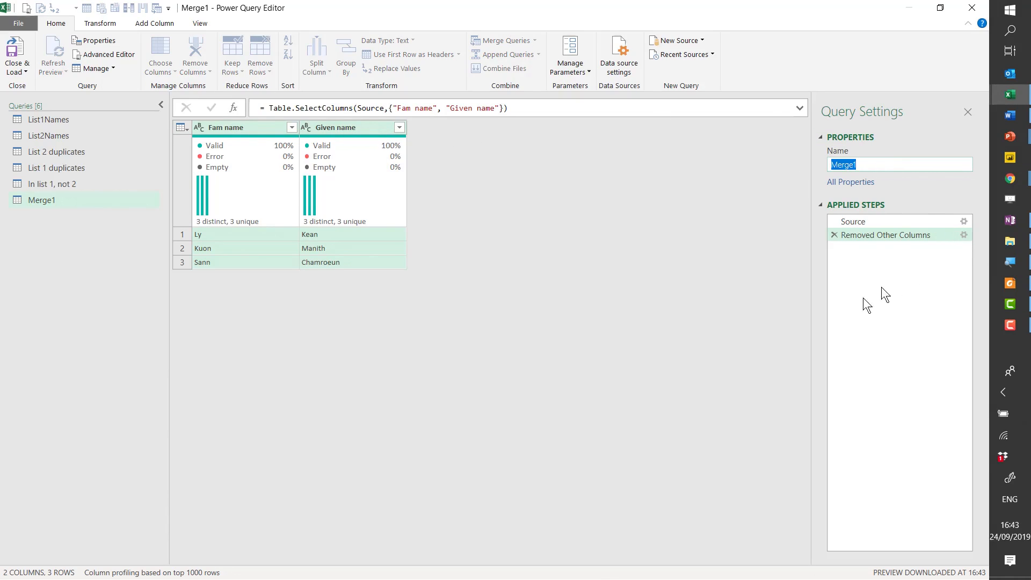
text(In list 2, not 1)
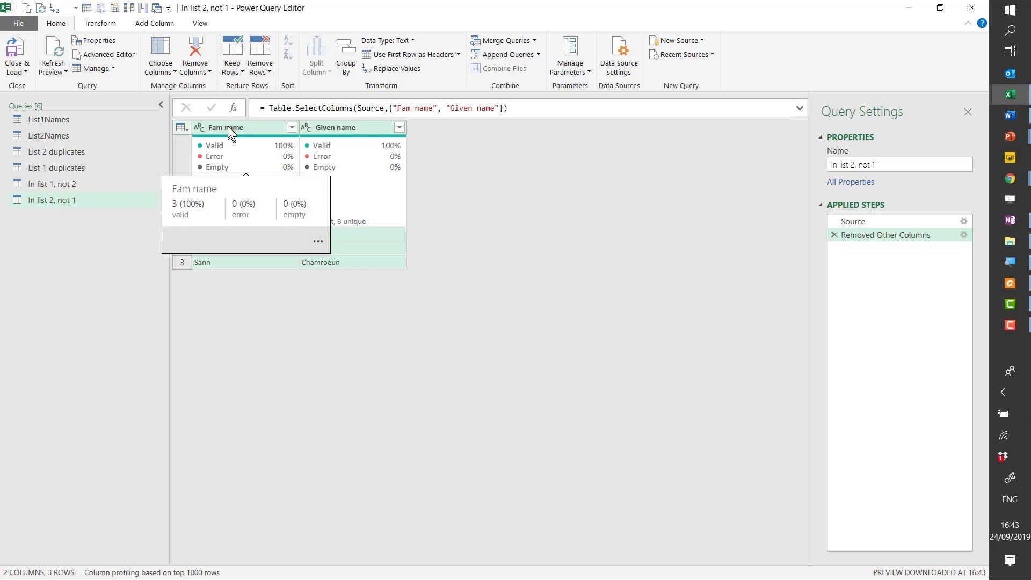
Step: Add a Custom column with formula "In list 2, not 1" labelling every row
click(153, 22)
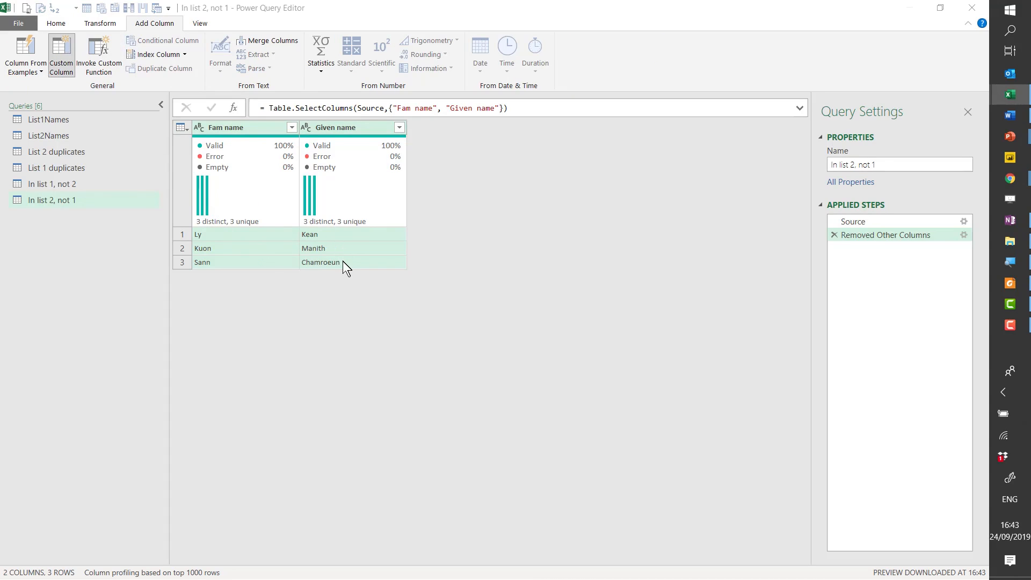
click(60, 54)
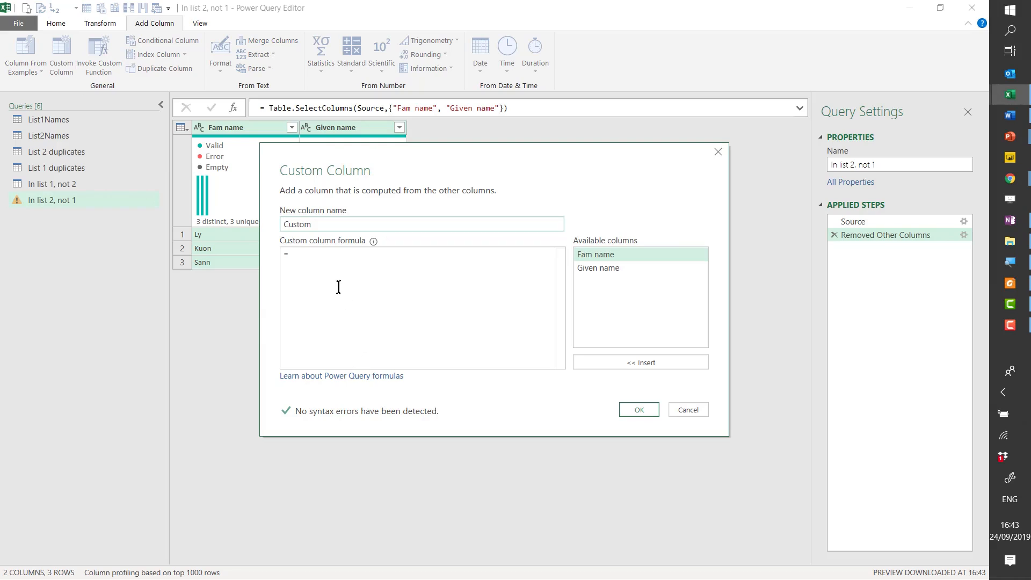
text("In list 2, not 1)
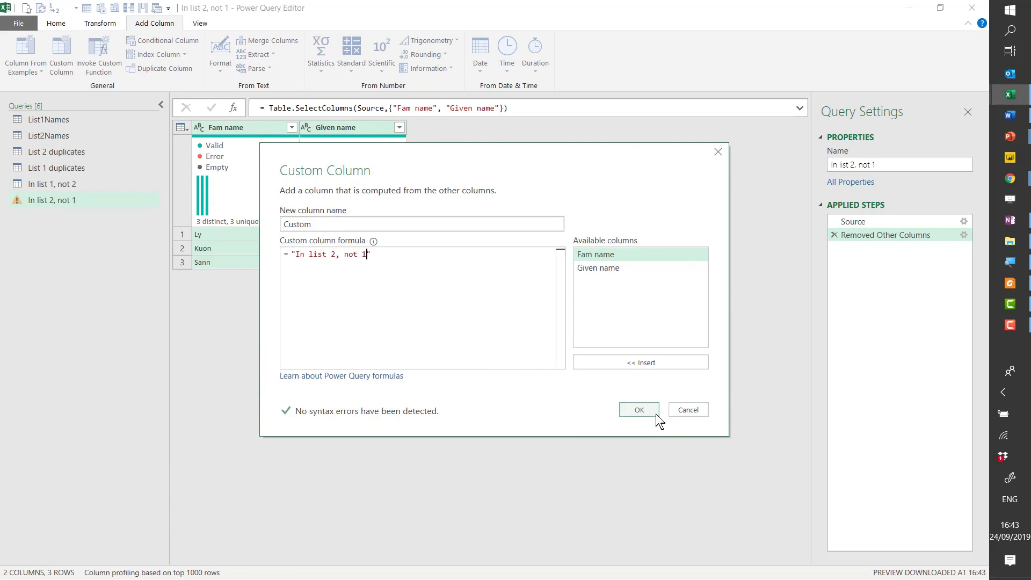
click(638, 409)
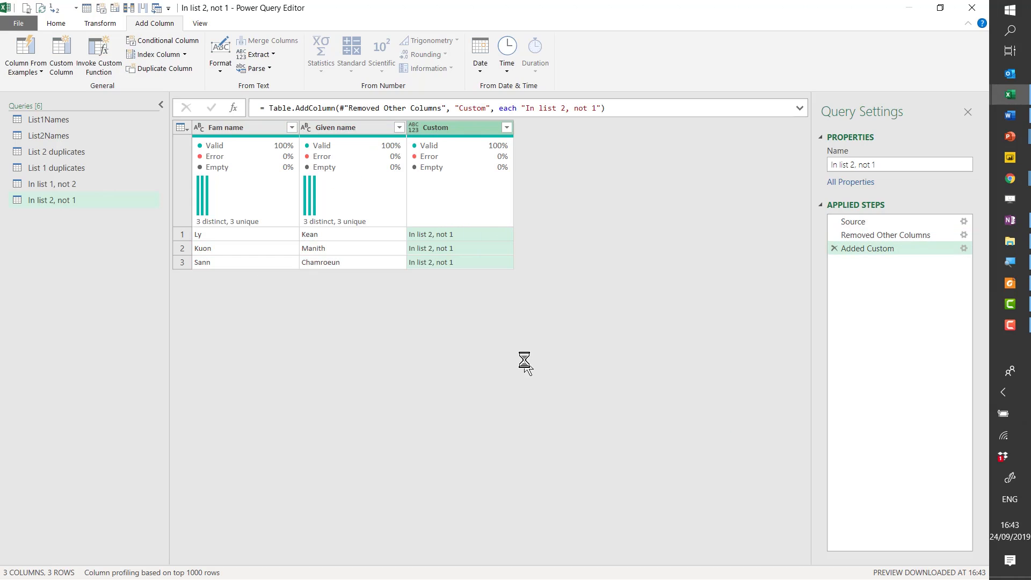
mouse_move(474, 288)
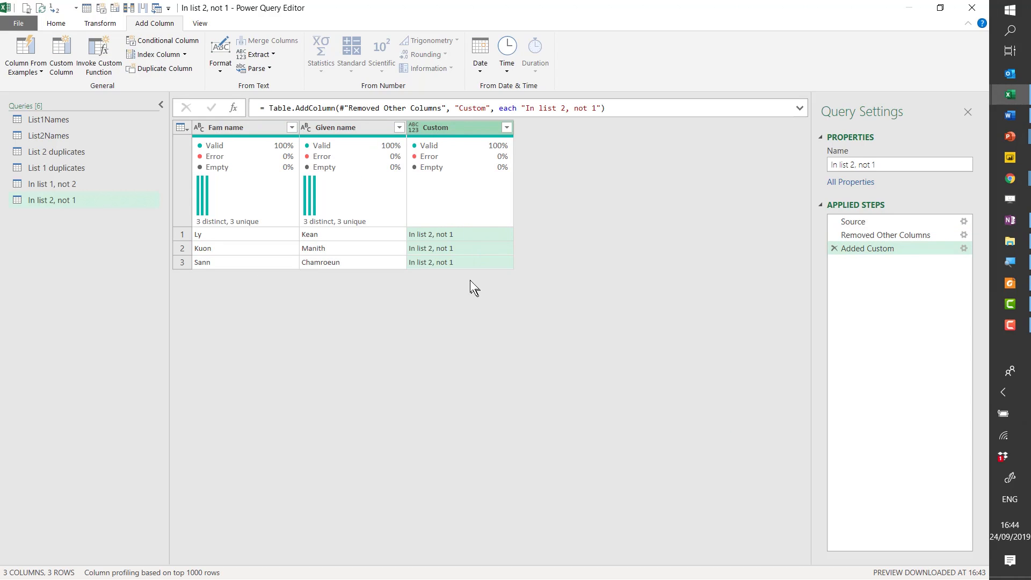
Step: Start Append Queries as New in Three or more tables mode
click(56, 23)
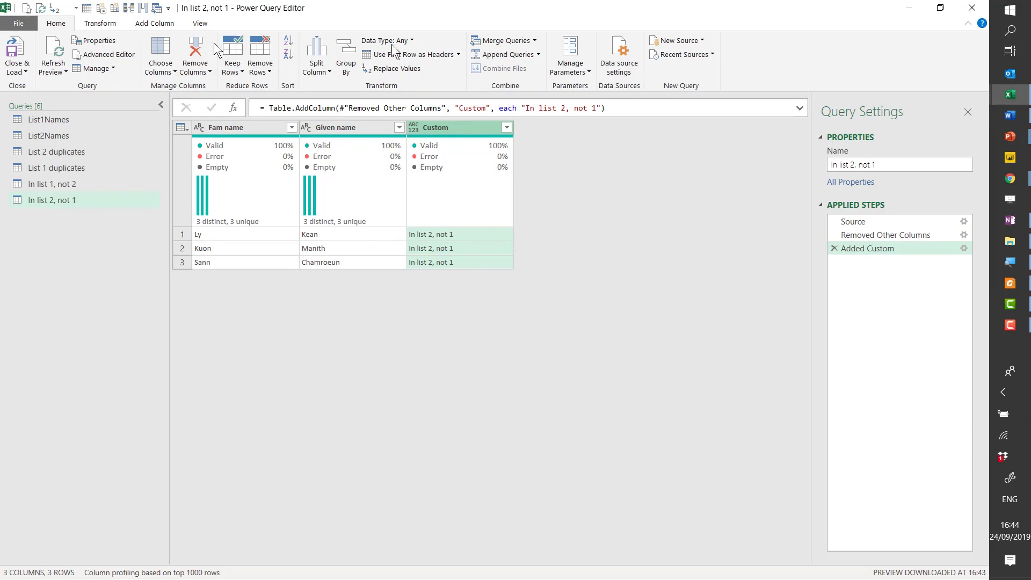
click(537, 54)
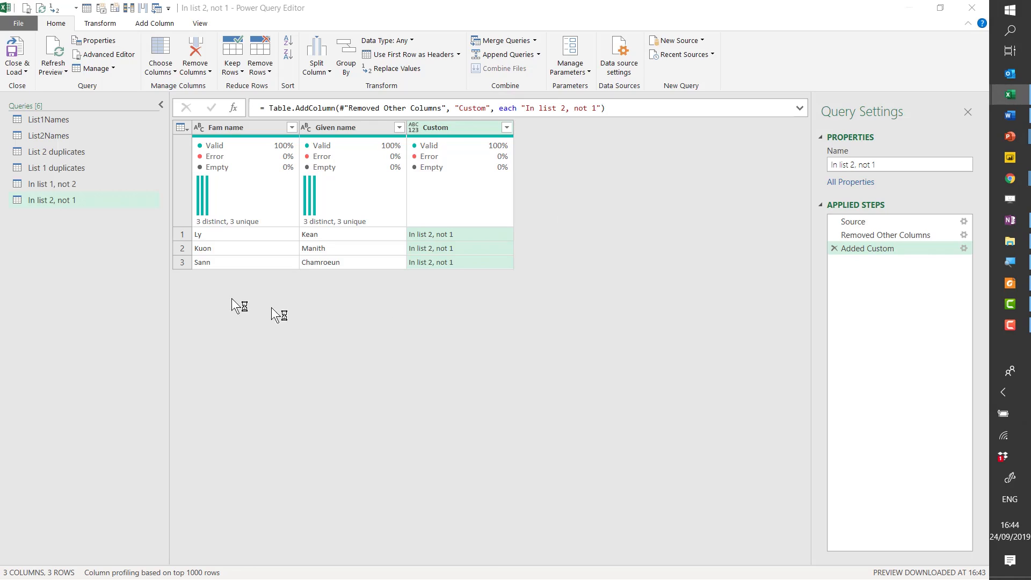
click(501, 54)
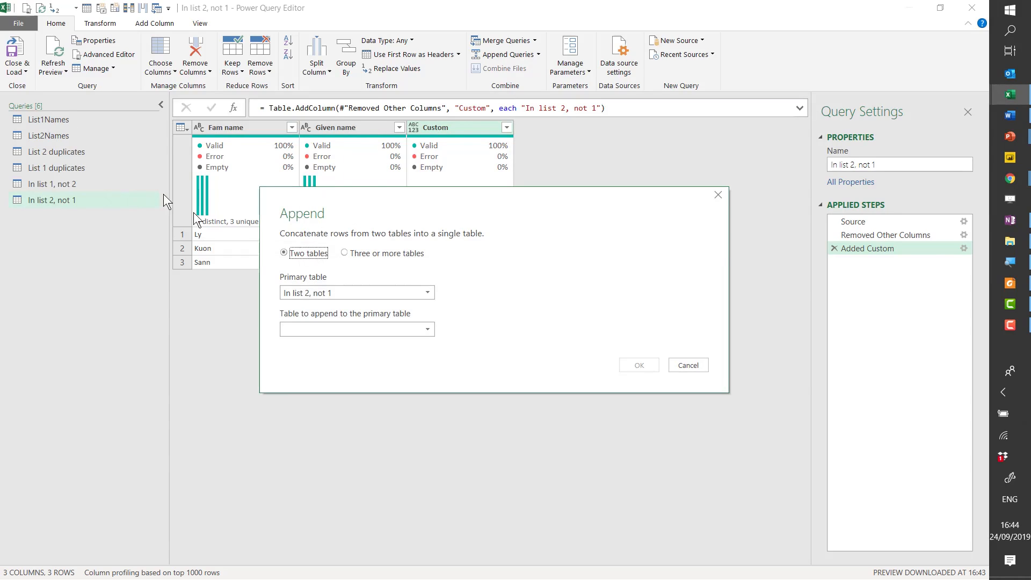
click(345, 255)
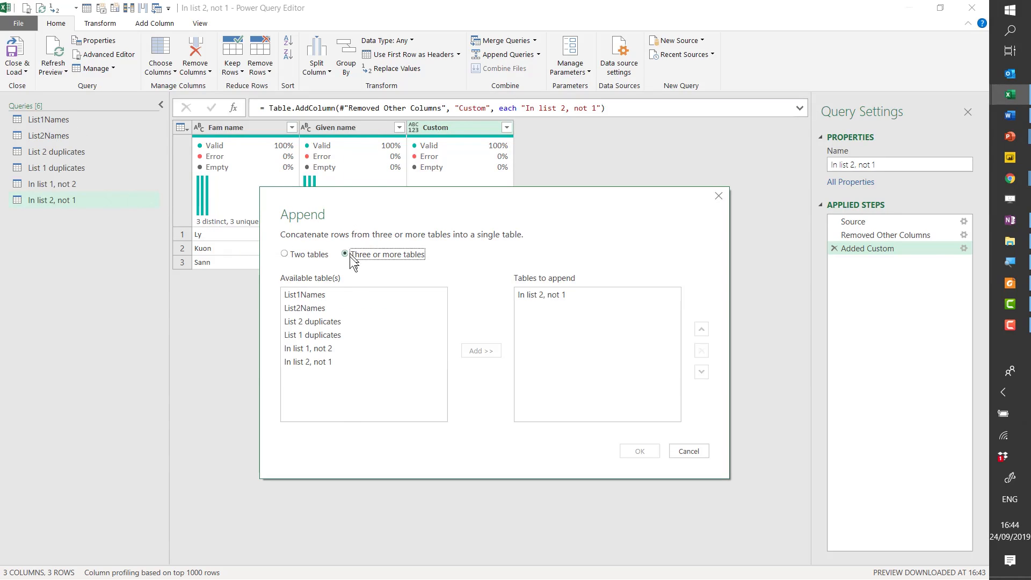
Step: Add the mismatch and duplicate queries, including List 2 duplicates, to the append list
click(312, 321)
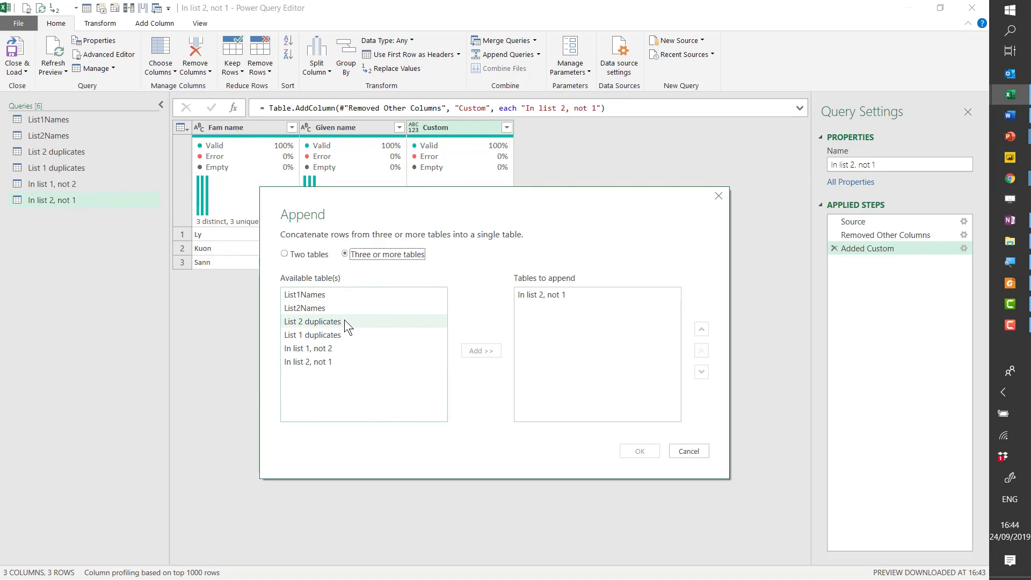
click(308, 348)
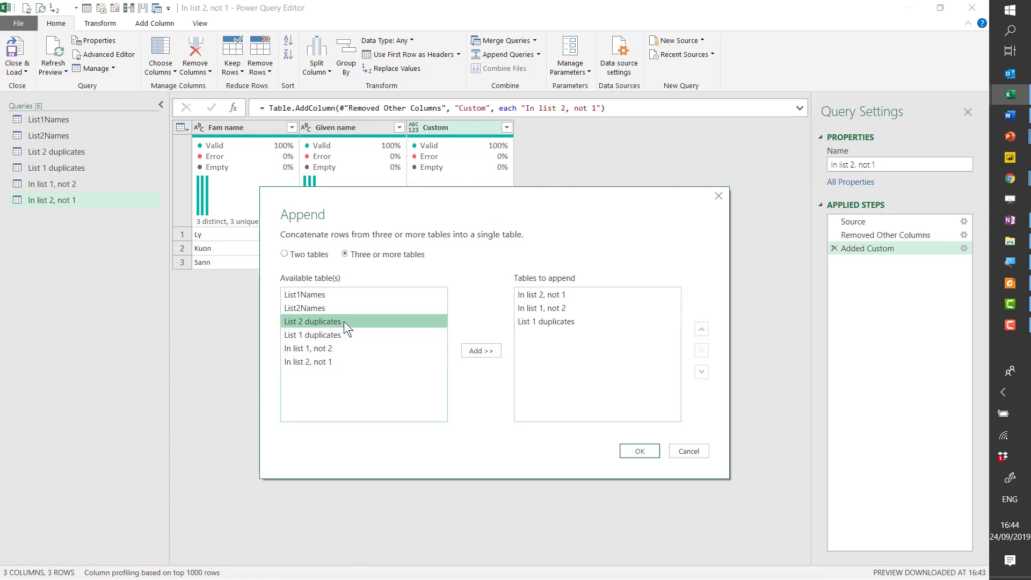
click(638, 451)
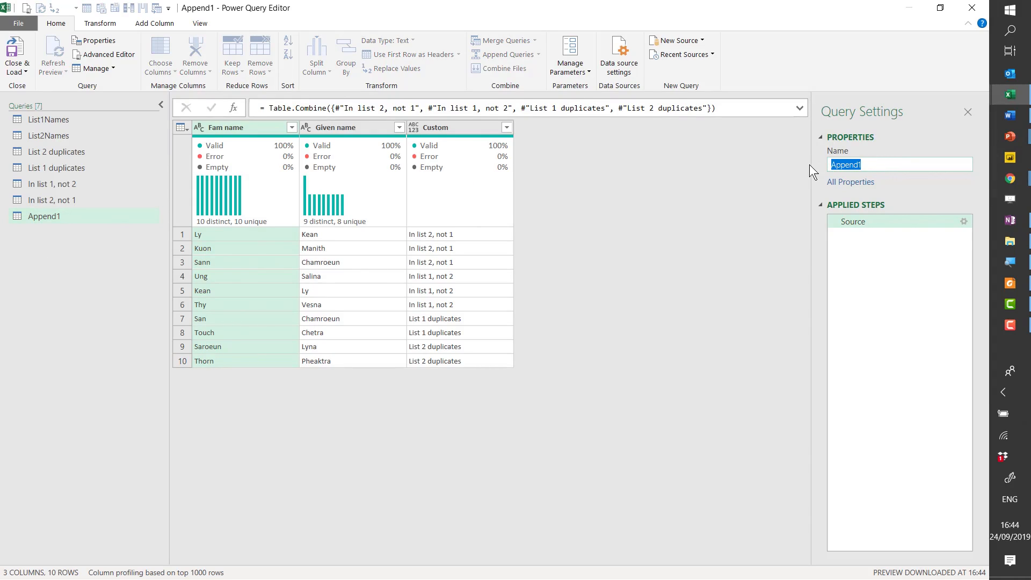
Step: Name the appended query 'Errors loading' and rename its Custom column to 'Error type'
text(Errors)
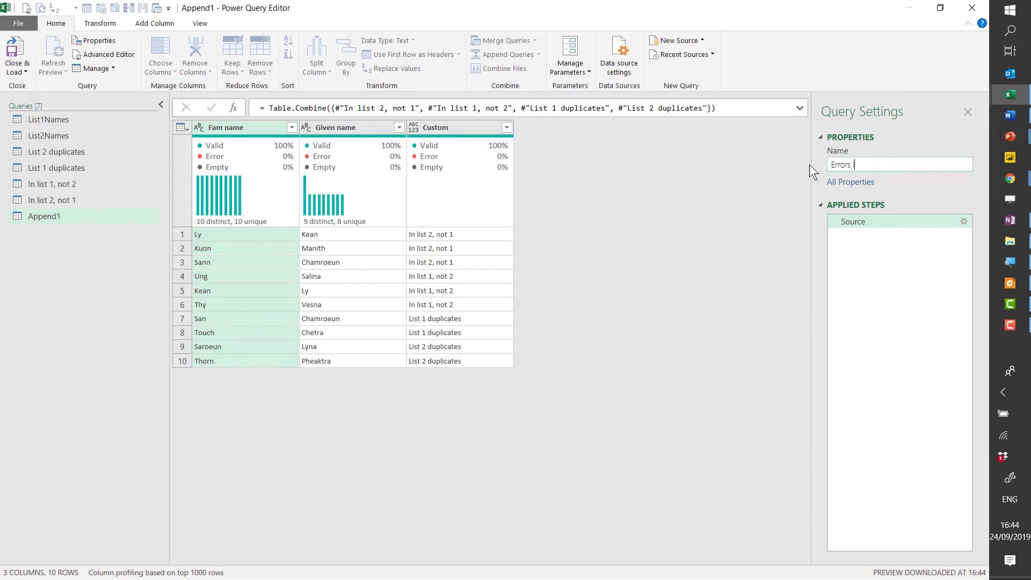
text(loading)
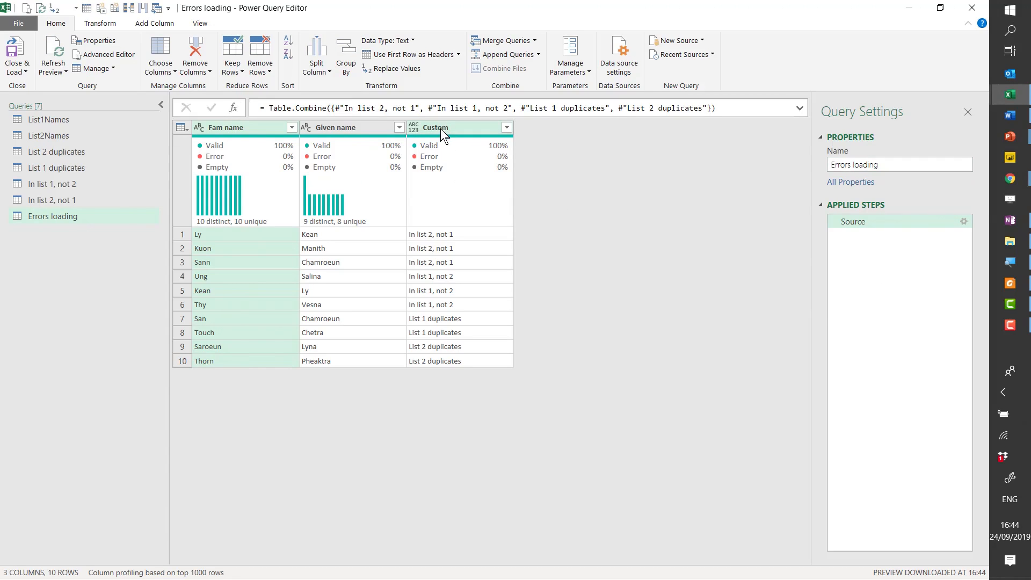
double_click(435, 126)
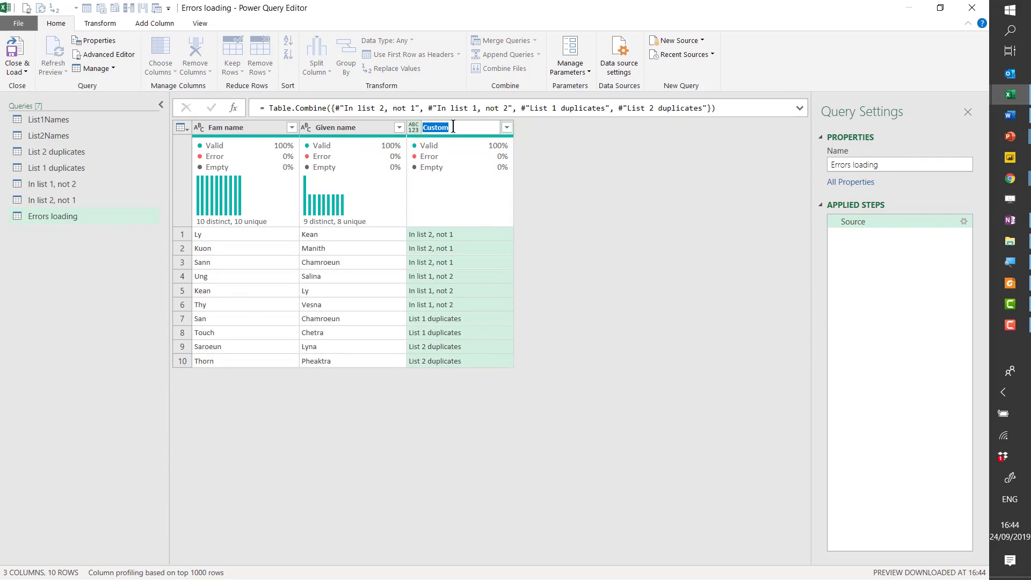
text(Error type)
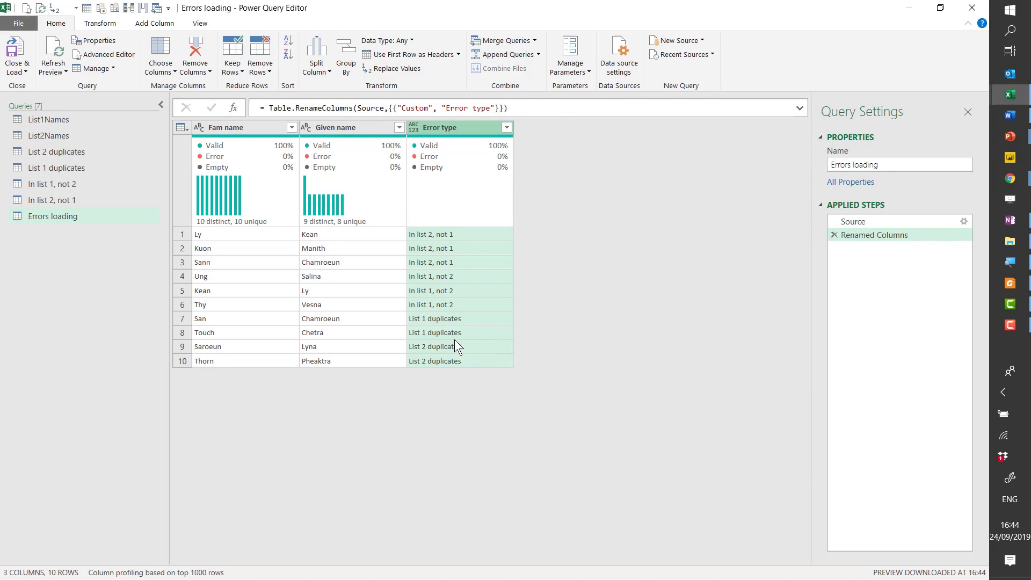
mouse_move(433, 292)
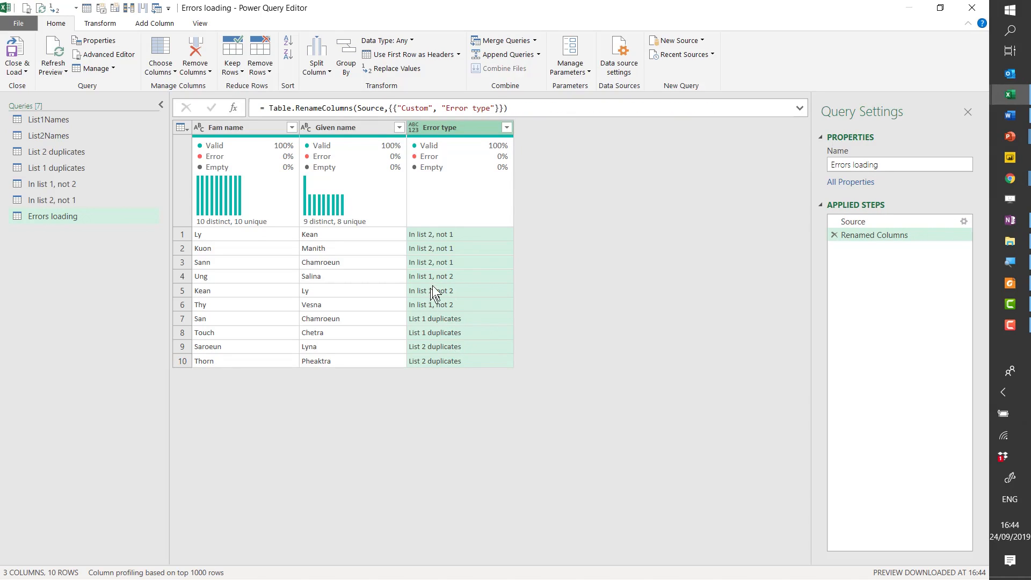
mouse_move(446, 243)
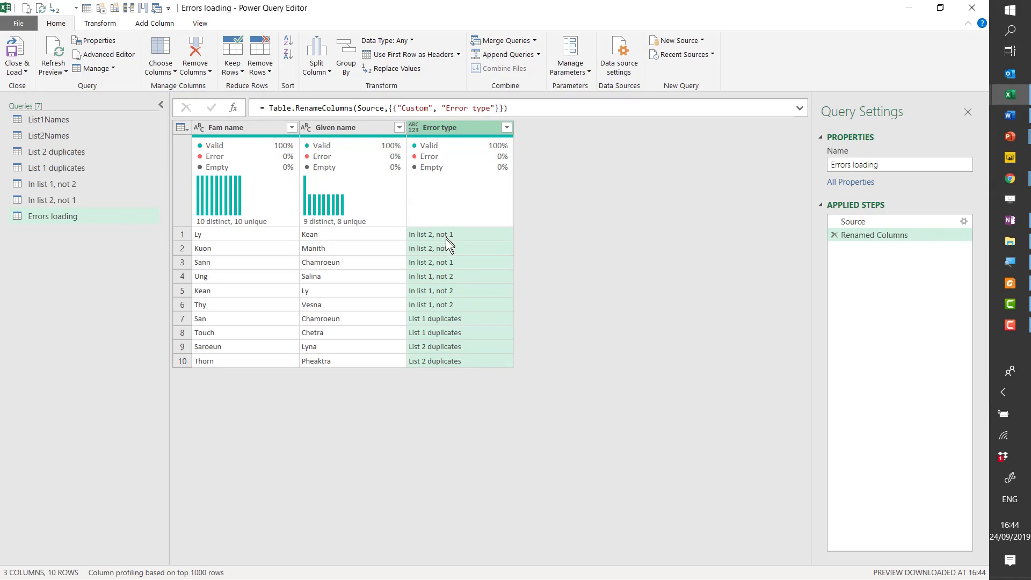
mouse_move(452, 256)
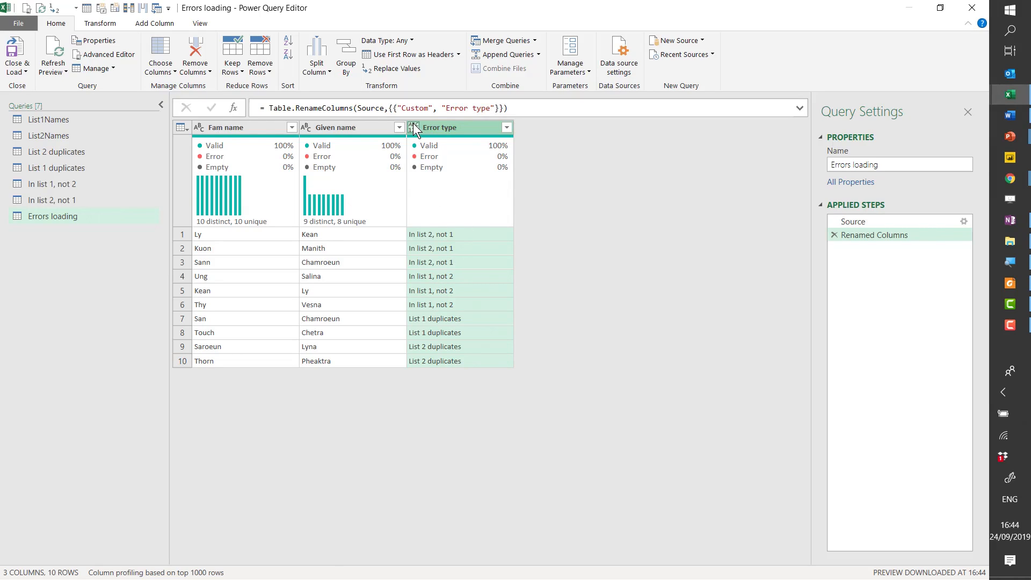
Step: Set Error type to Text data type and show its column statistics
click(413, 126)
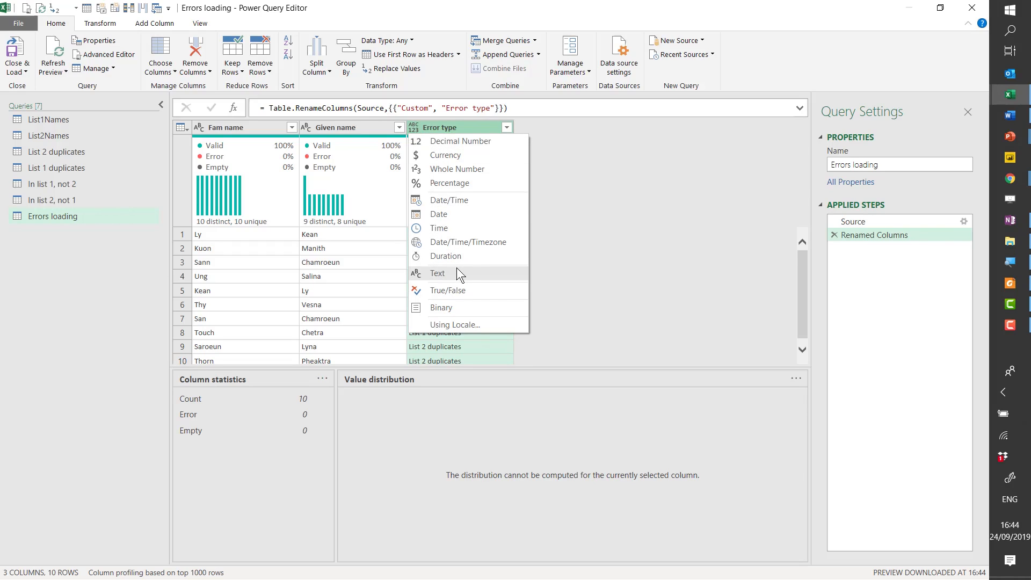
click(437, 272)
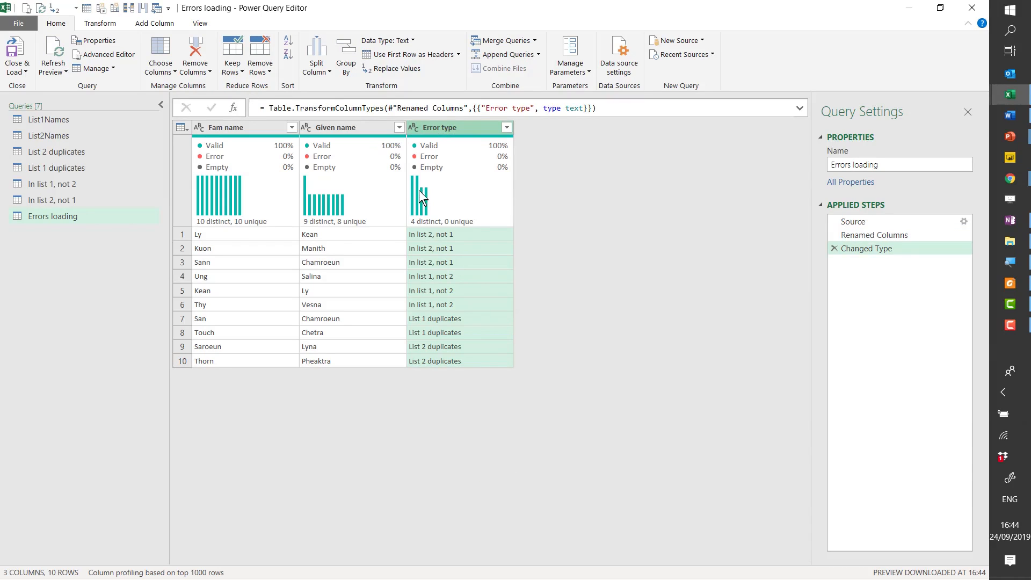
mouse_move(446, 135)
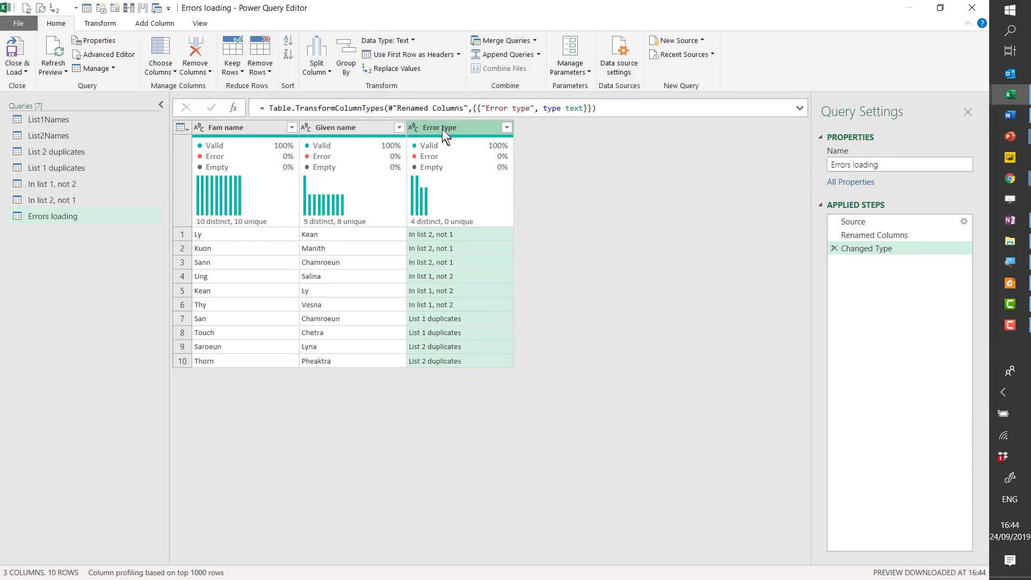
click(439, 127)
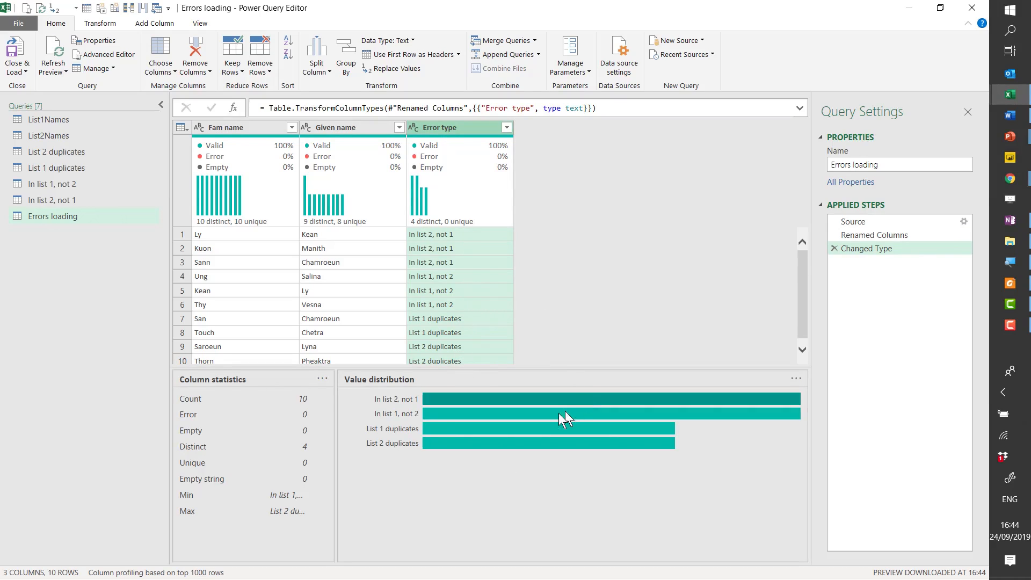
mouse_move(437, 414)
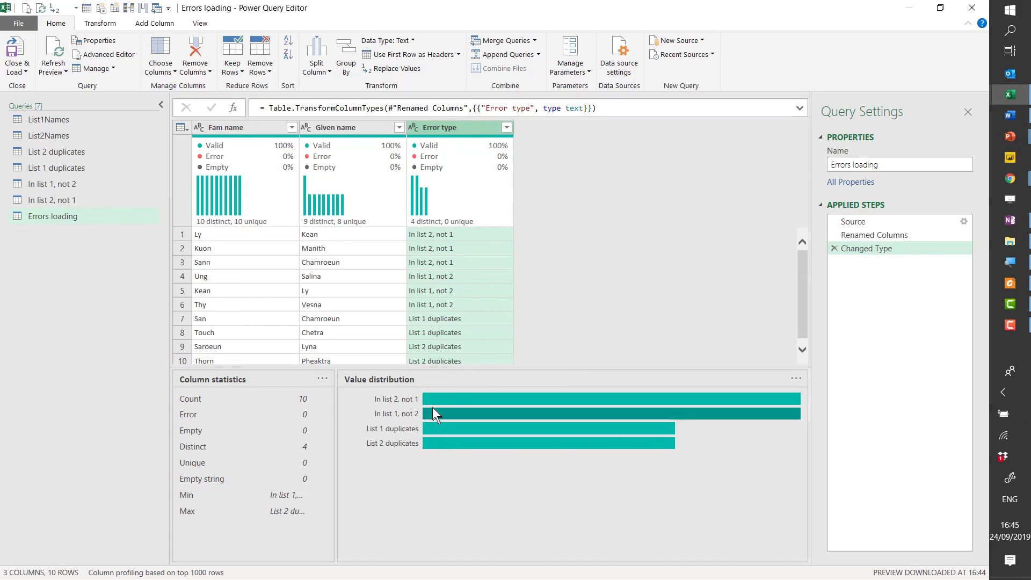
mouse_move(440, 399)
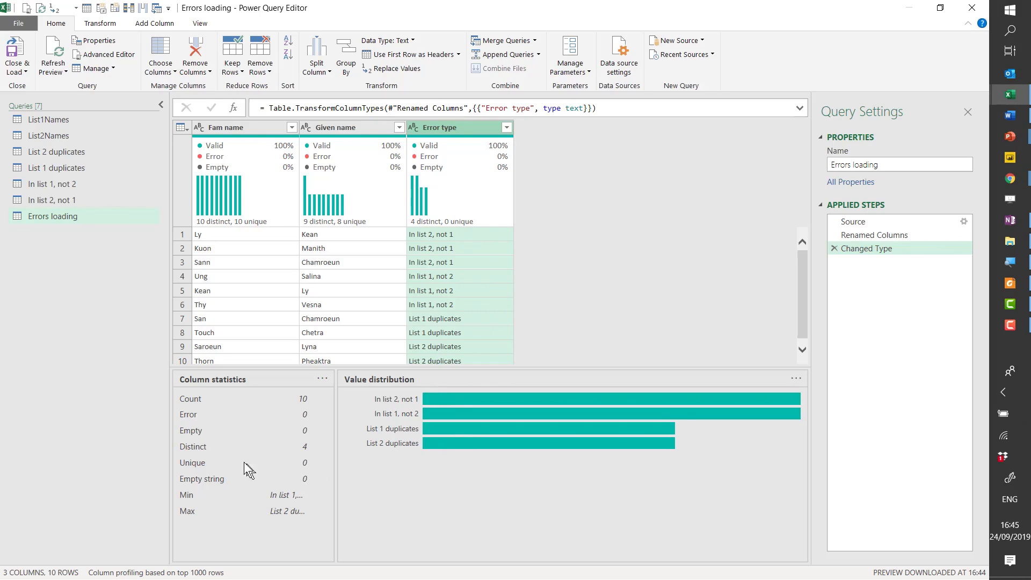
mouse_move(382, 137)
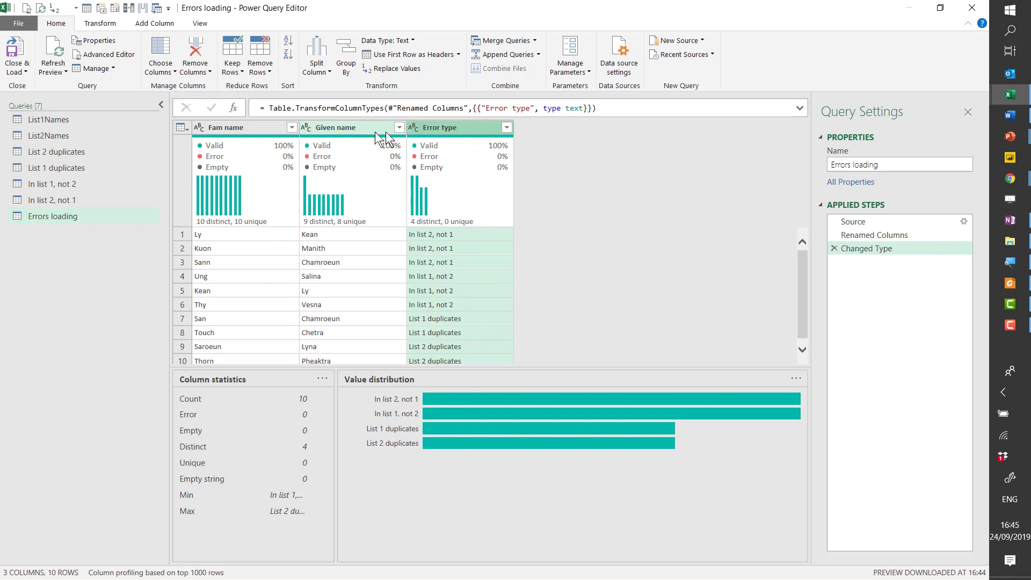
mouse_move(348, 259)
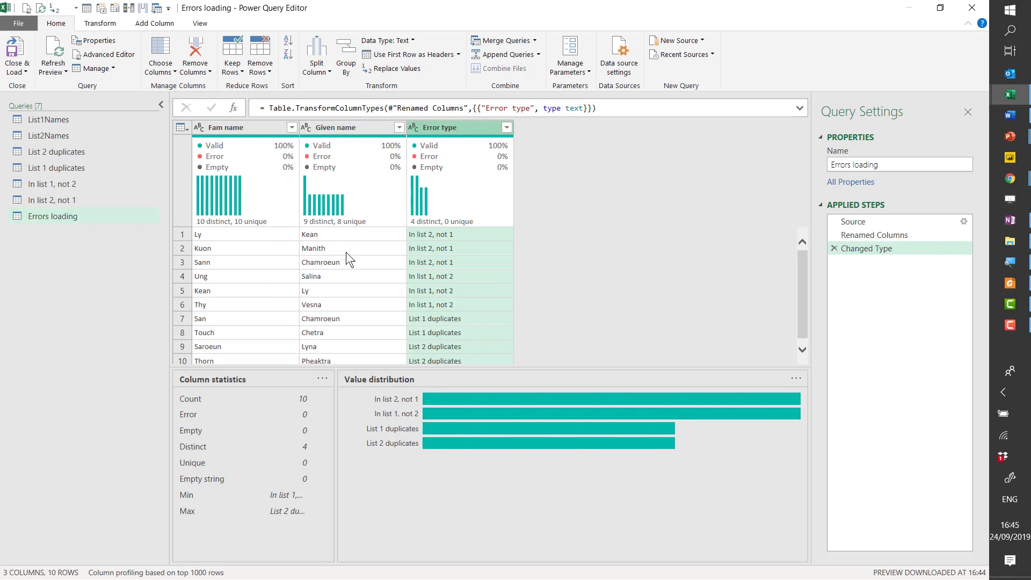
mouse_move(167, 22)
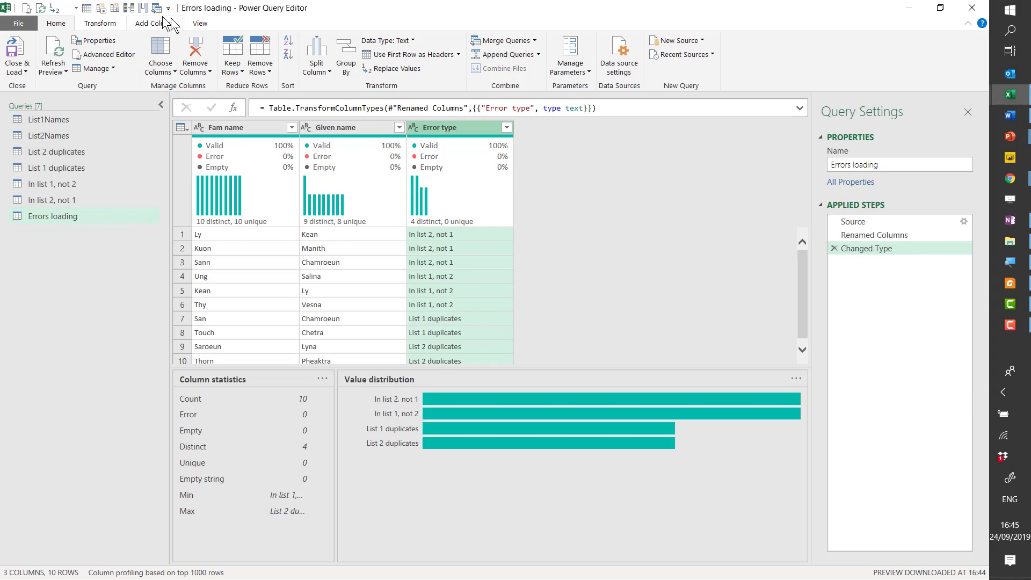
Step: Show the Query Dependencies diagram from the View tab
click(199, 23)
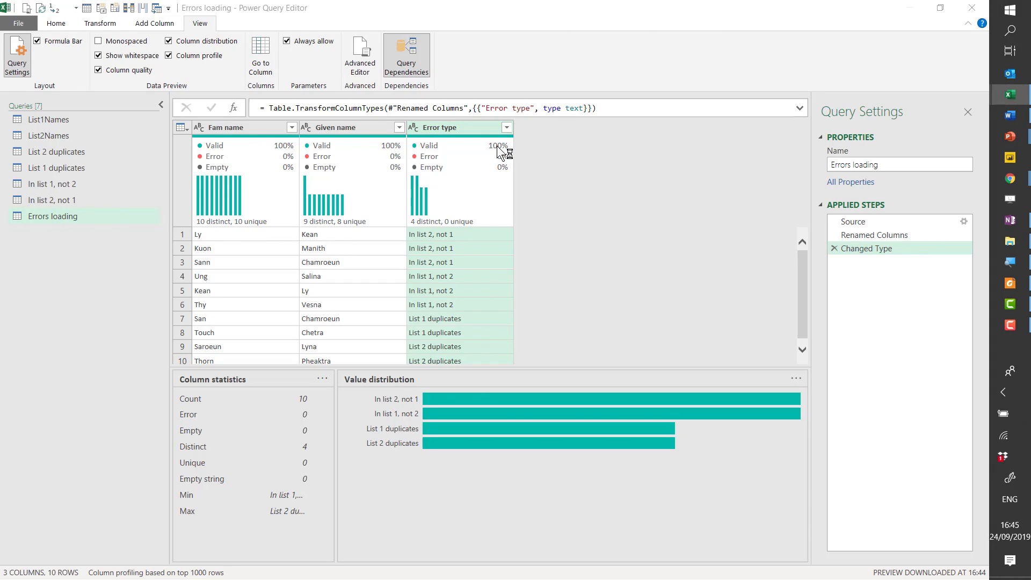
click(406, 55)
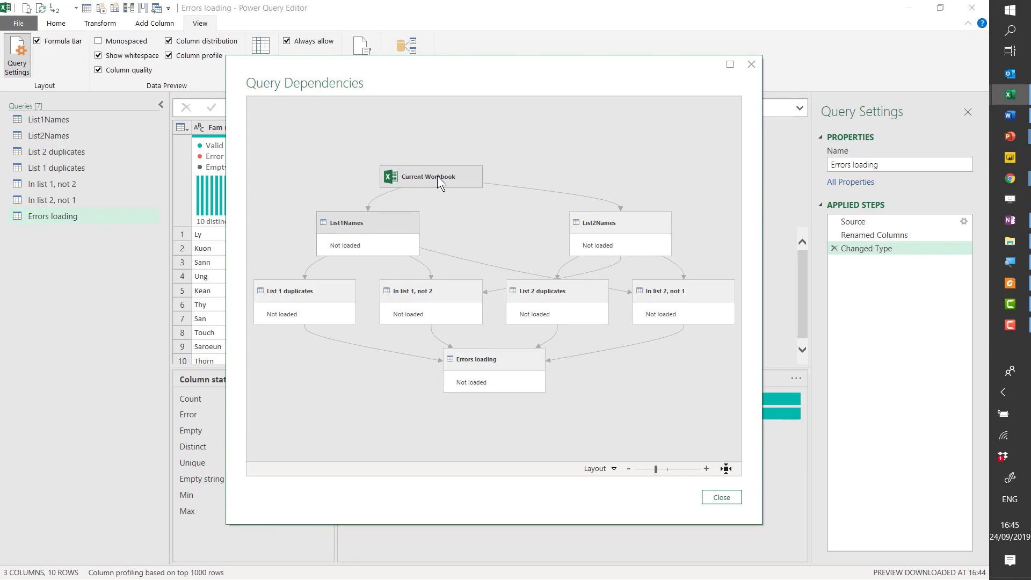
mouse_move(526, 204)
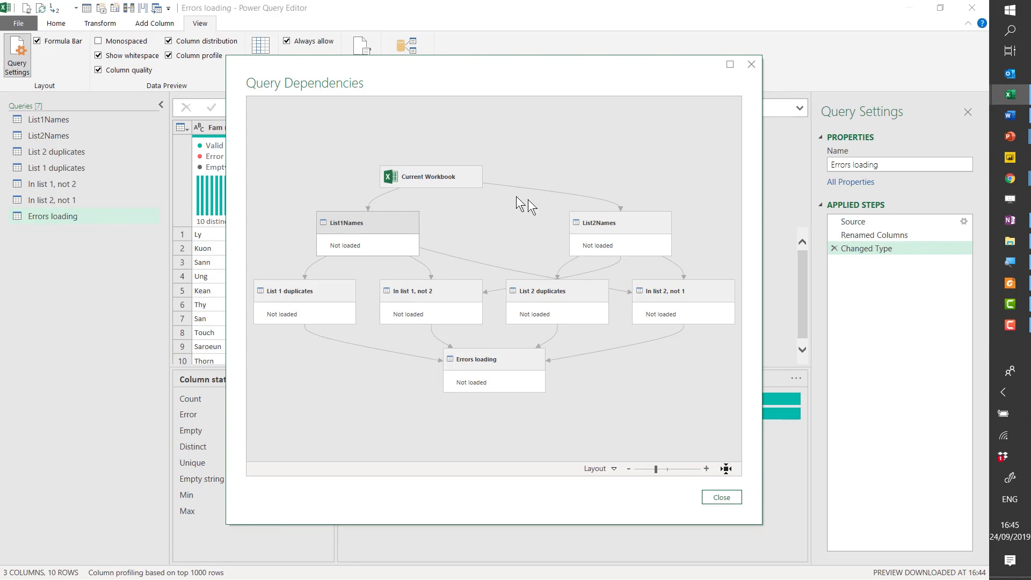
mouse_move(369, 229)
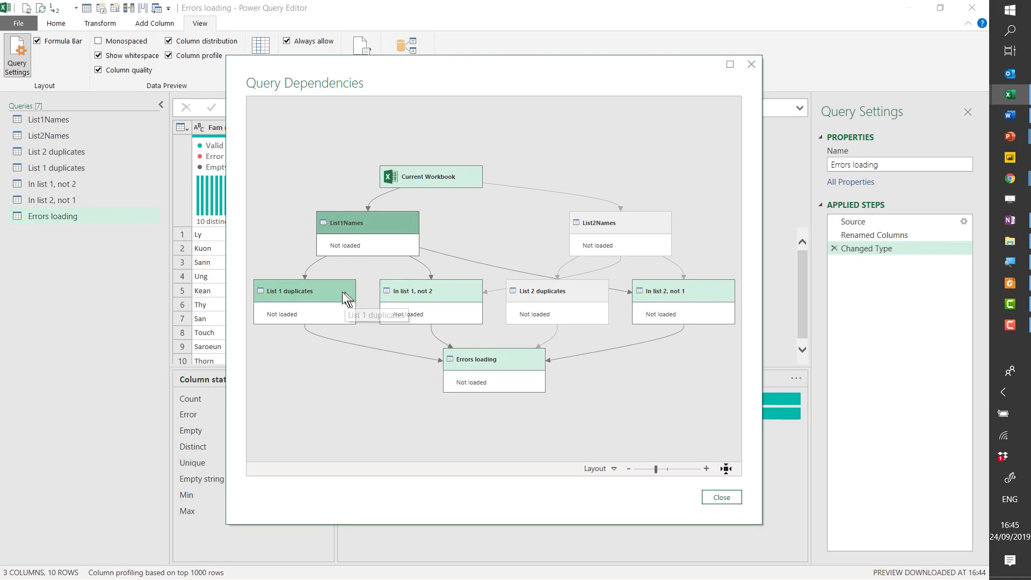
mouse_move(411, 292)
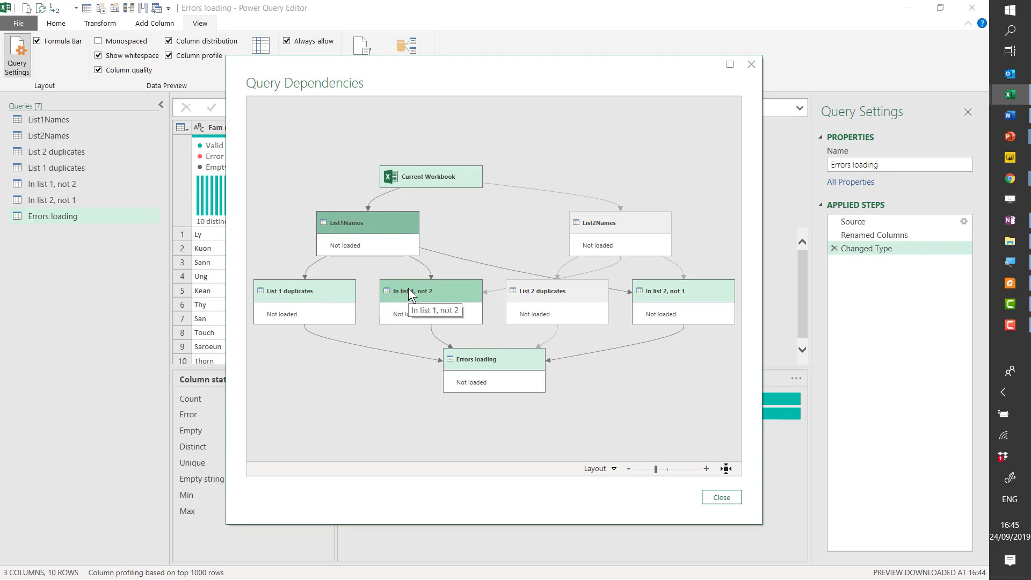
mouse_move(500, 371)
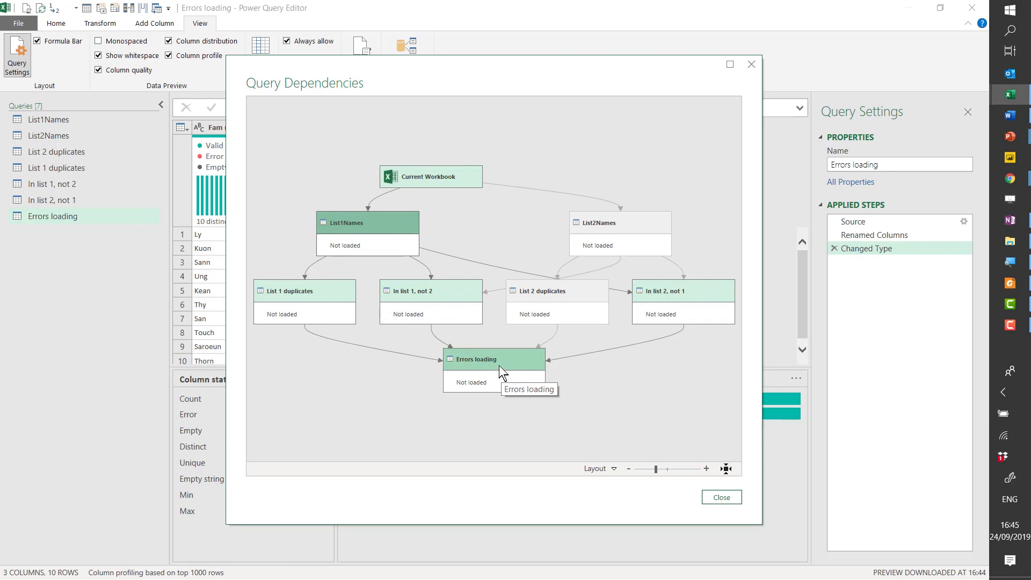
mouse_move(559, 301)
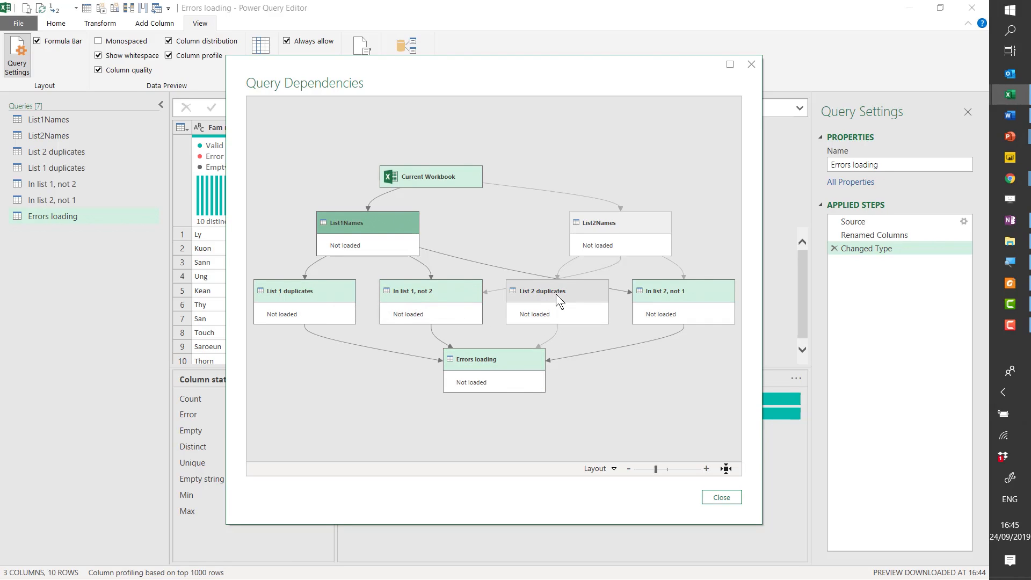
mouse_move(657, 297)
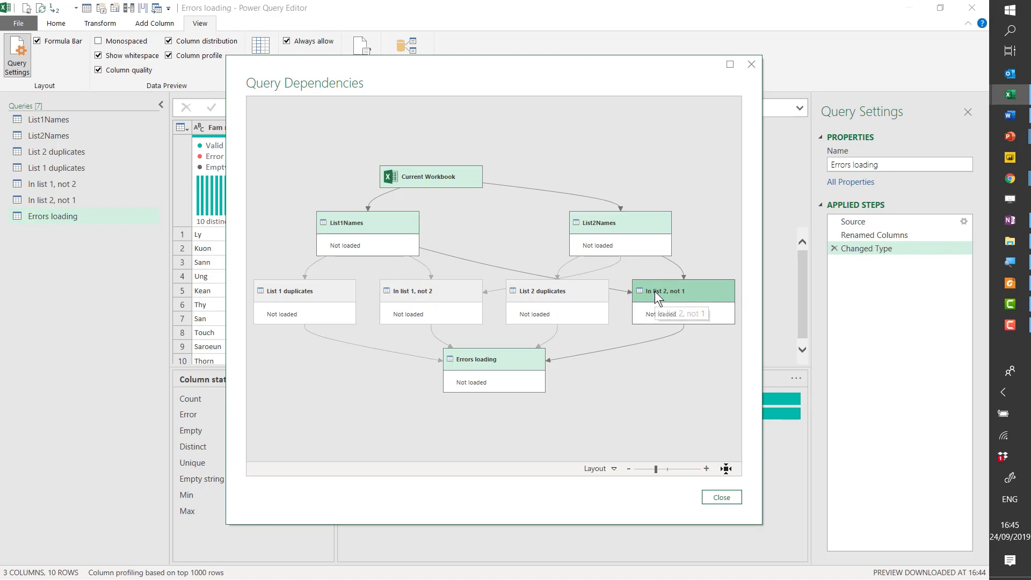
mouse_move(666, 273)
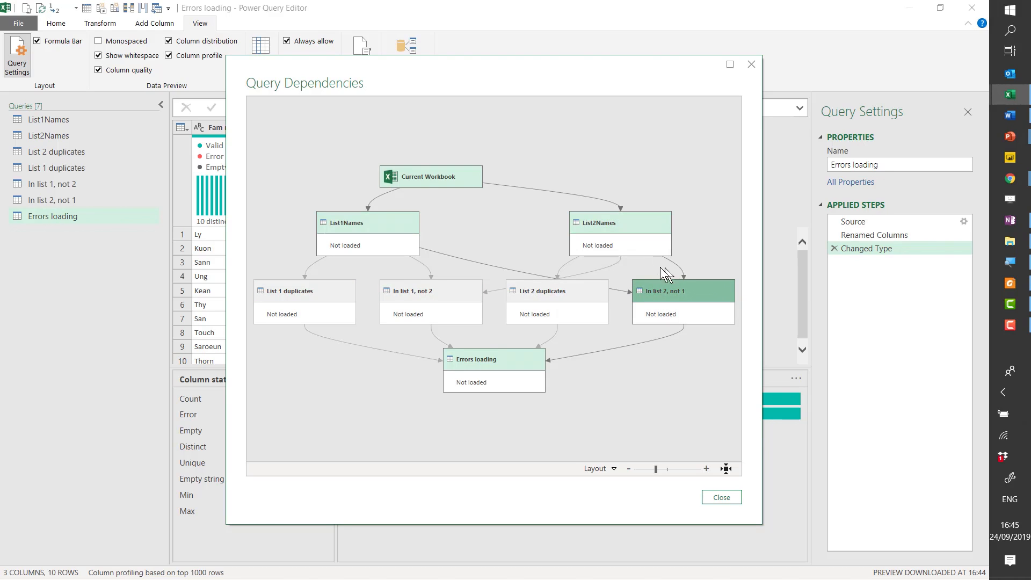
mouse_move(642, 292)
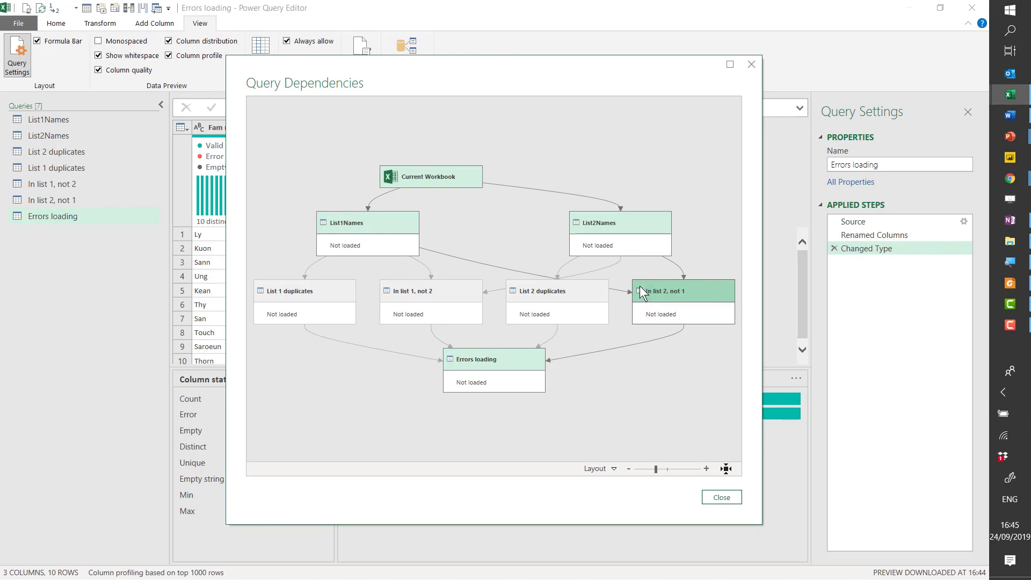
mouse_move(502, 285)
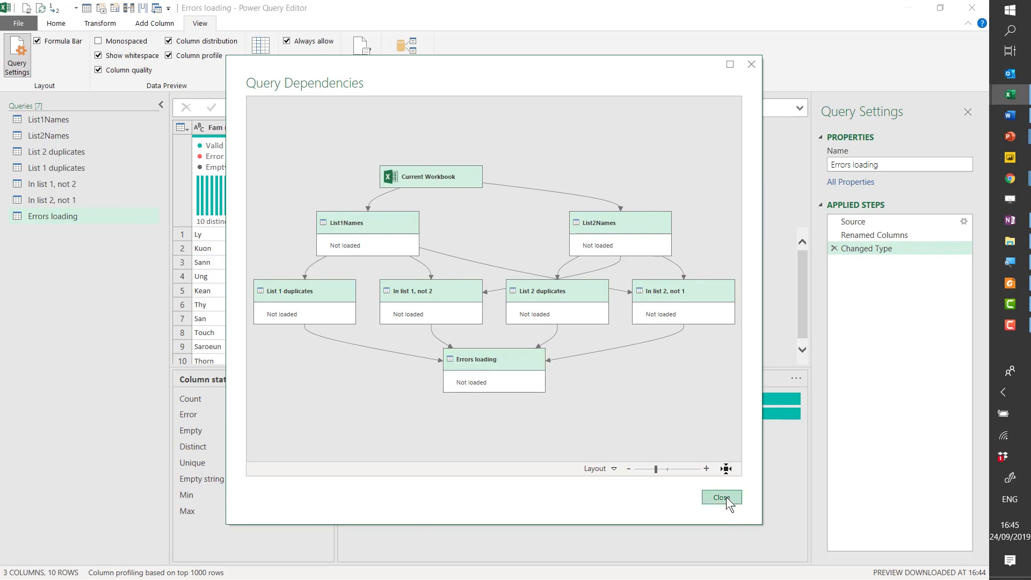
Step: Leave the query dependencies view and reach the Query Options data-load settings
click(721, 497)
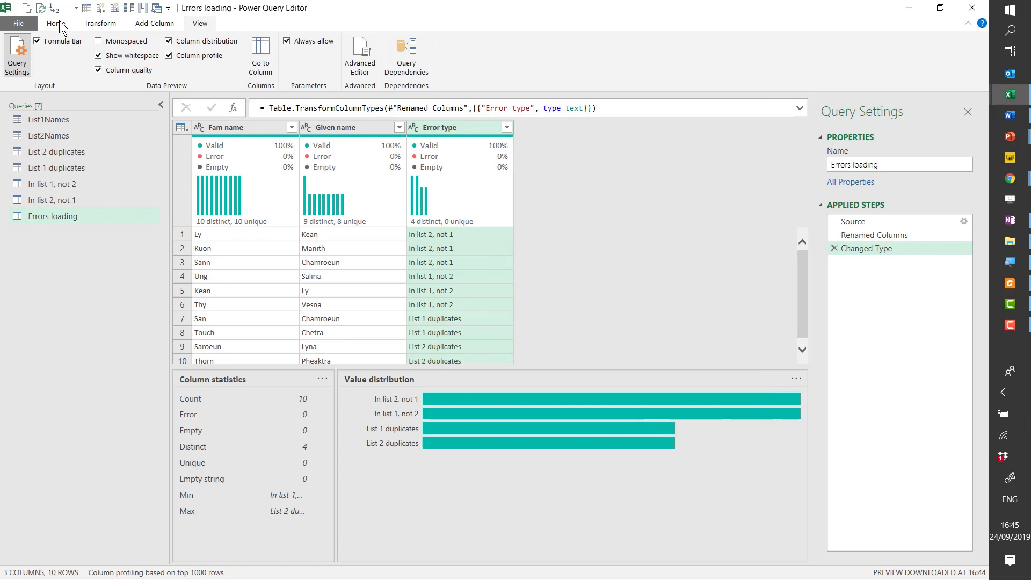
click(56, 23)
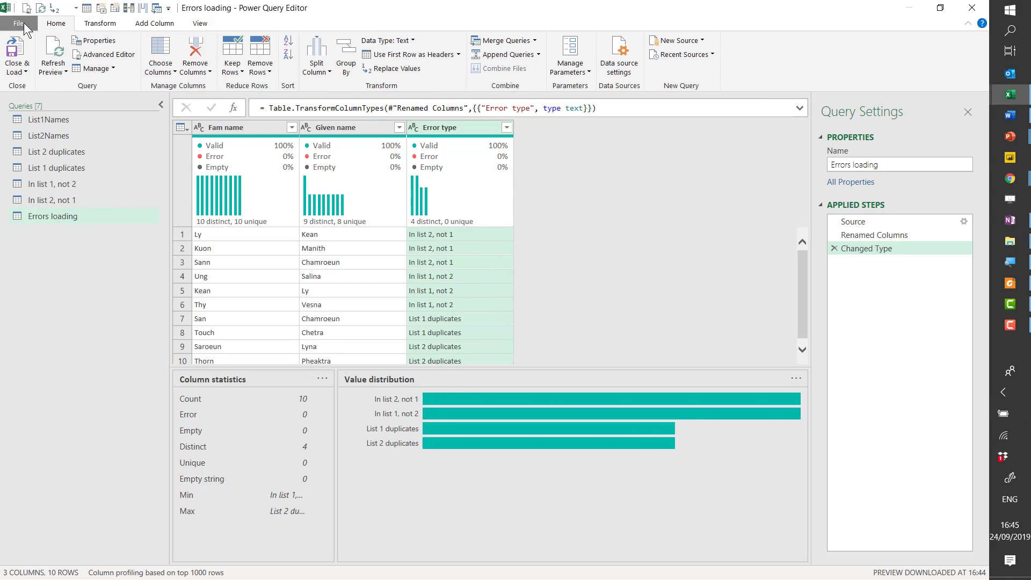
click(19, 22)
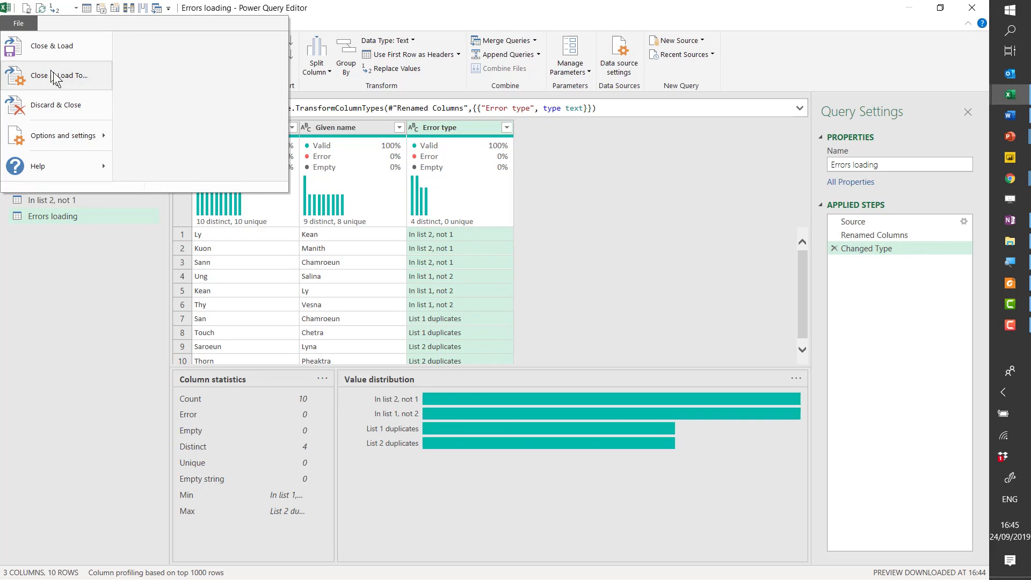
click(63, 135)
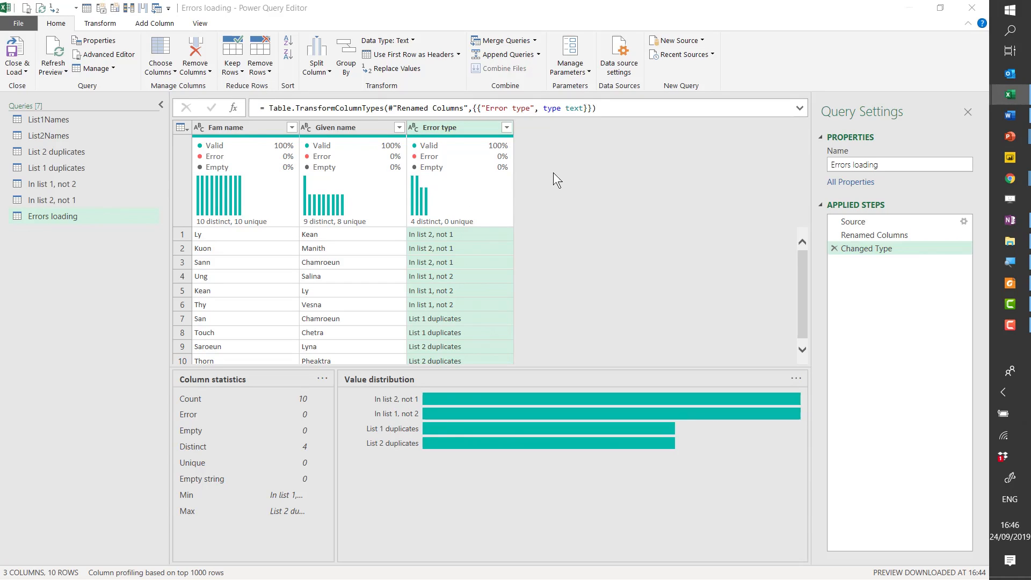
mouse_move(533, 158)
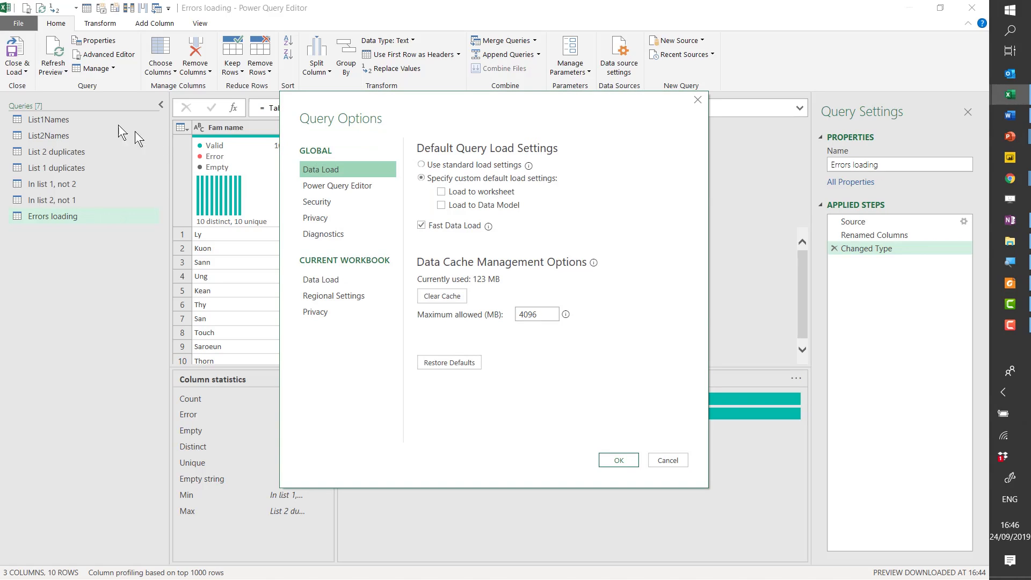
mouse_move(59, 227)
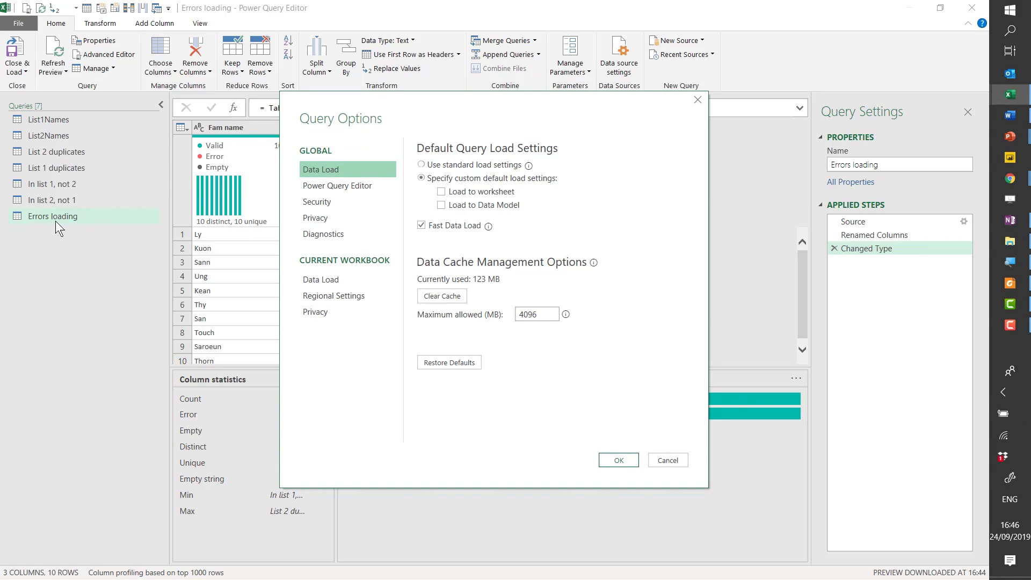
Step: Keep custom default load settings with neither worksheet nor Data Model loading, and confirm
click(420, 164)
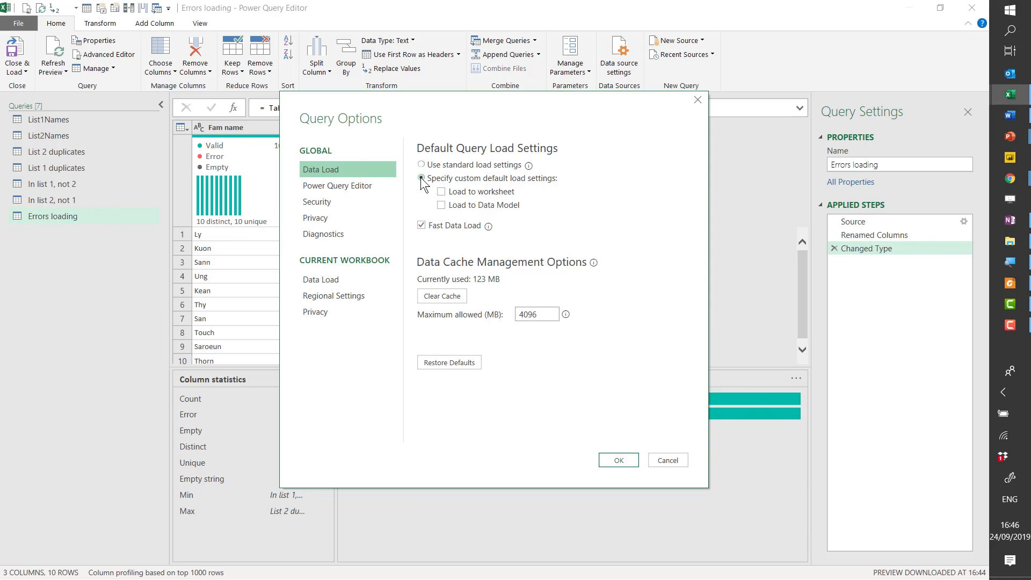
click(421, 178)
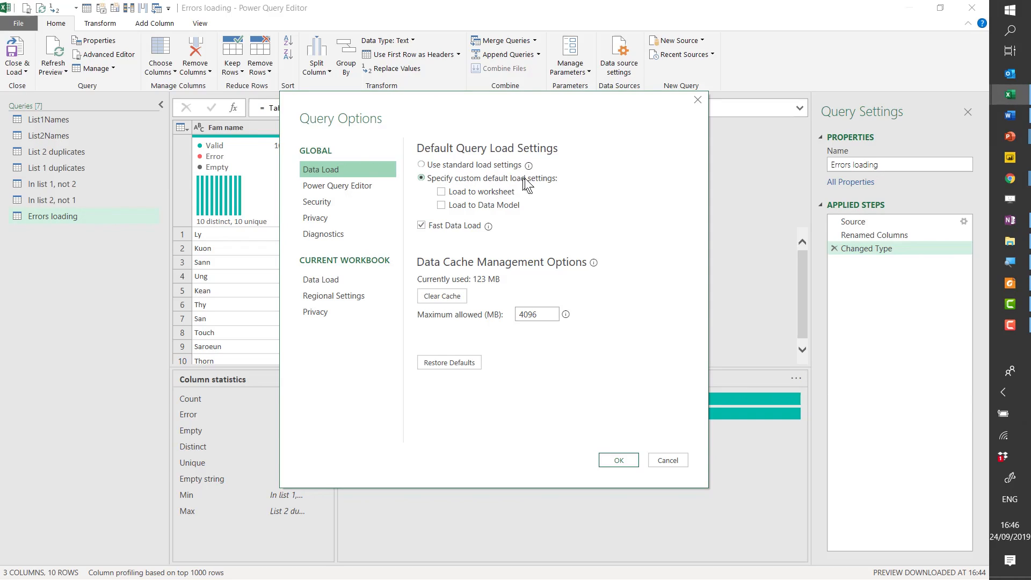
click(440, 191)
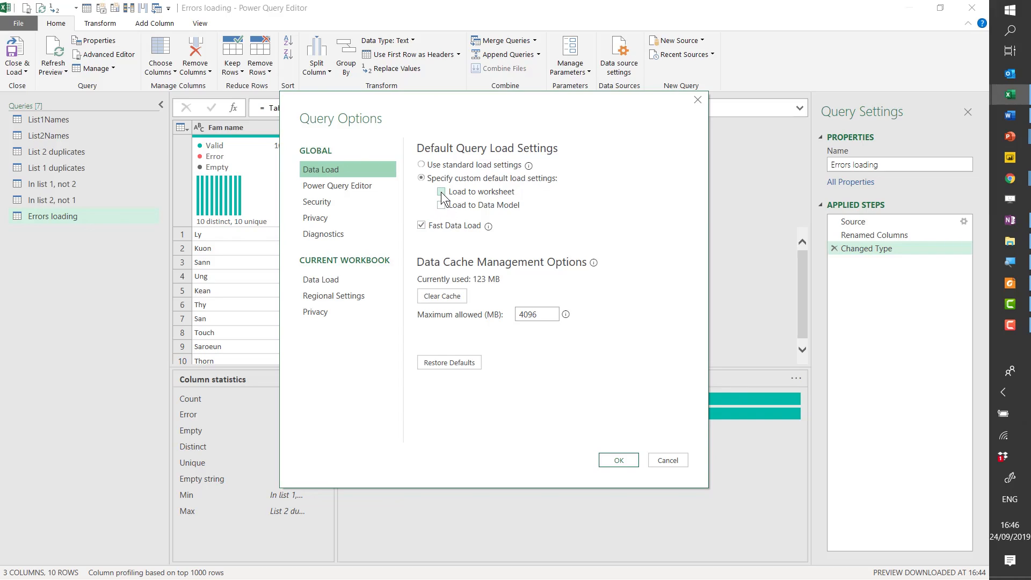
click(441, 191)
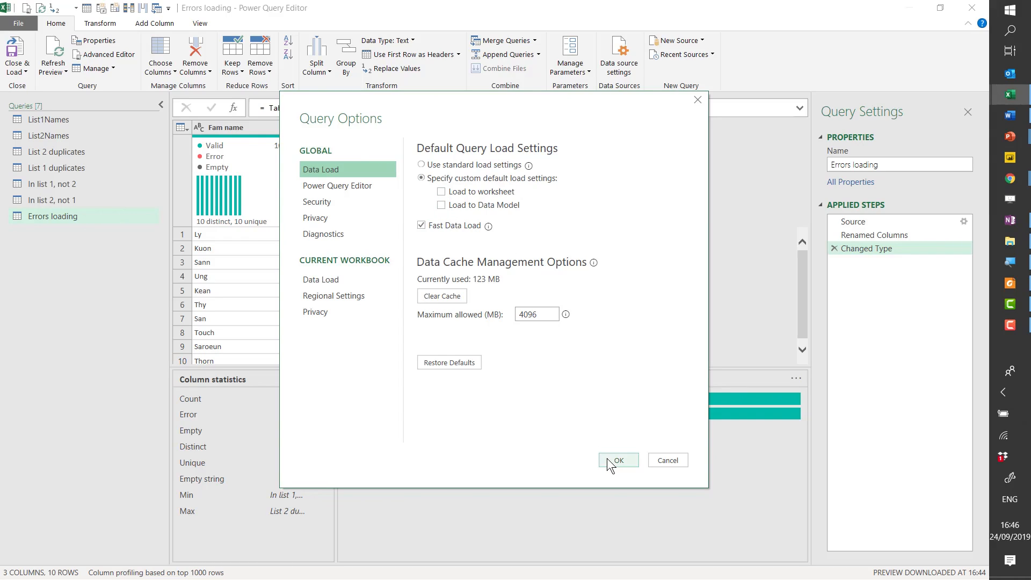
click(616, 460)
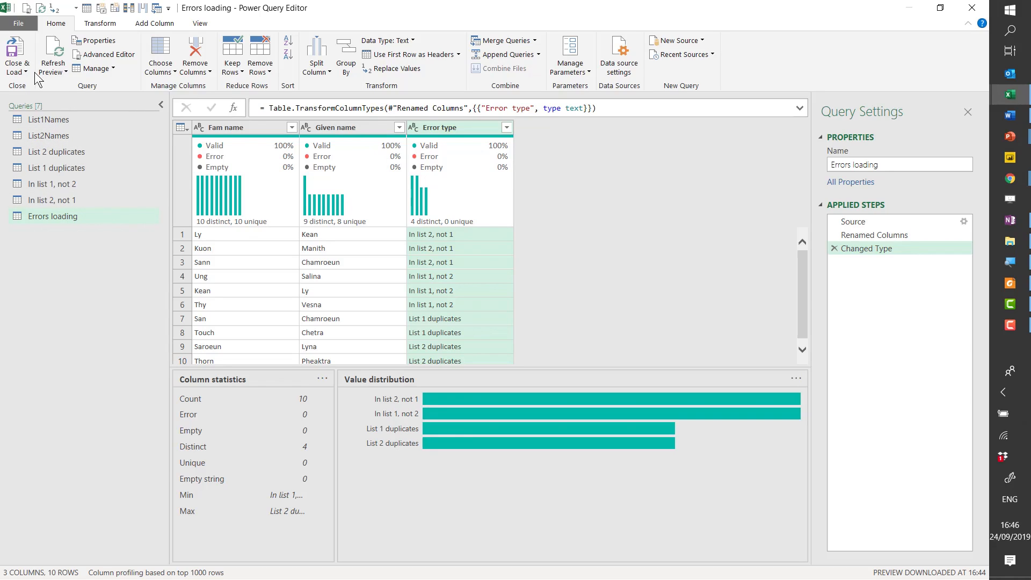
mouse_move(16, 53)
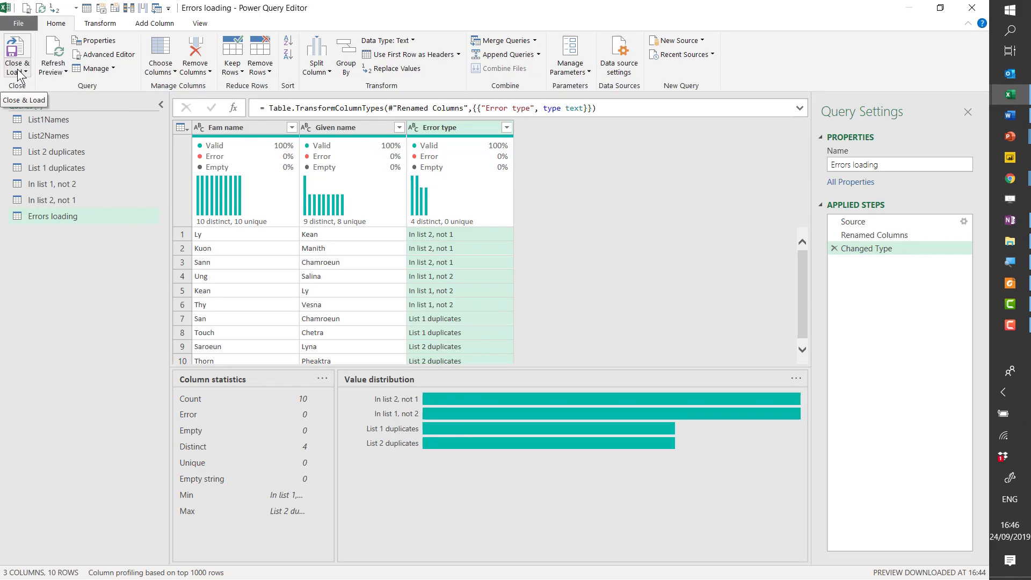
Step: Close & Load so Errors loading stays a connection-only query in the workbook
click(16, 56)
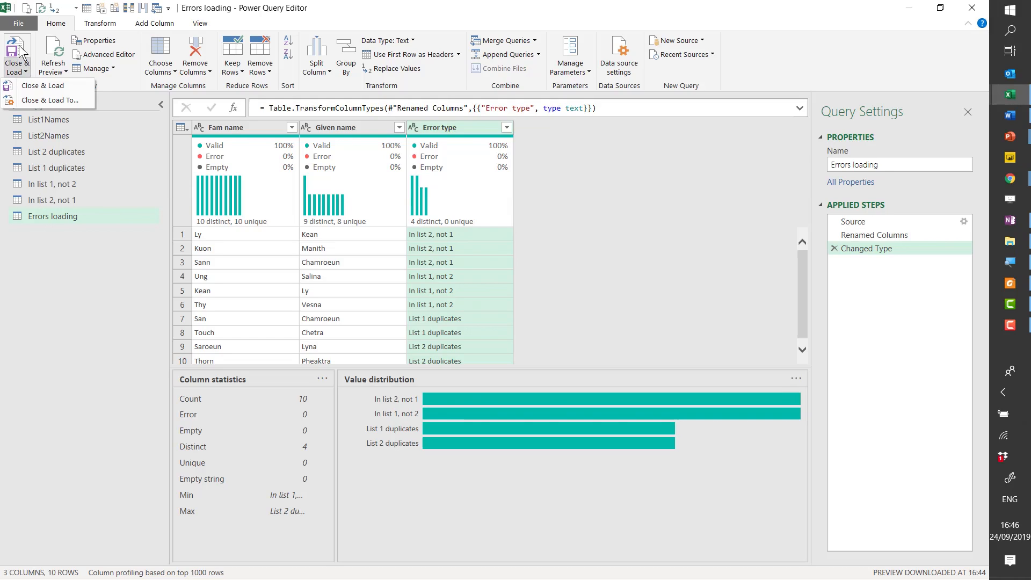
click(42, 86)
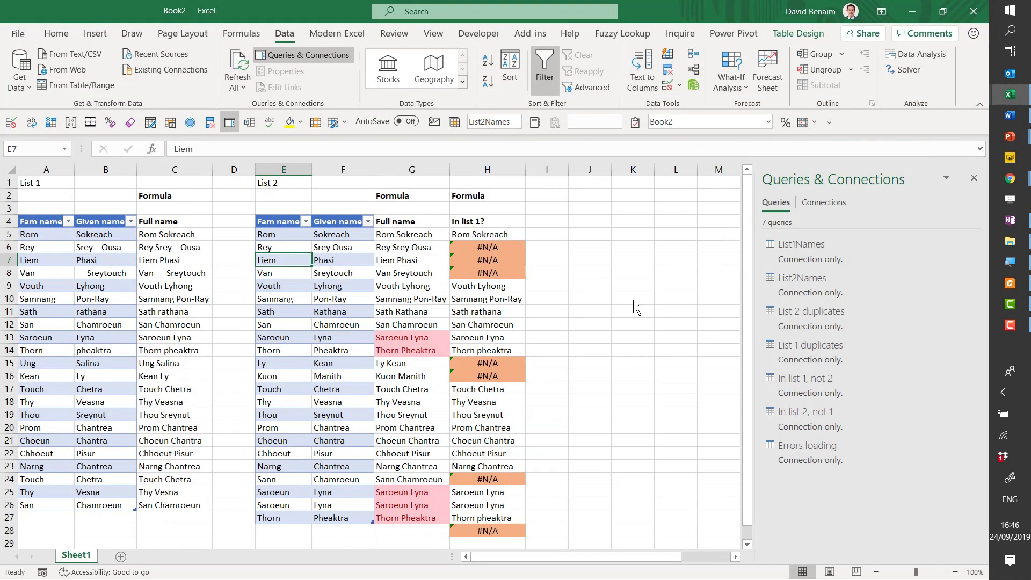
mouse_move(616, 347)
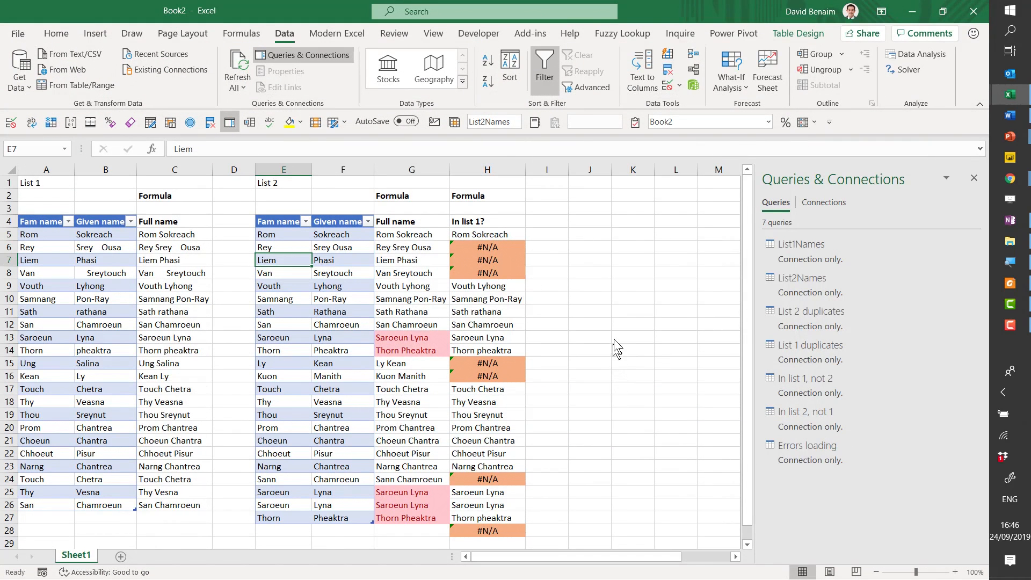
mouse_move(795, 254)
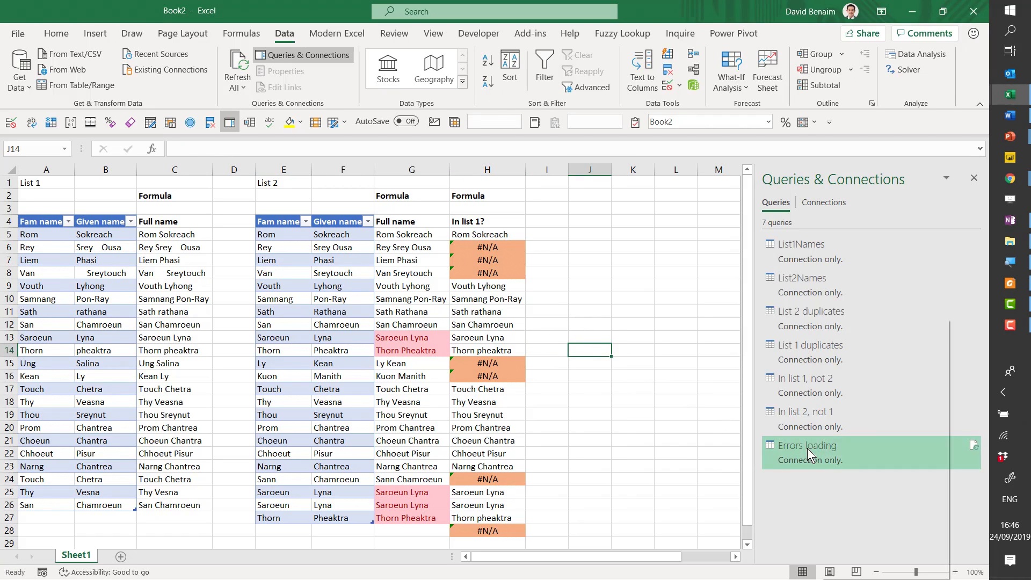
mouse_move(867, 421)
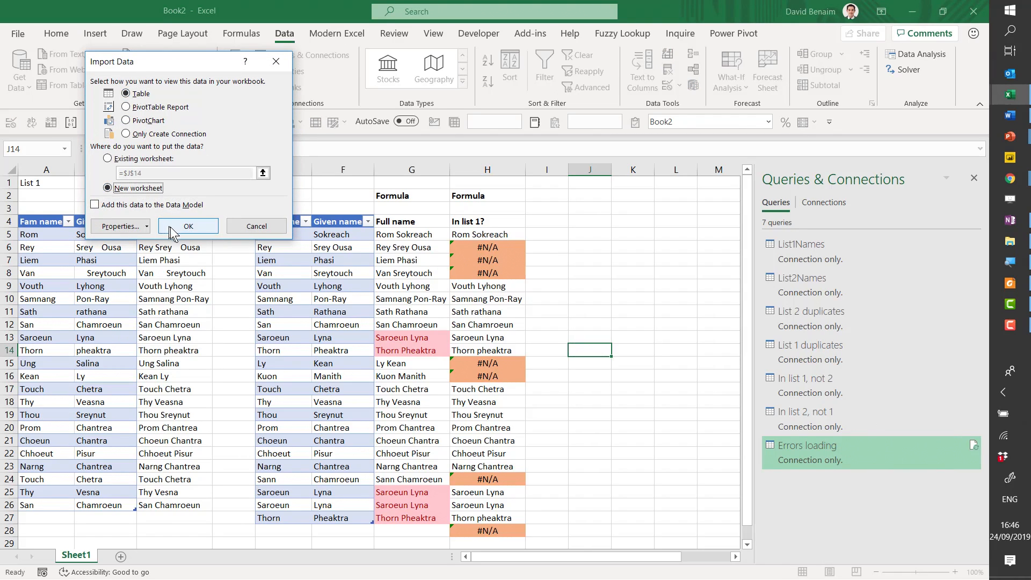
Step: Load Errors loading as a ten-row table on a new worksheet and go back to Sheet1
click(188, 225)
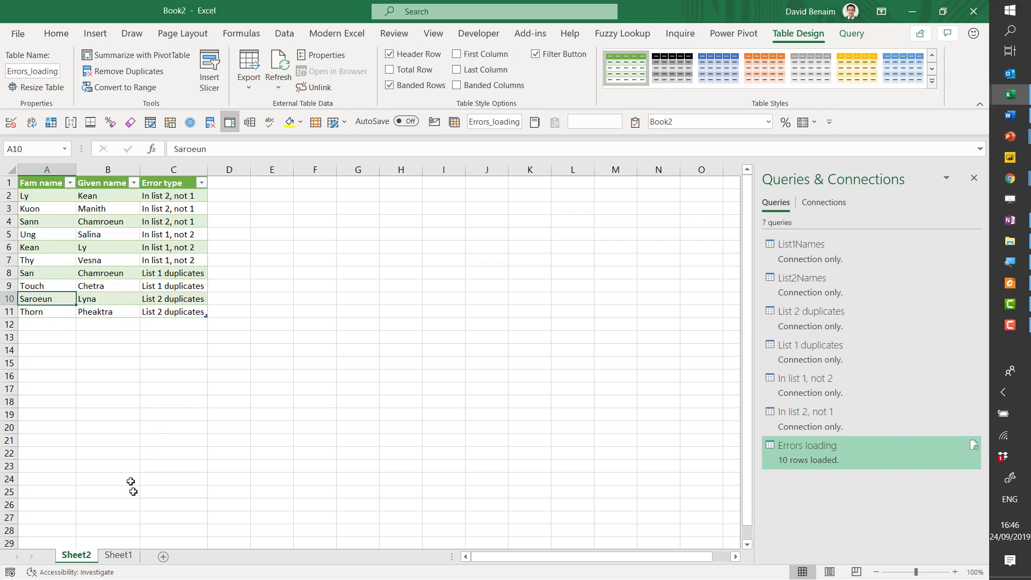
click(118, 555)
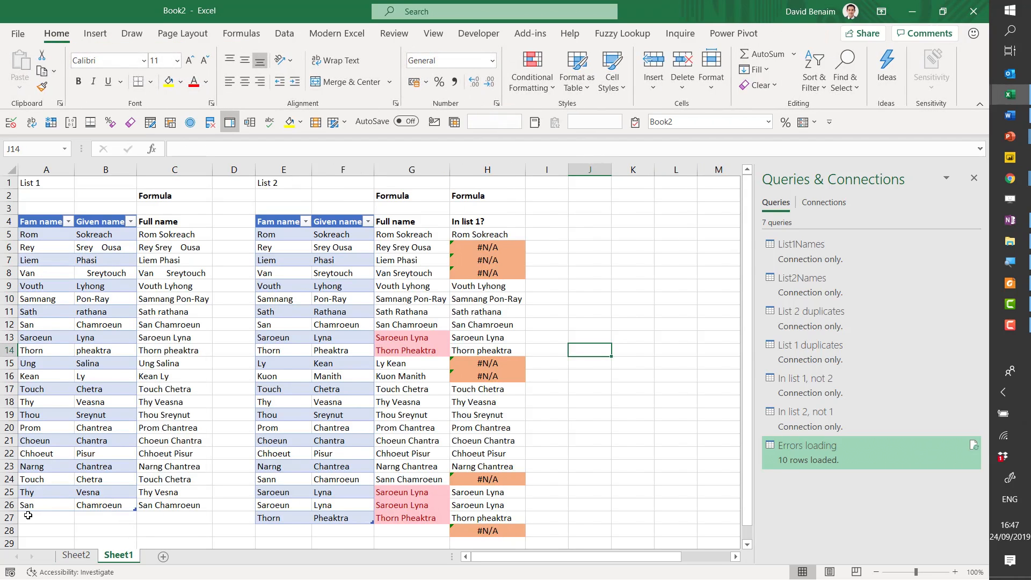
click(46, 517)
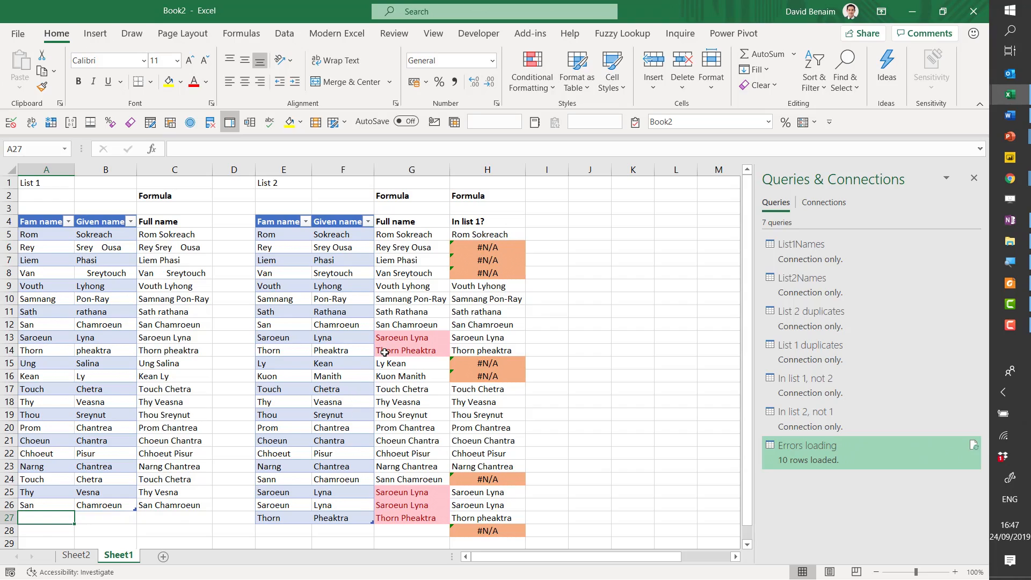
mouse_move(423, 288)
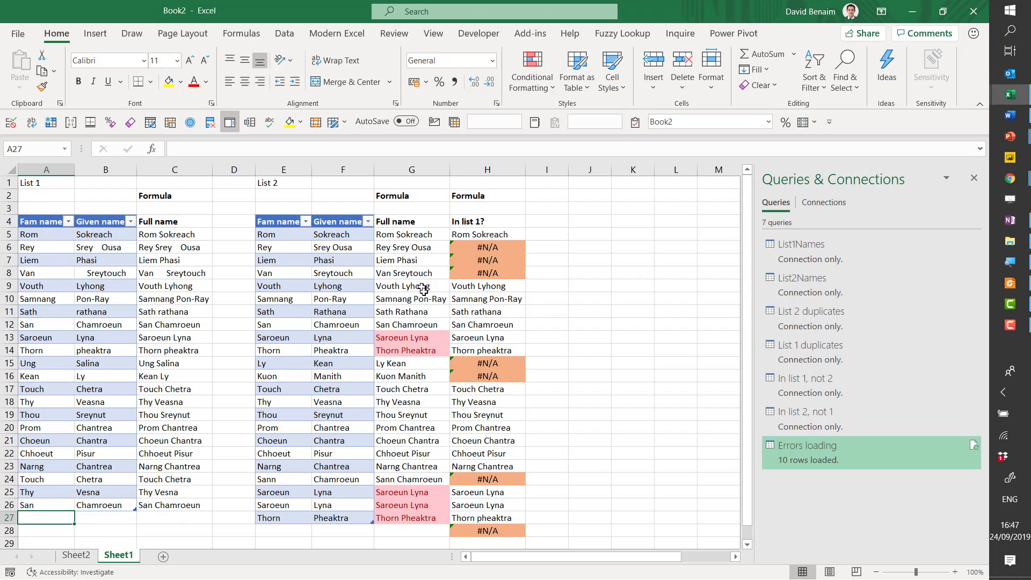
mouse_move(384, 247)
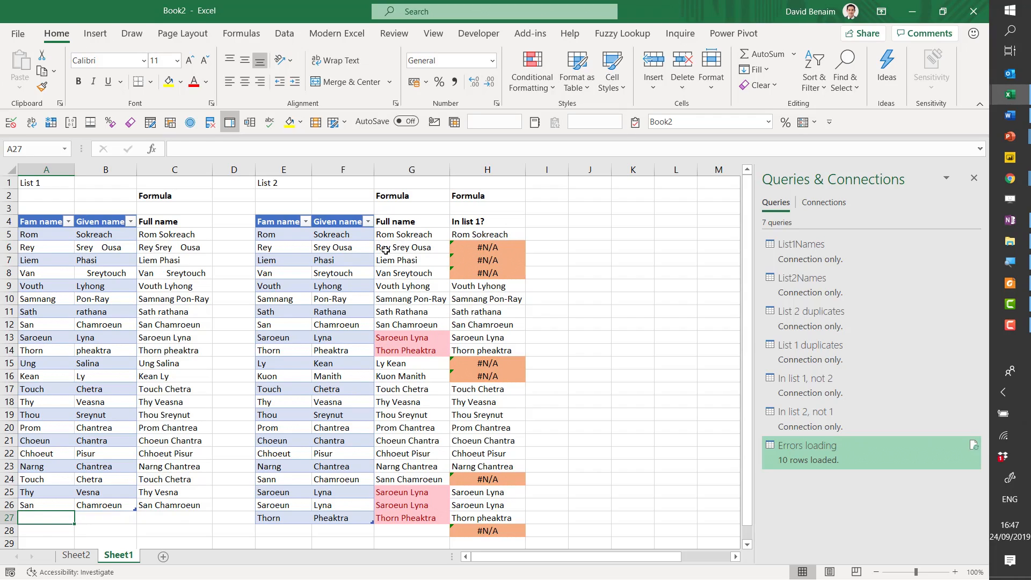
double_click(411, 247)
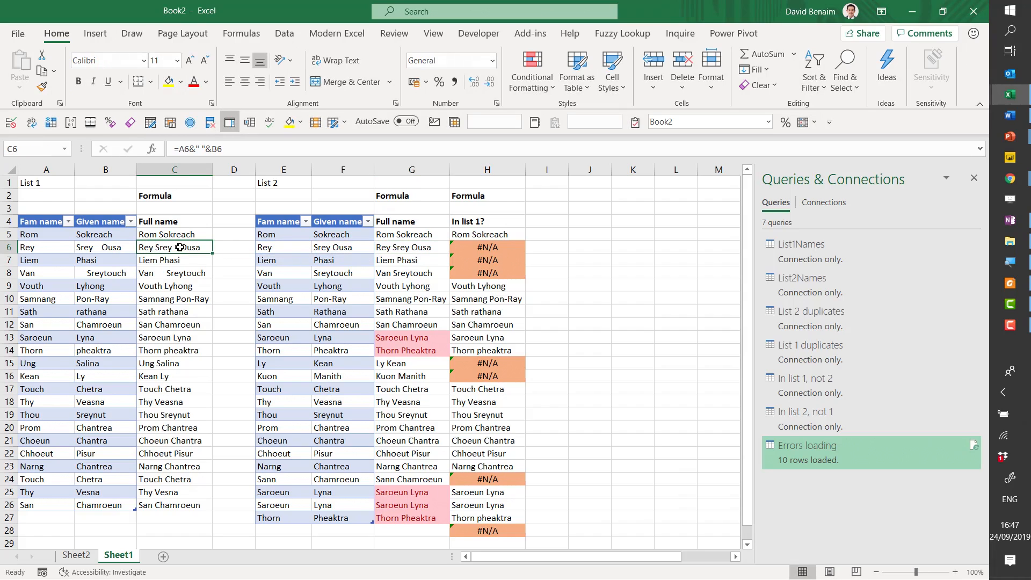
mouse_move(416, 407)
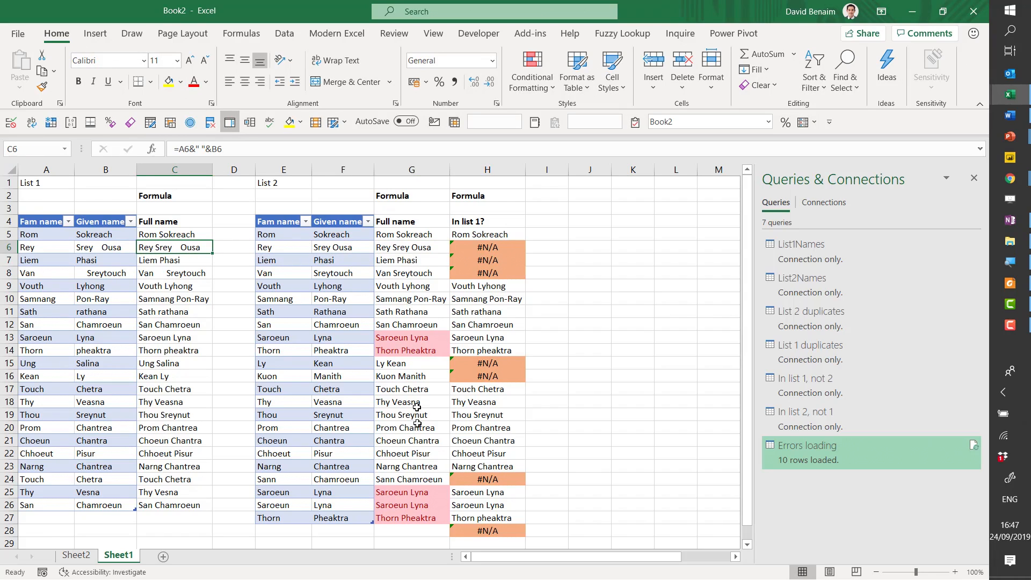
click(411, 479)
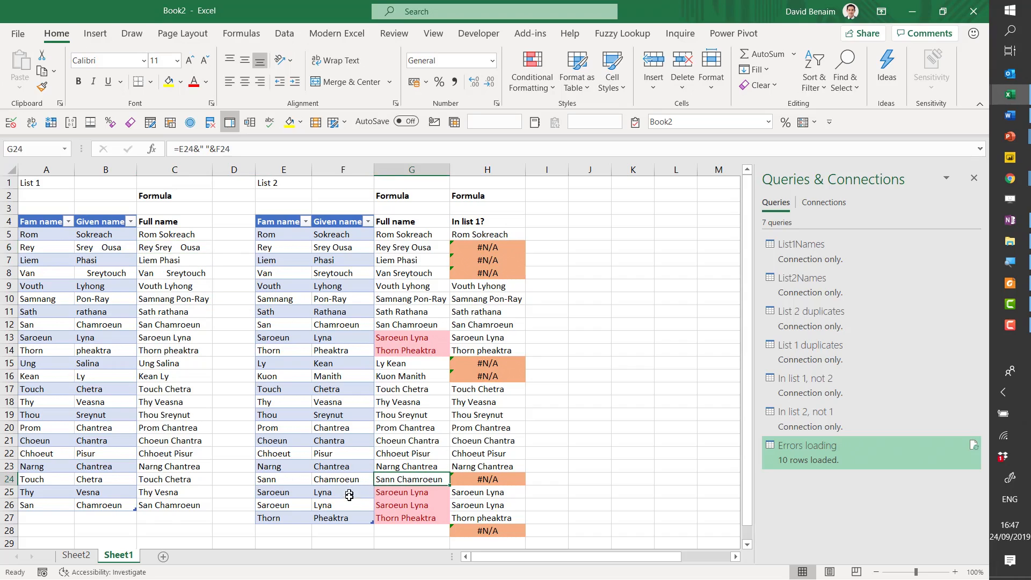
mouse_move(23, 512)
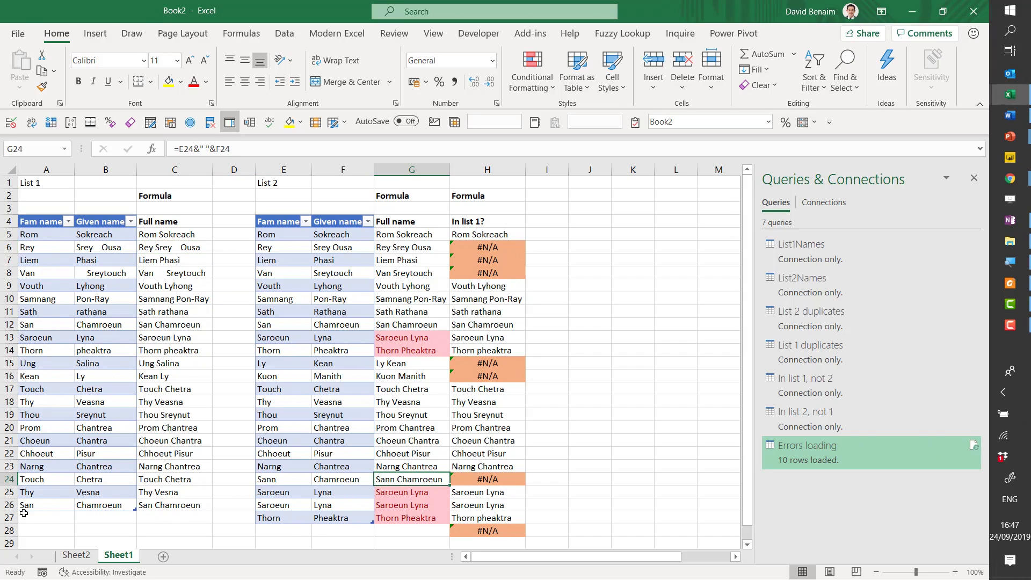
click(45, 517)
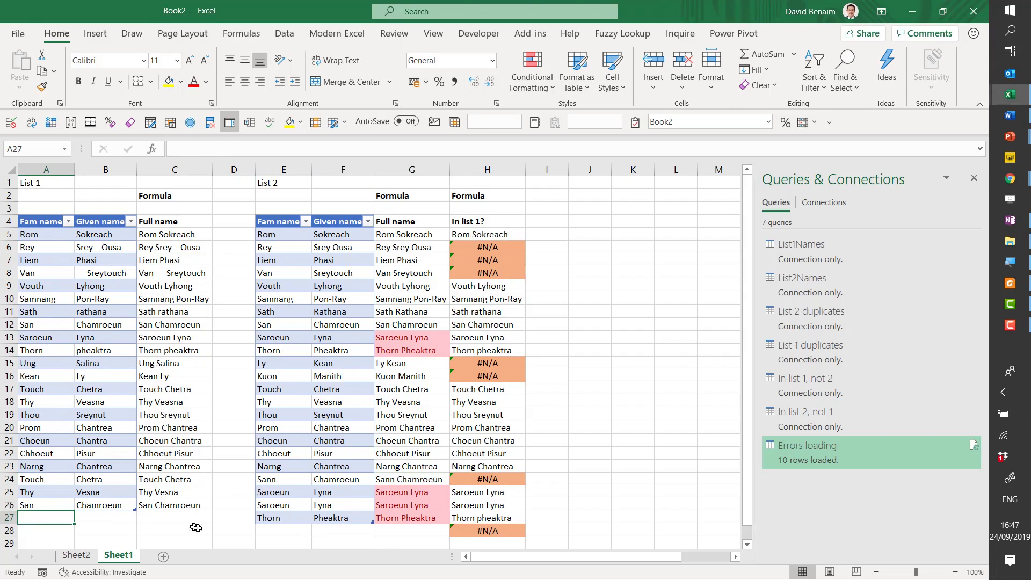
mouse_move(151, 509)
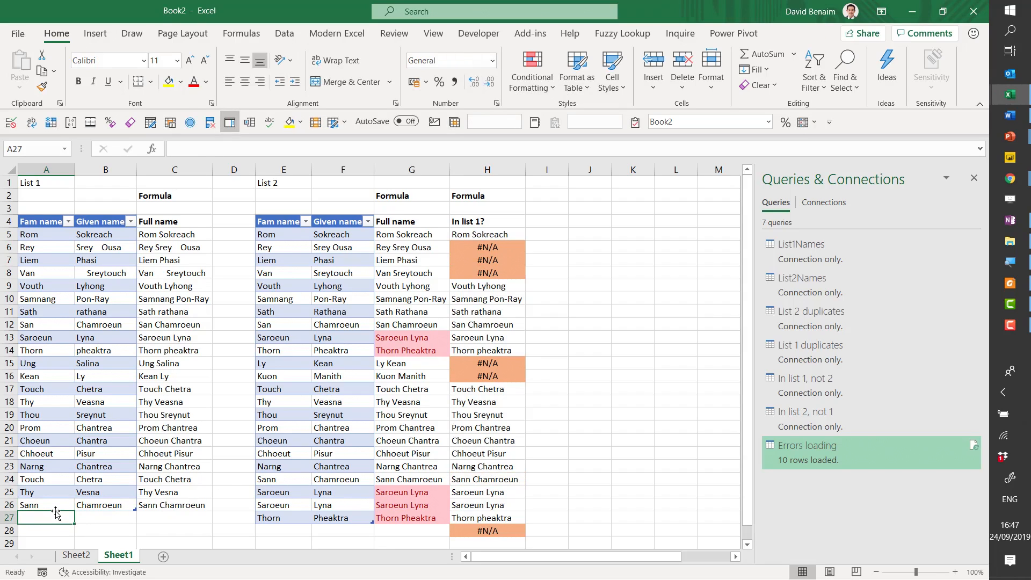
click(46, 504)
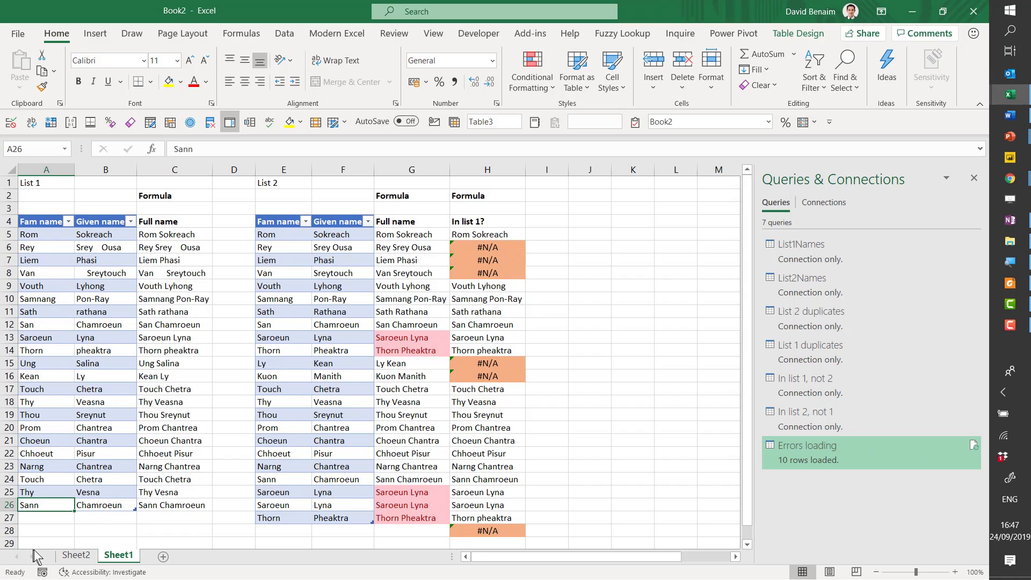
Step: Refresh the Errors_loading table on Sheet2 so the Sann rows drop out, leaving eight errors
click(75, 555)
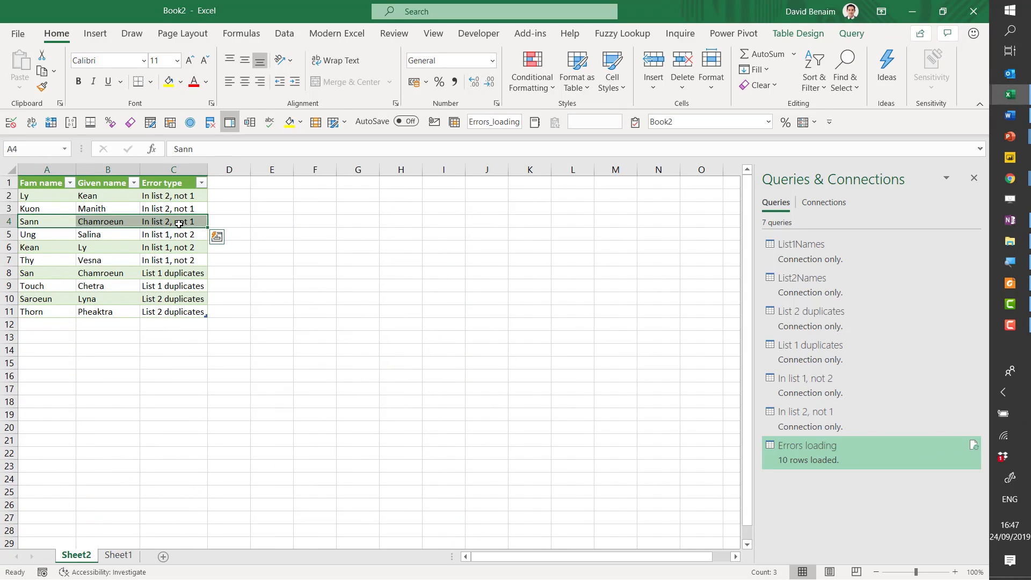
right_click(174, 221)
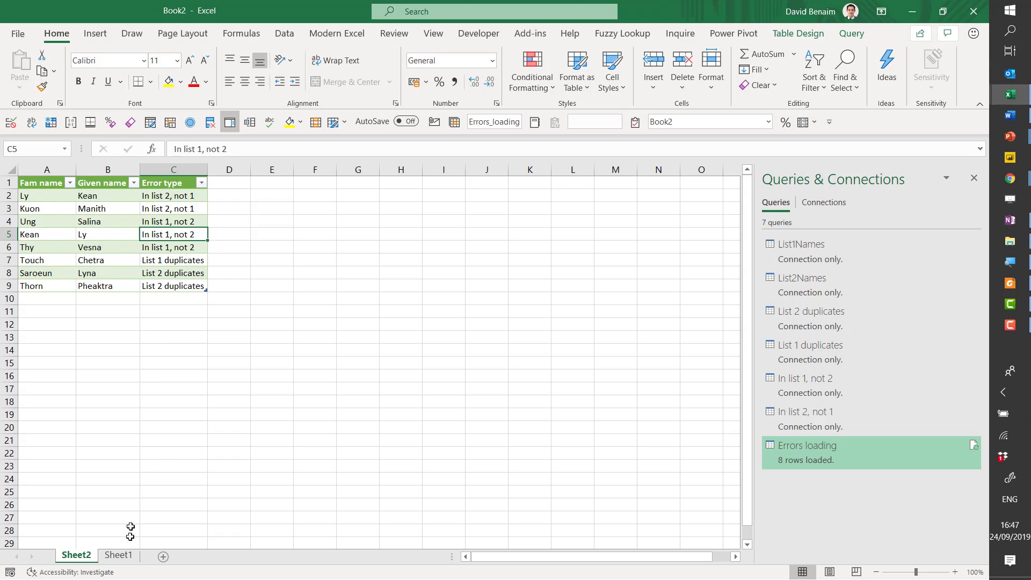
click(119, 555)
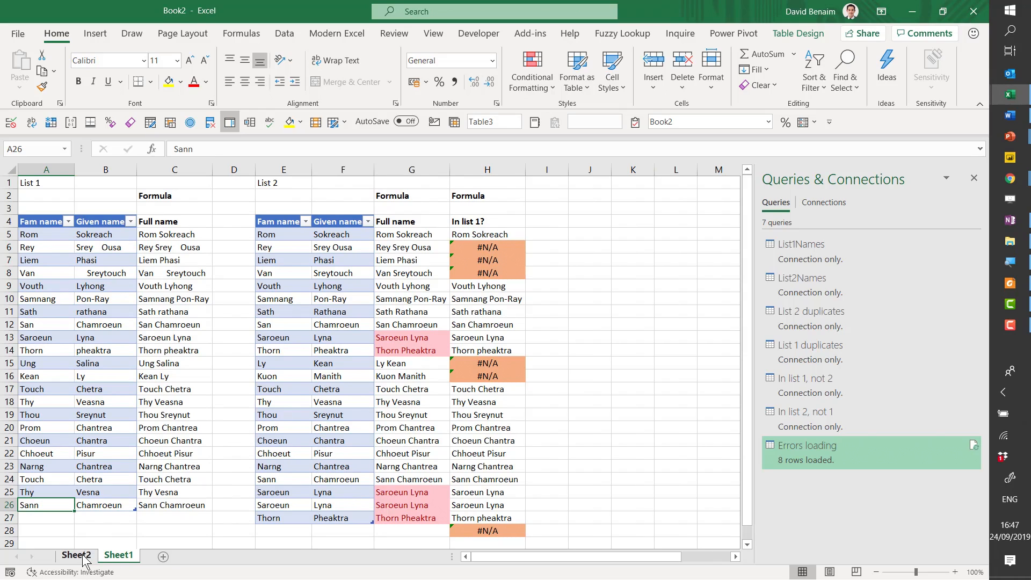
click(76, 554)
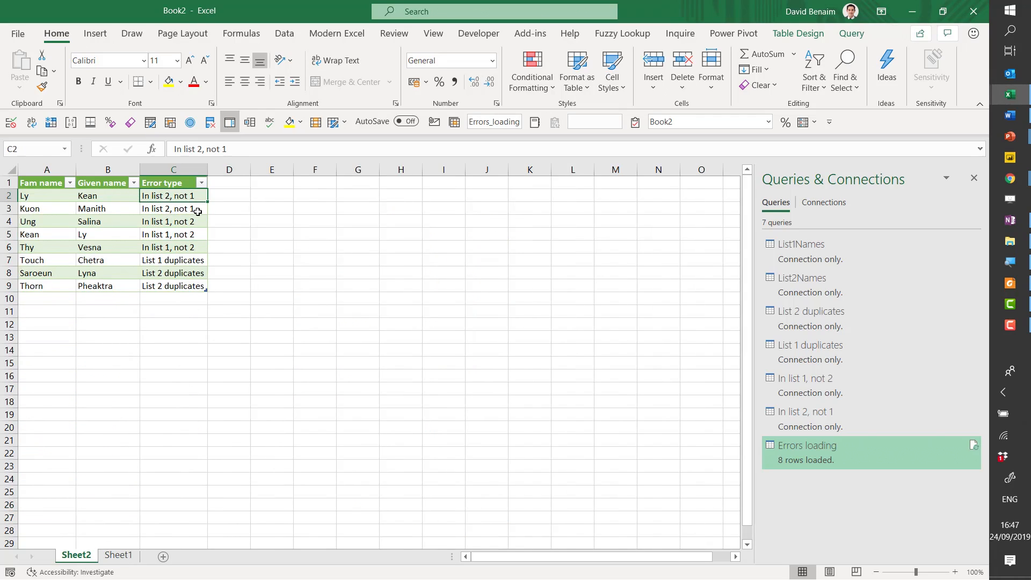